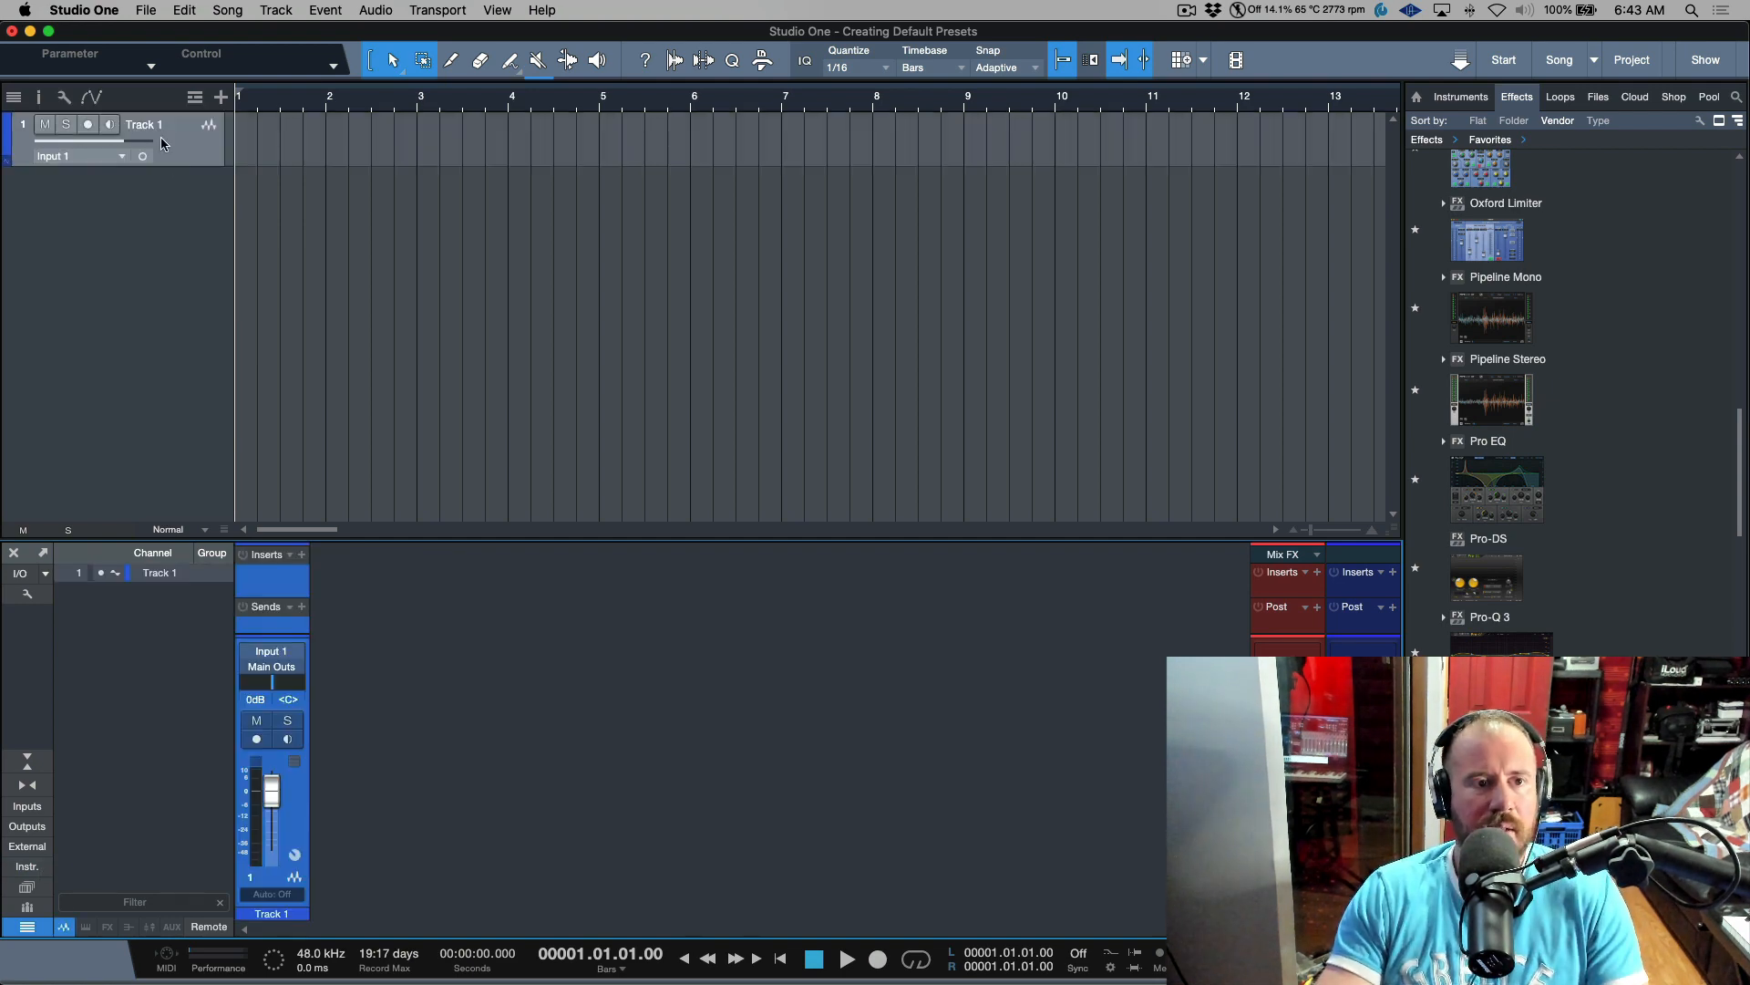
Name the track 'Voice'
text(Voice)
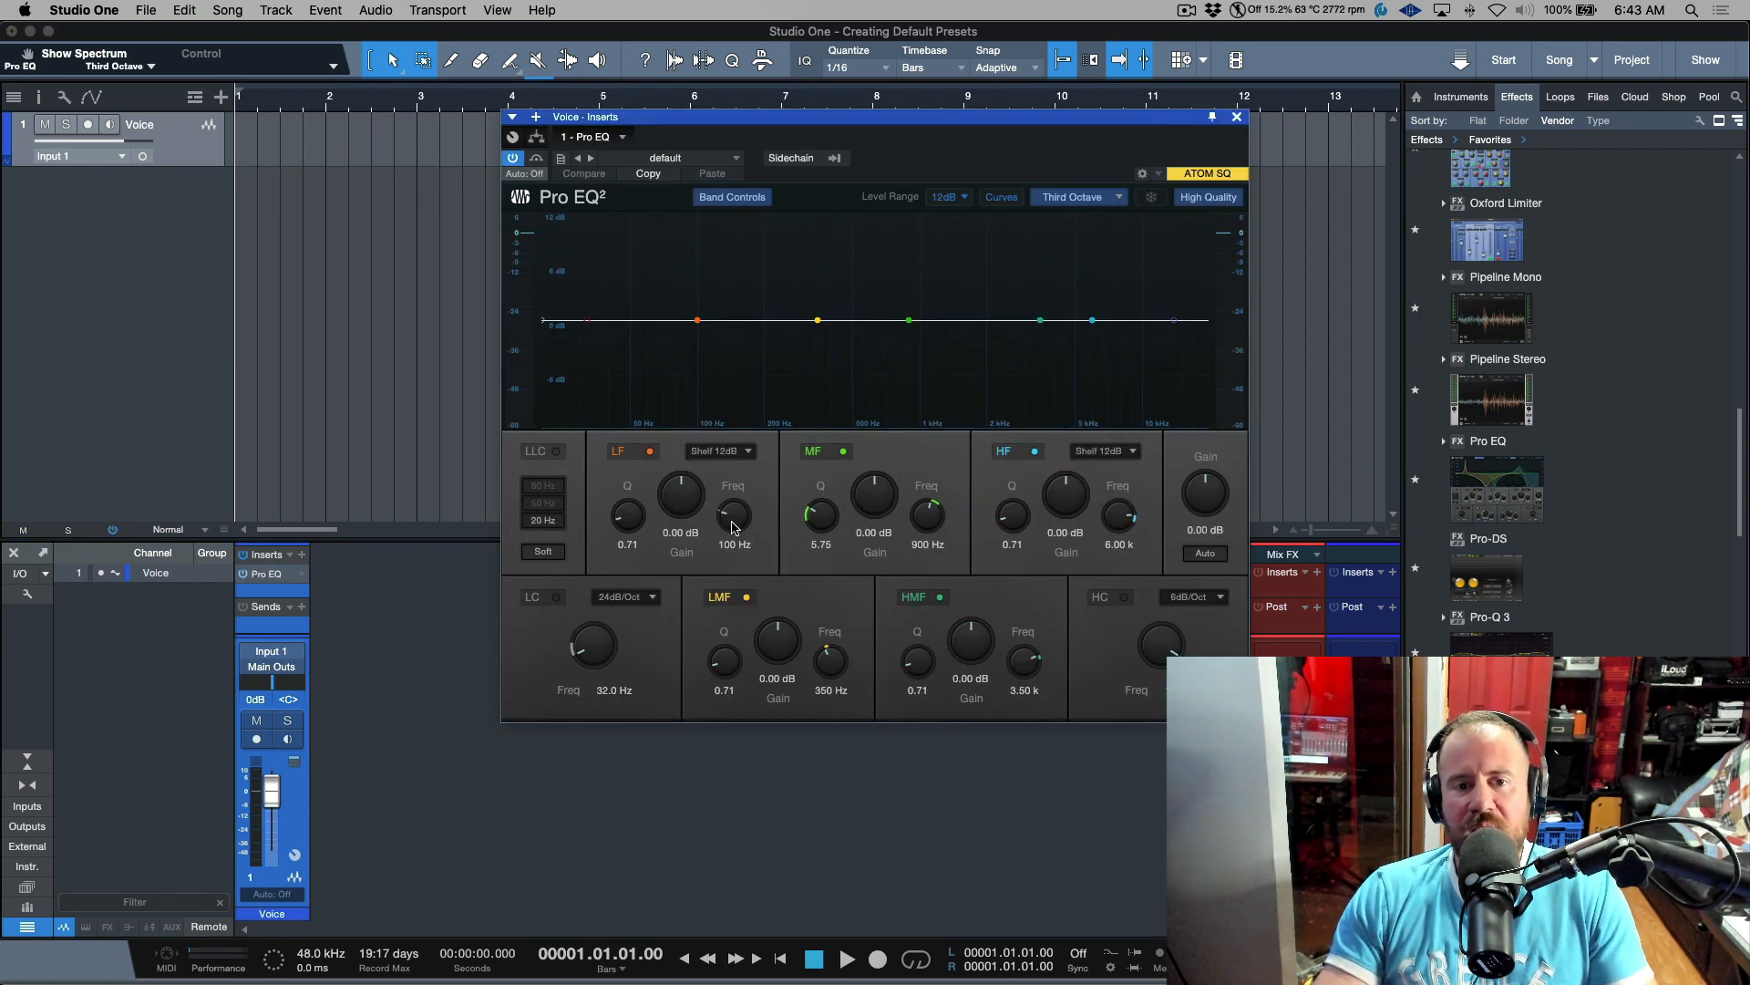
mouse_move(735, 519)
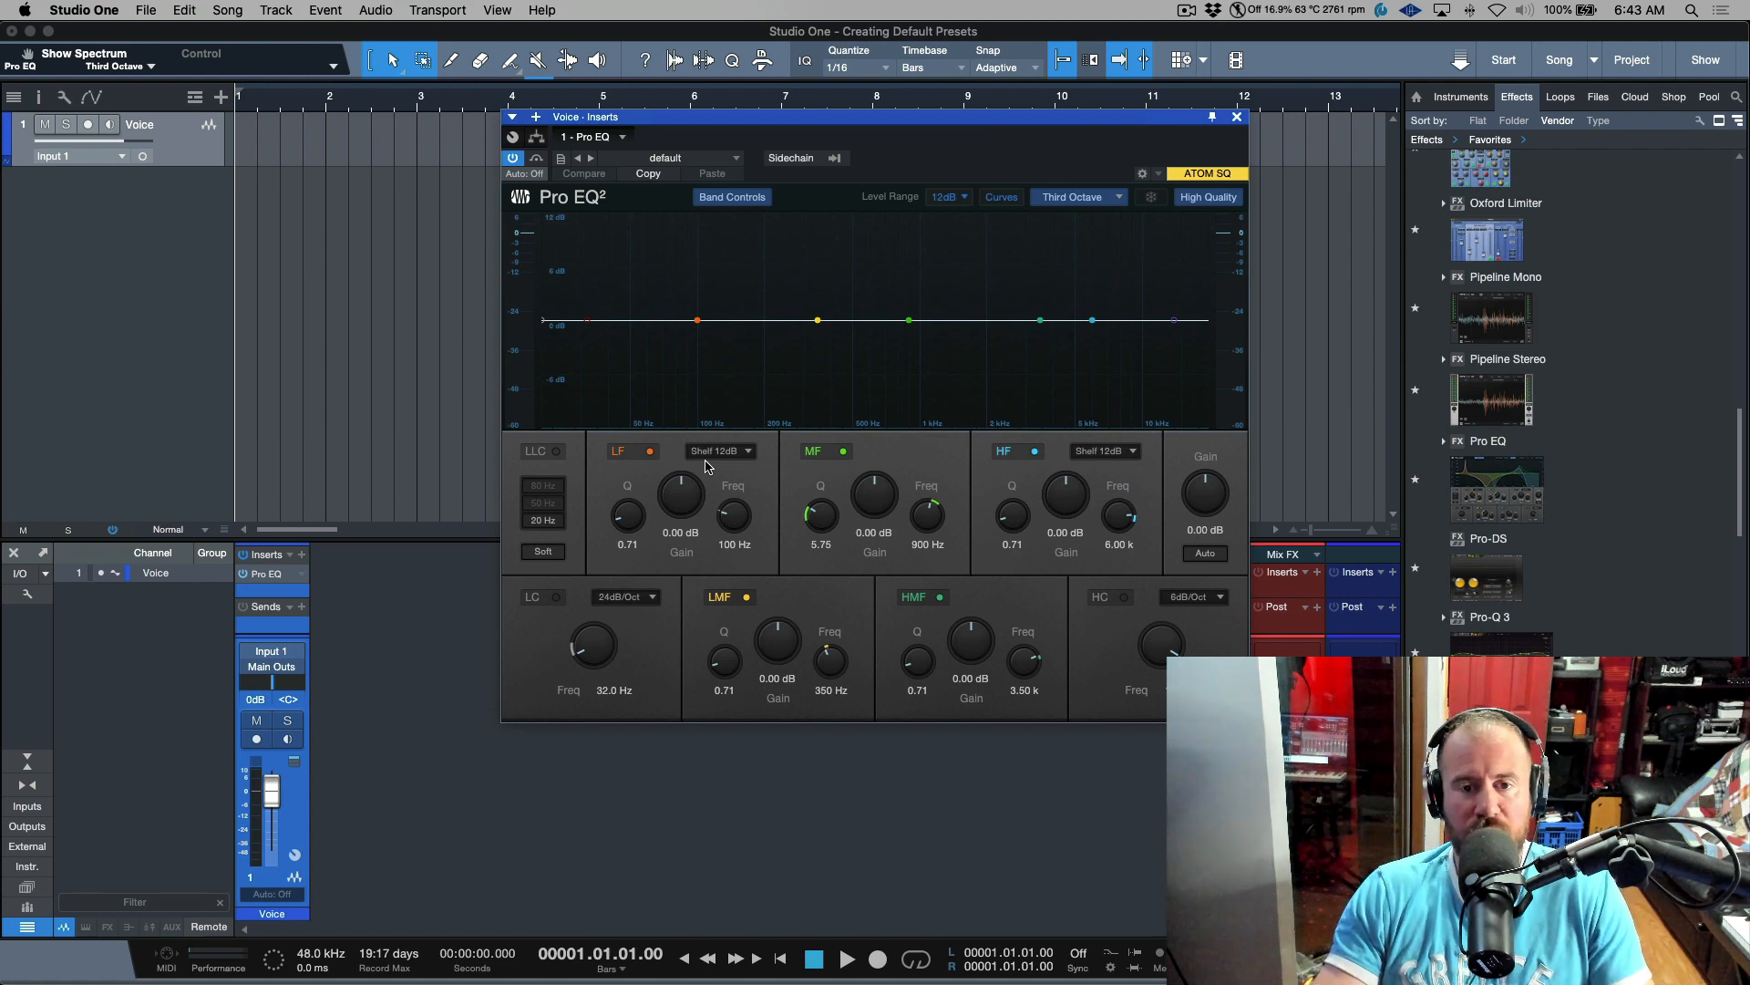
mouse_move(942, 519)
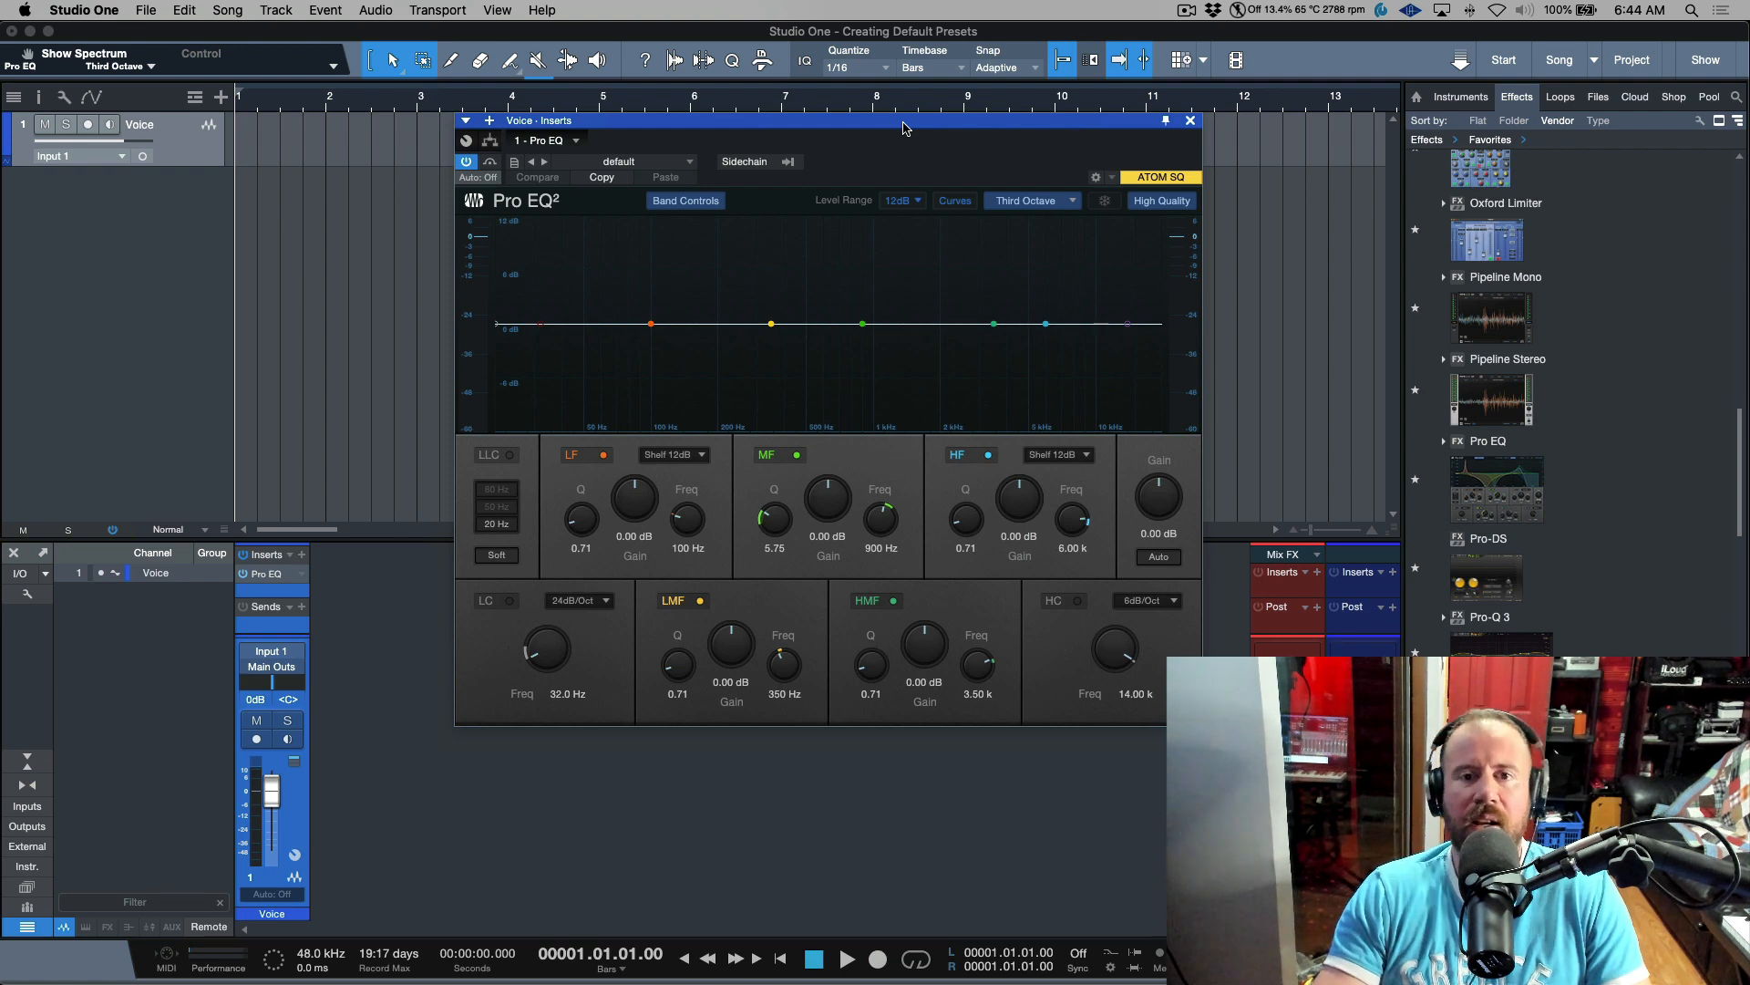
mouse_move(926, 159)
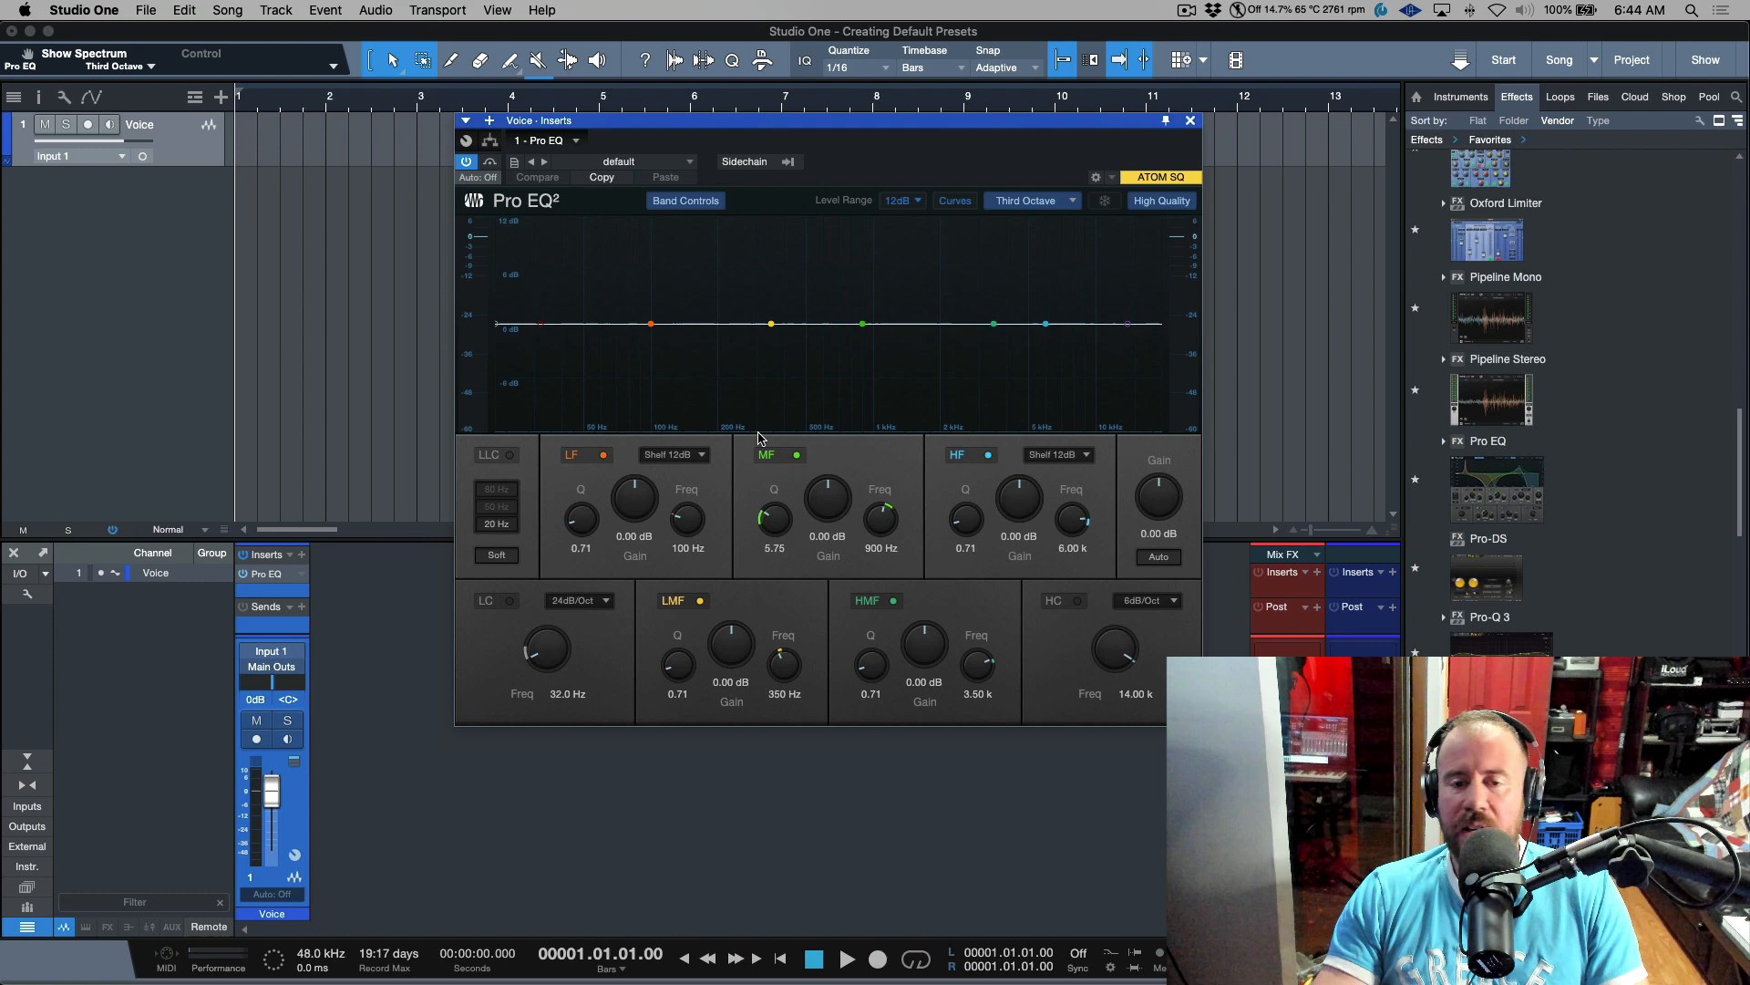
mouse_move(840, 554)
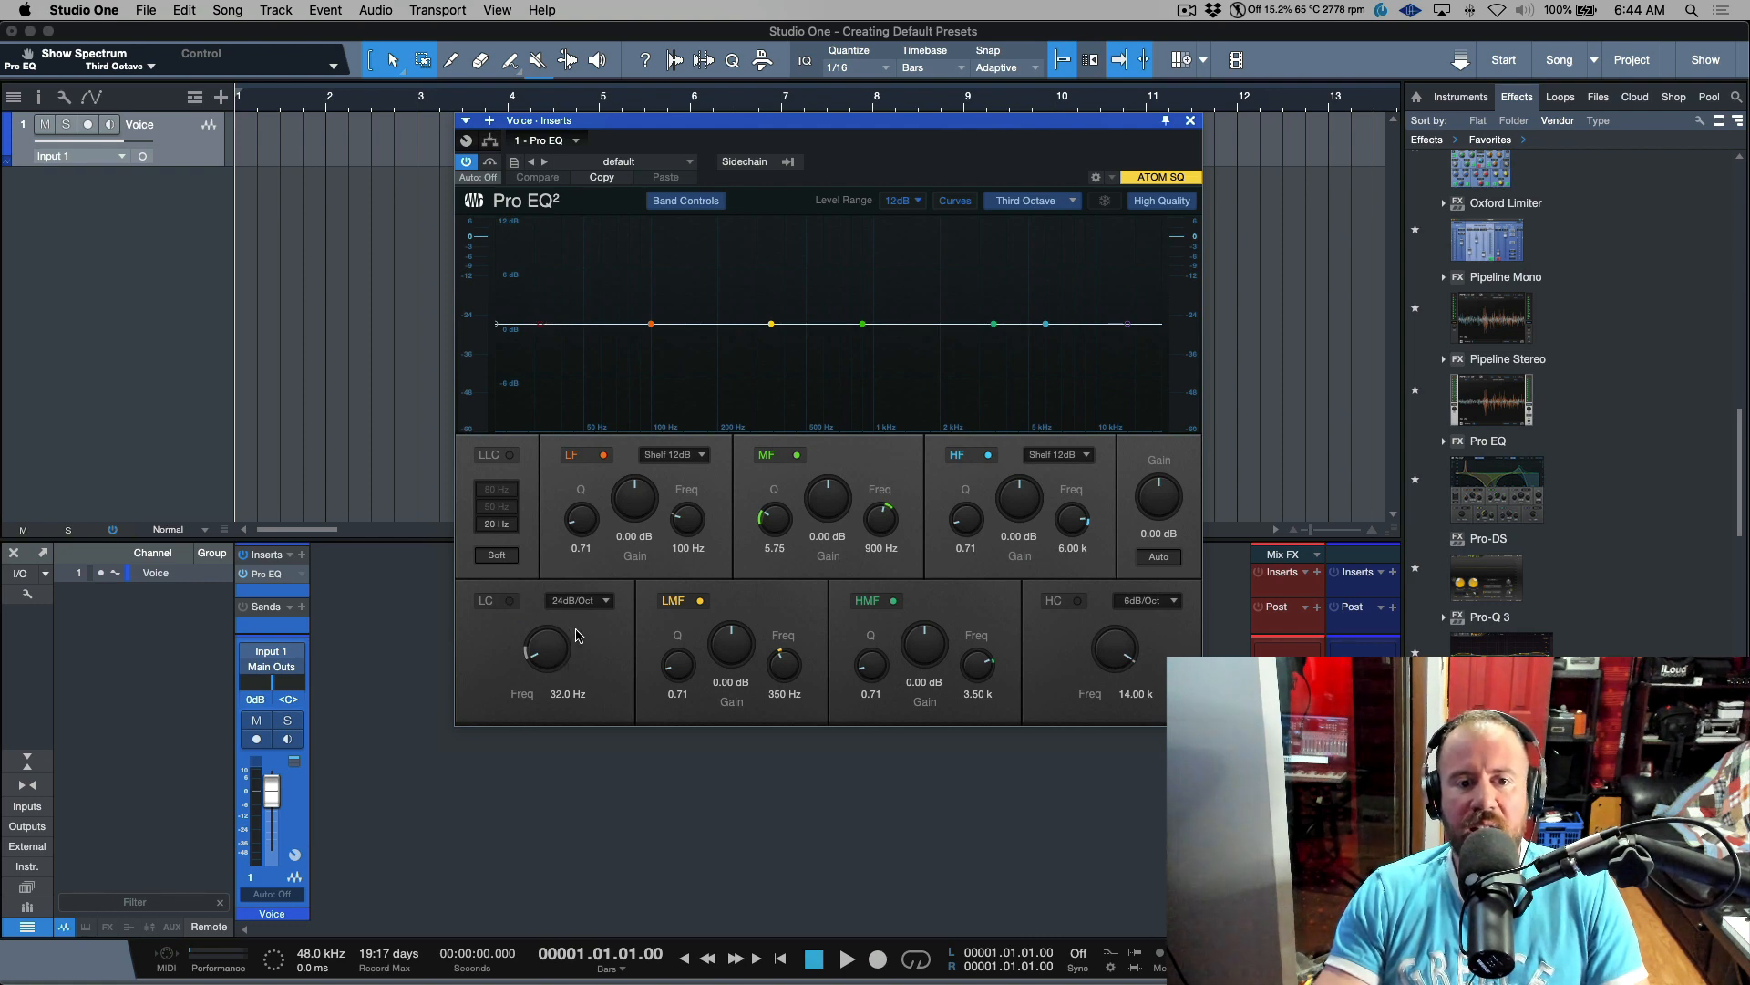
mouse_move(581, 613)
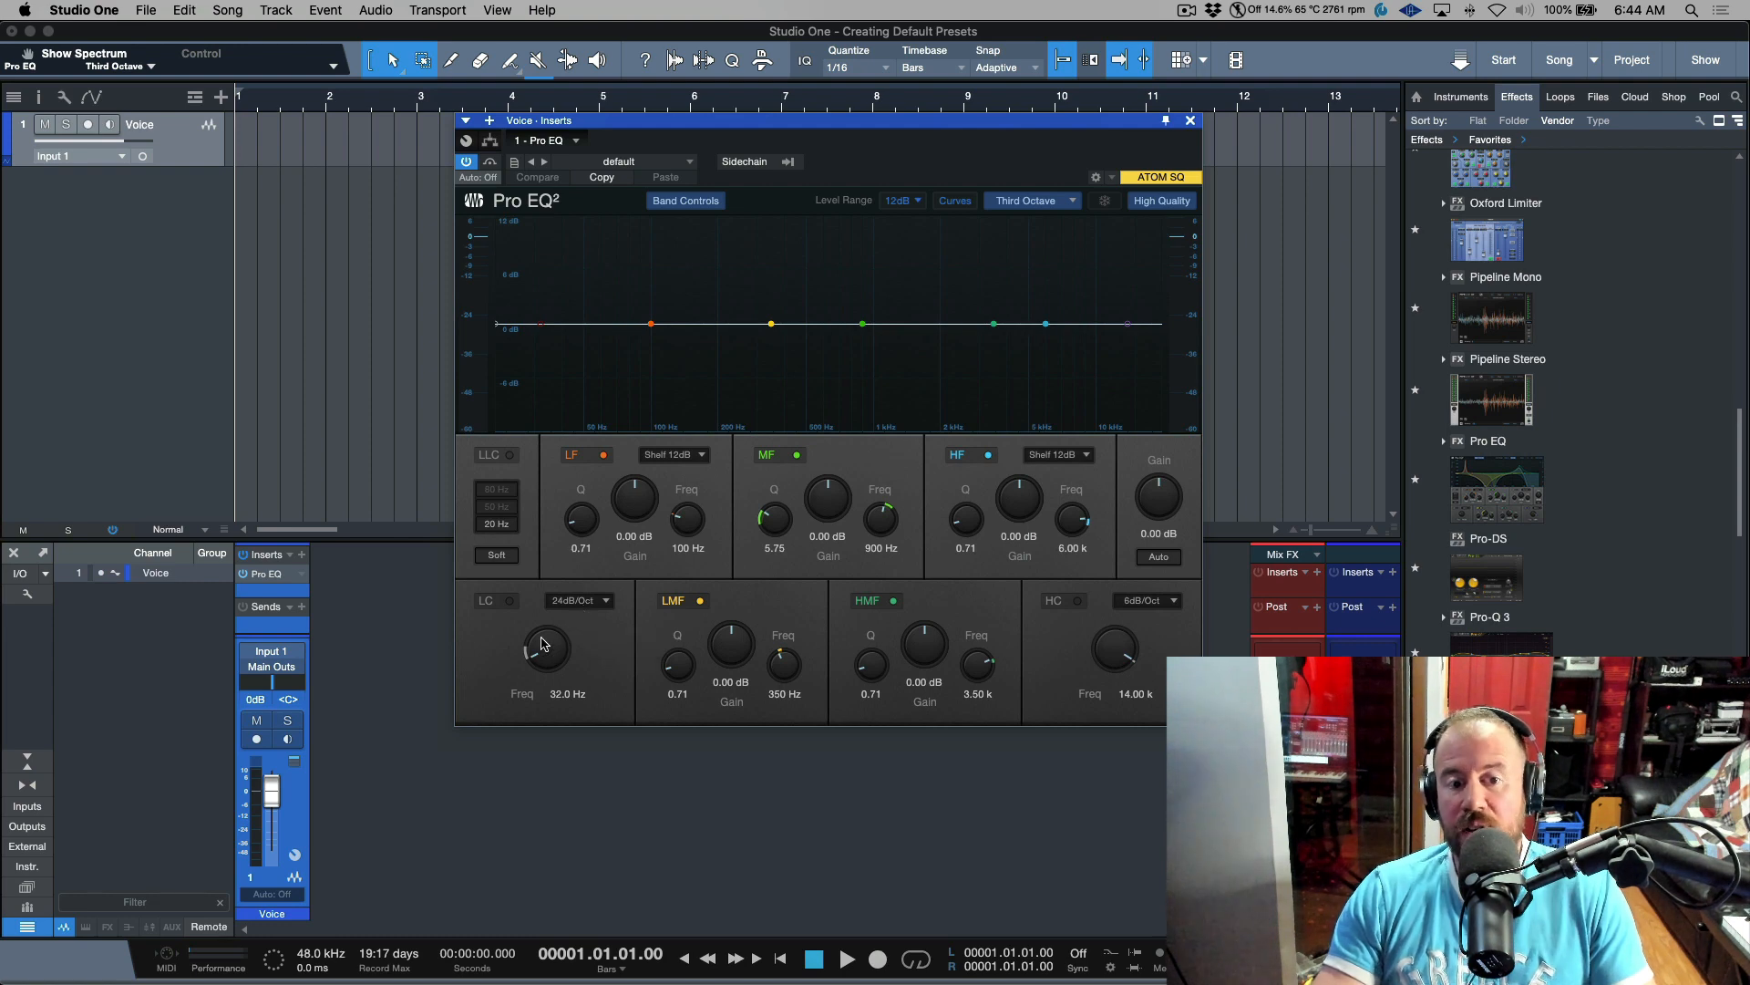
mouse_move(581, 693)
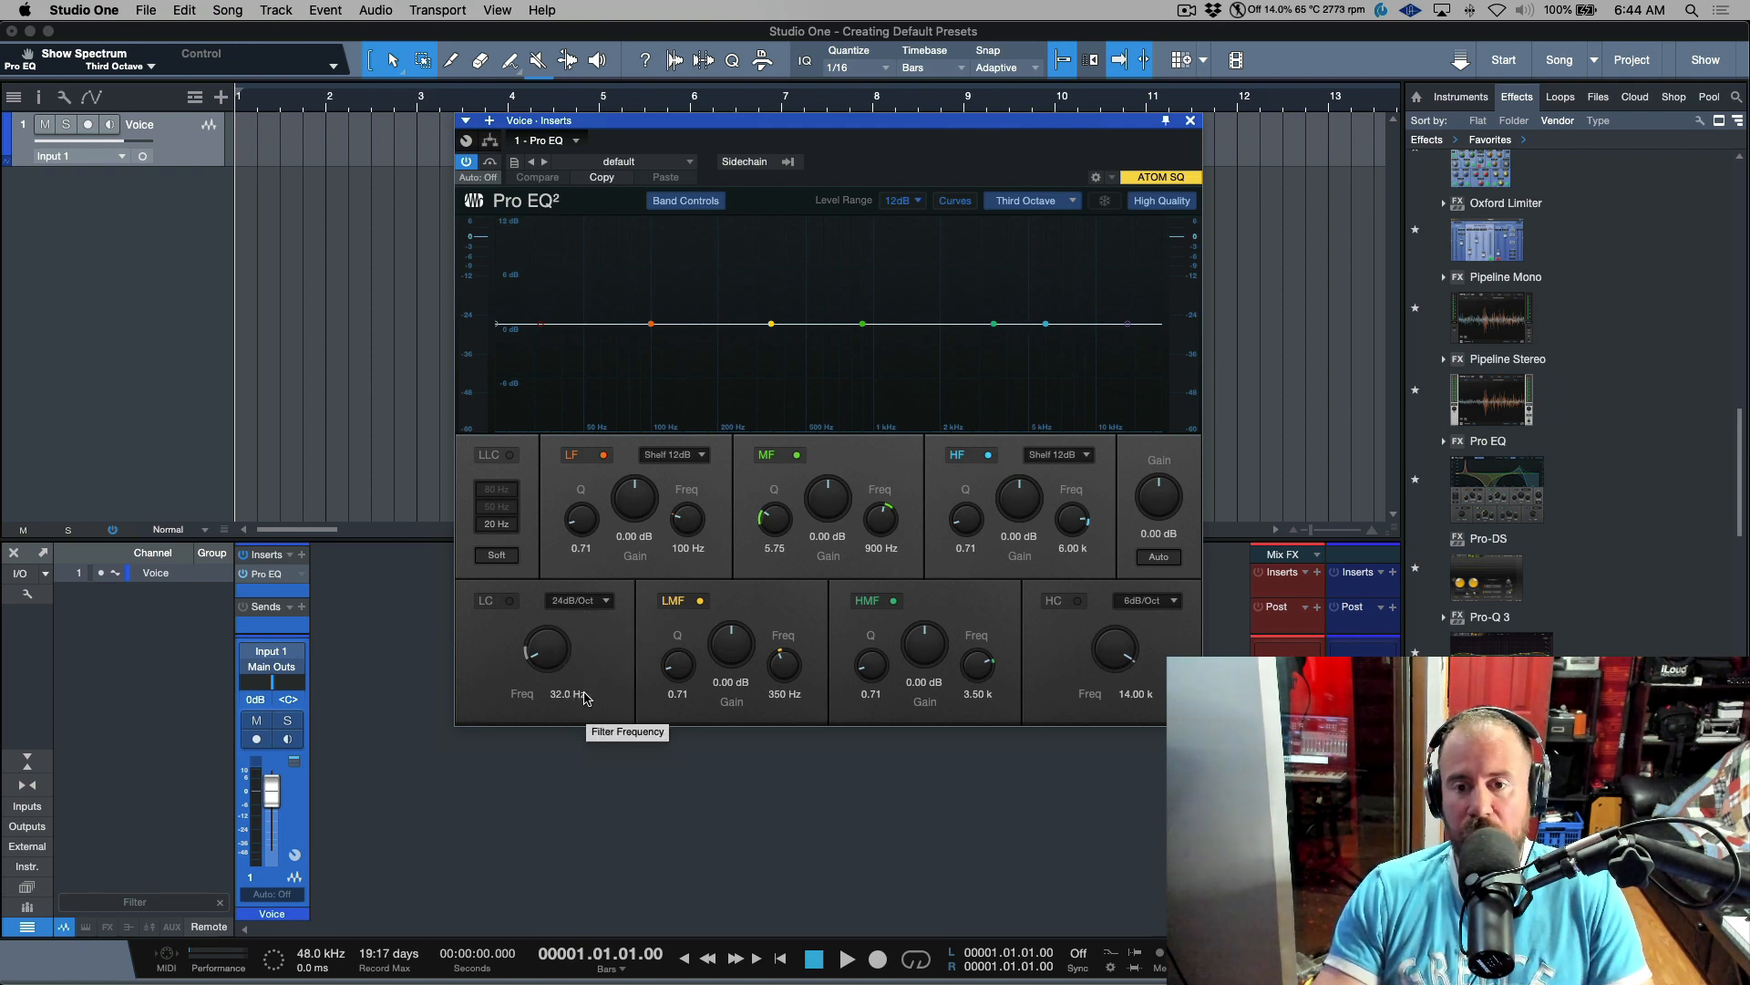
Enable Pro EQ's low-cut filter and set it near 125 Hz
click(509, 600)
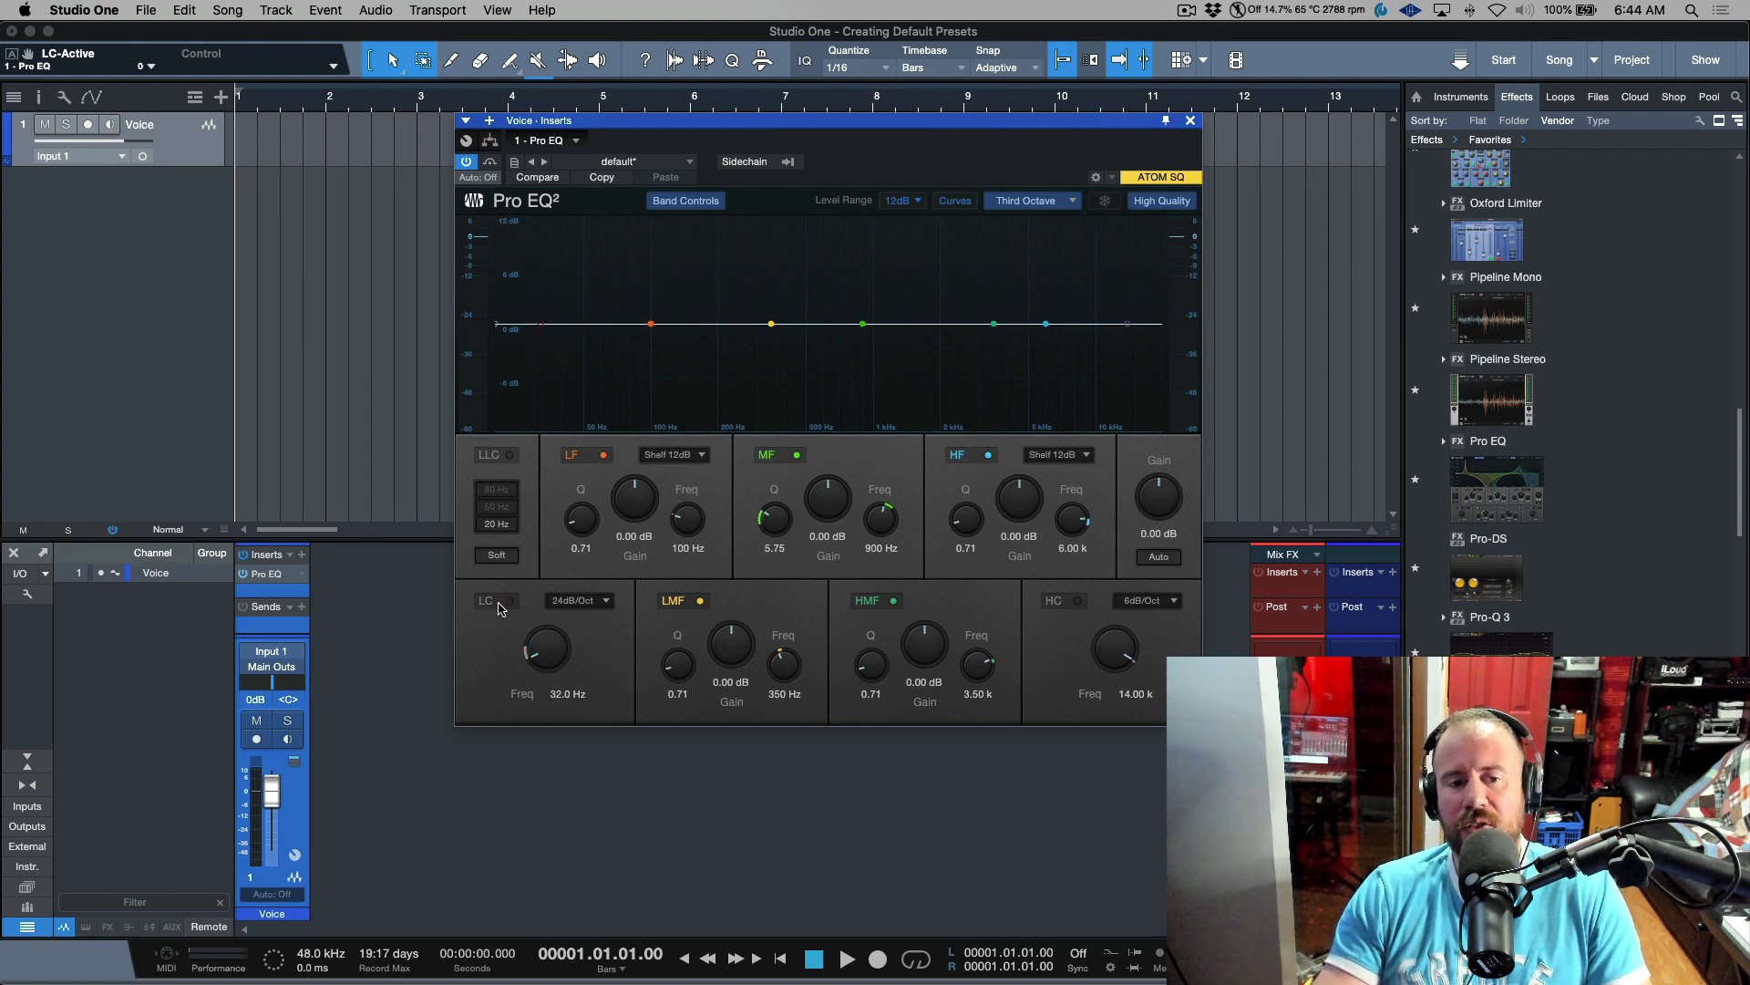
mouse_move(1123, 631)
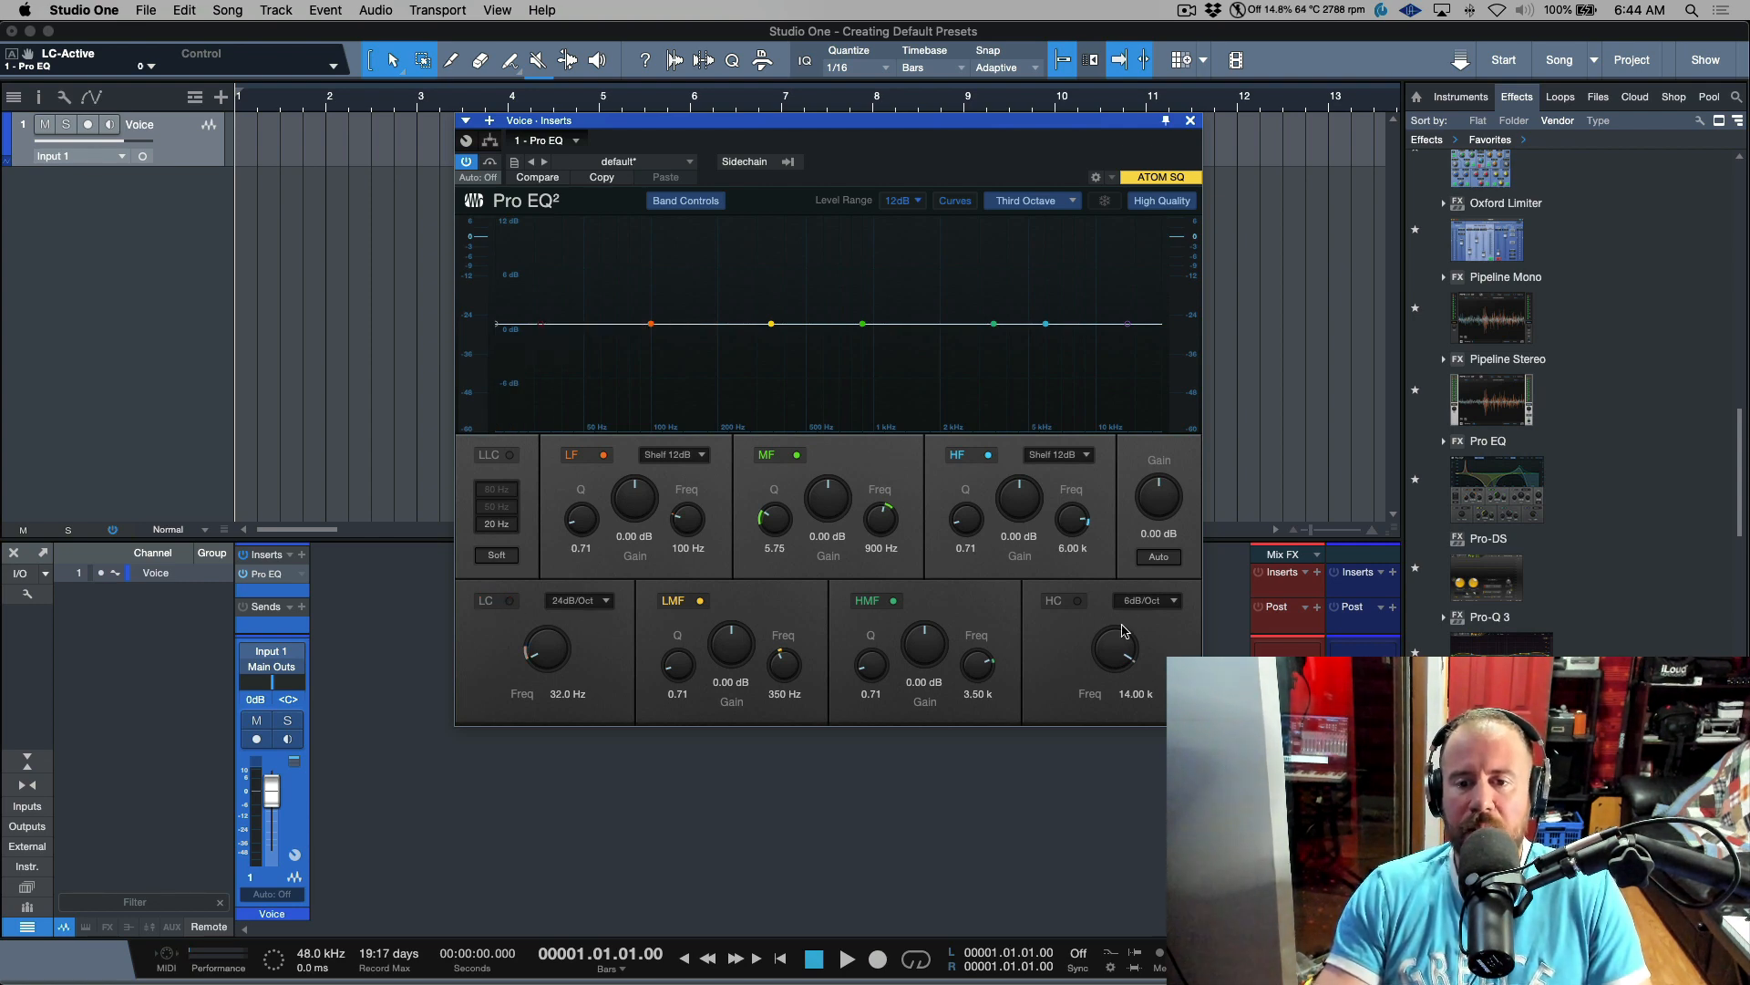
click(1075, 600)
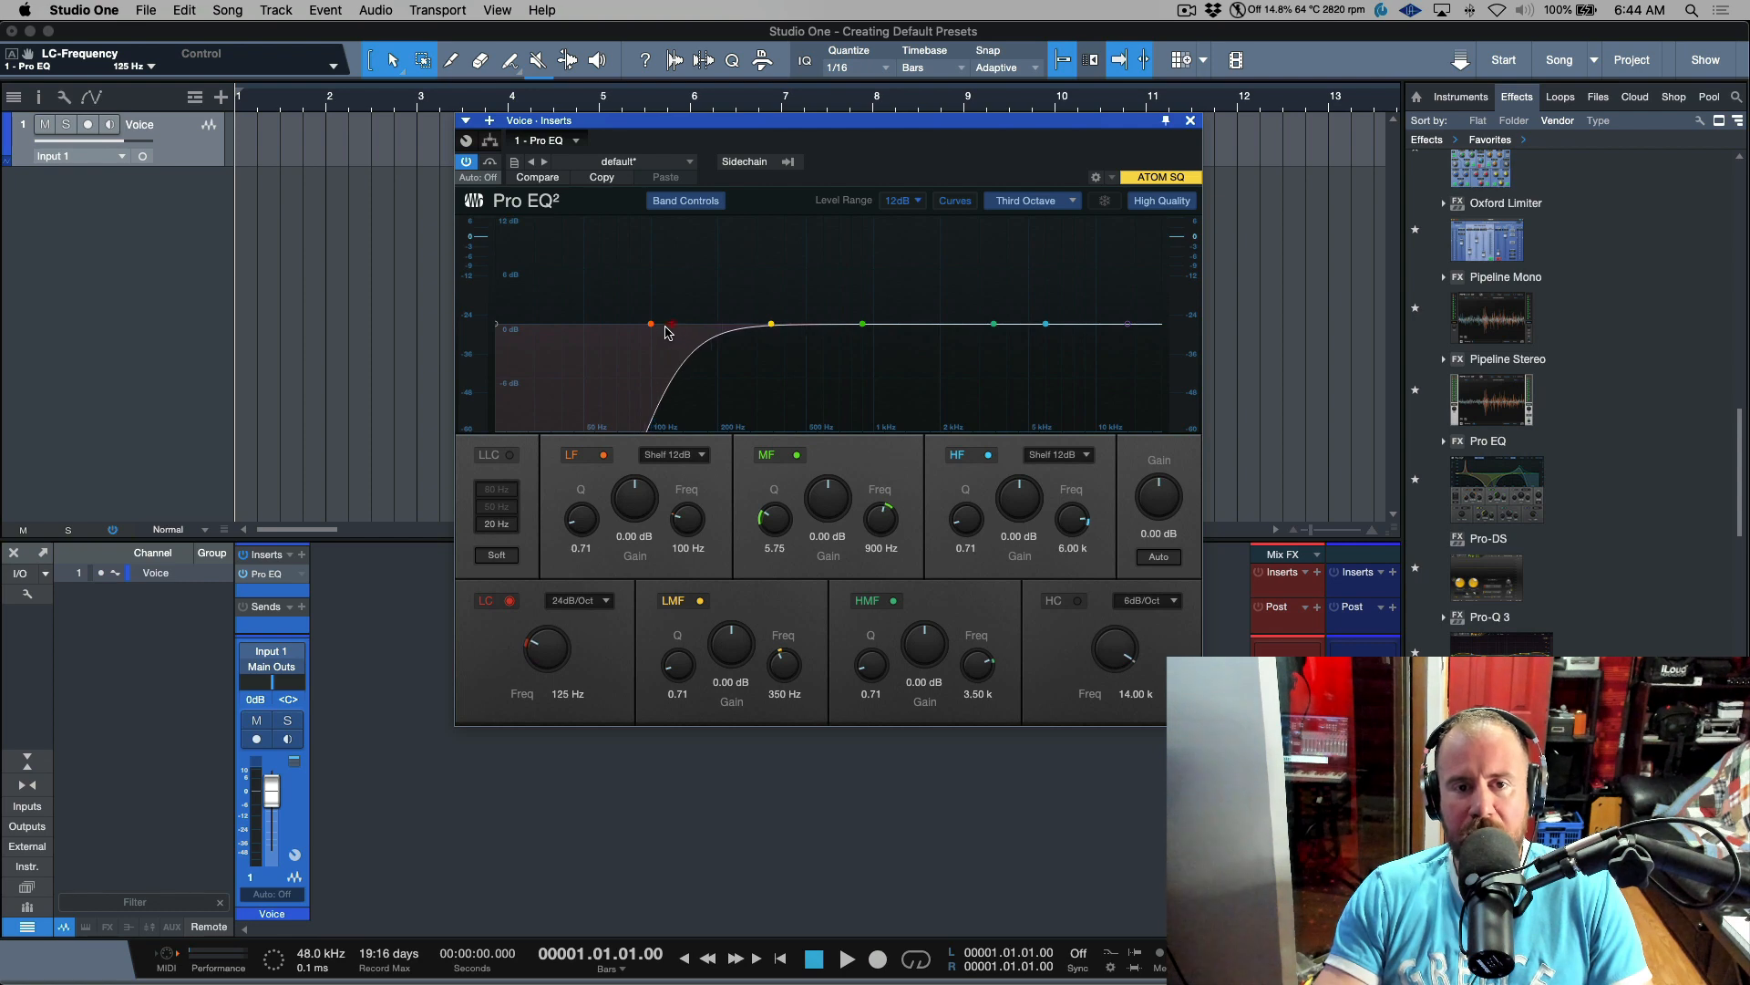
Sweep the Pro EQ low-cut frequency up to about 148 Hz
drag(546, 645, 546, 658)
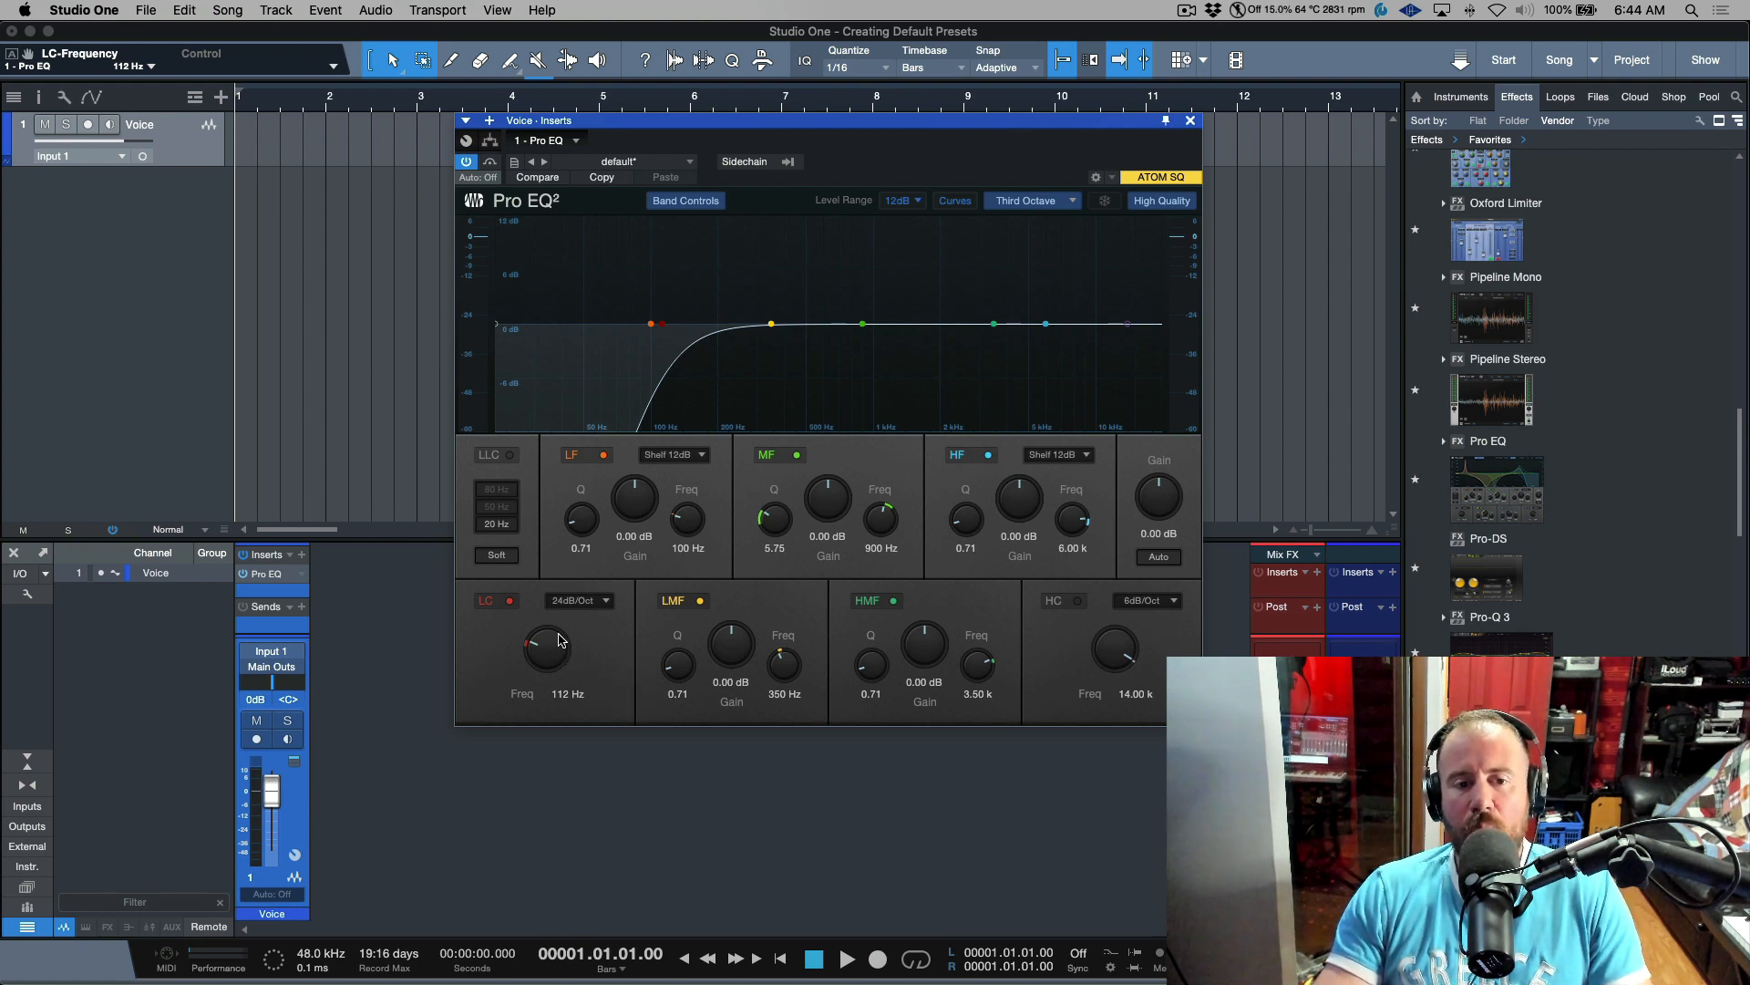
click(659, 162)
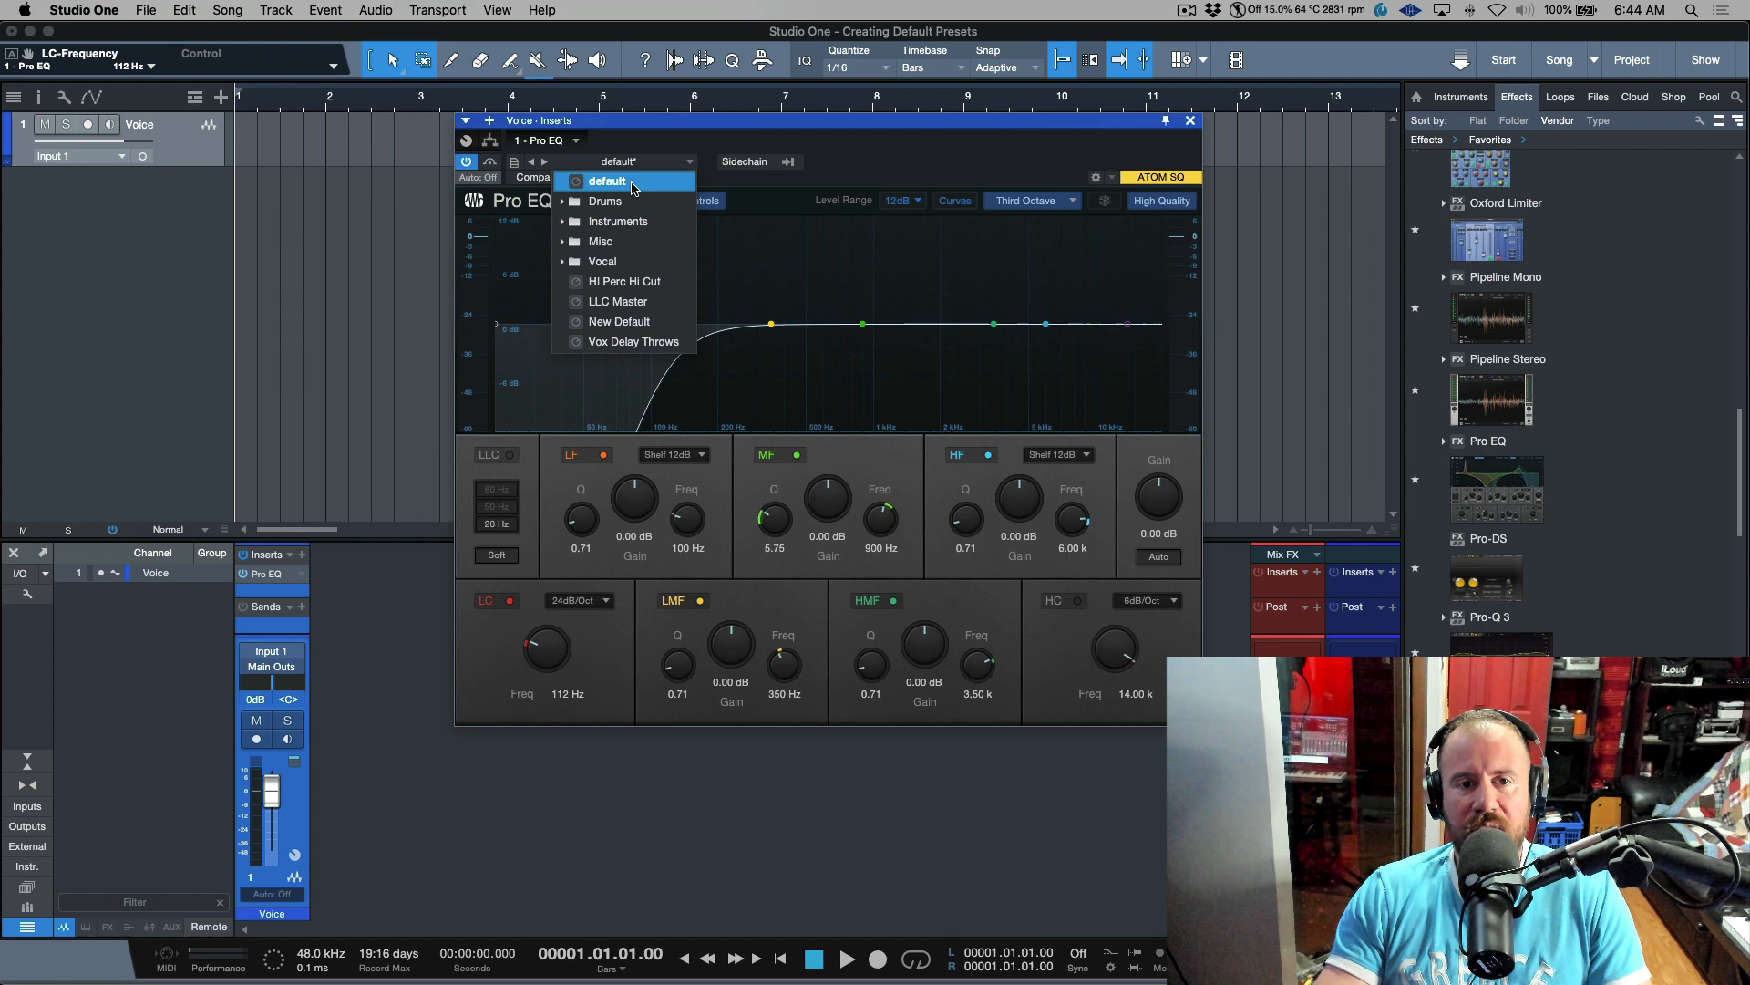
click(606, 181)
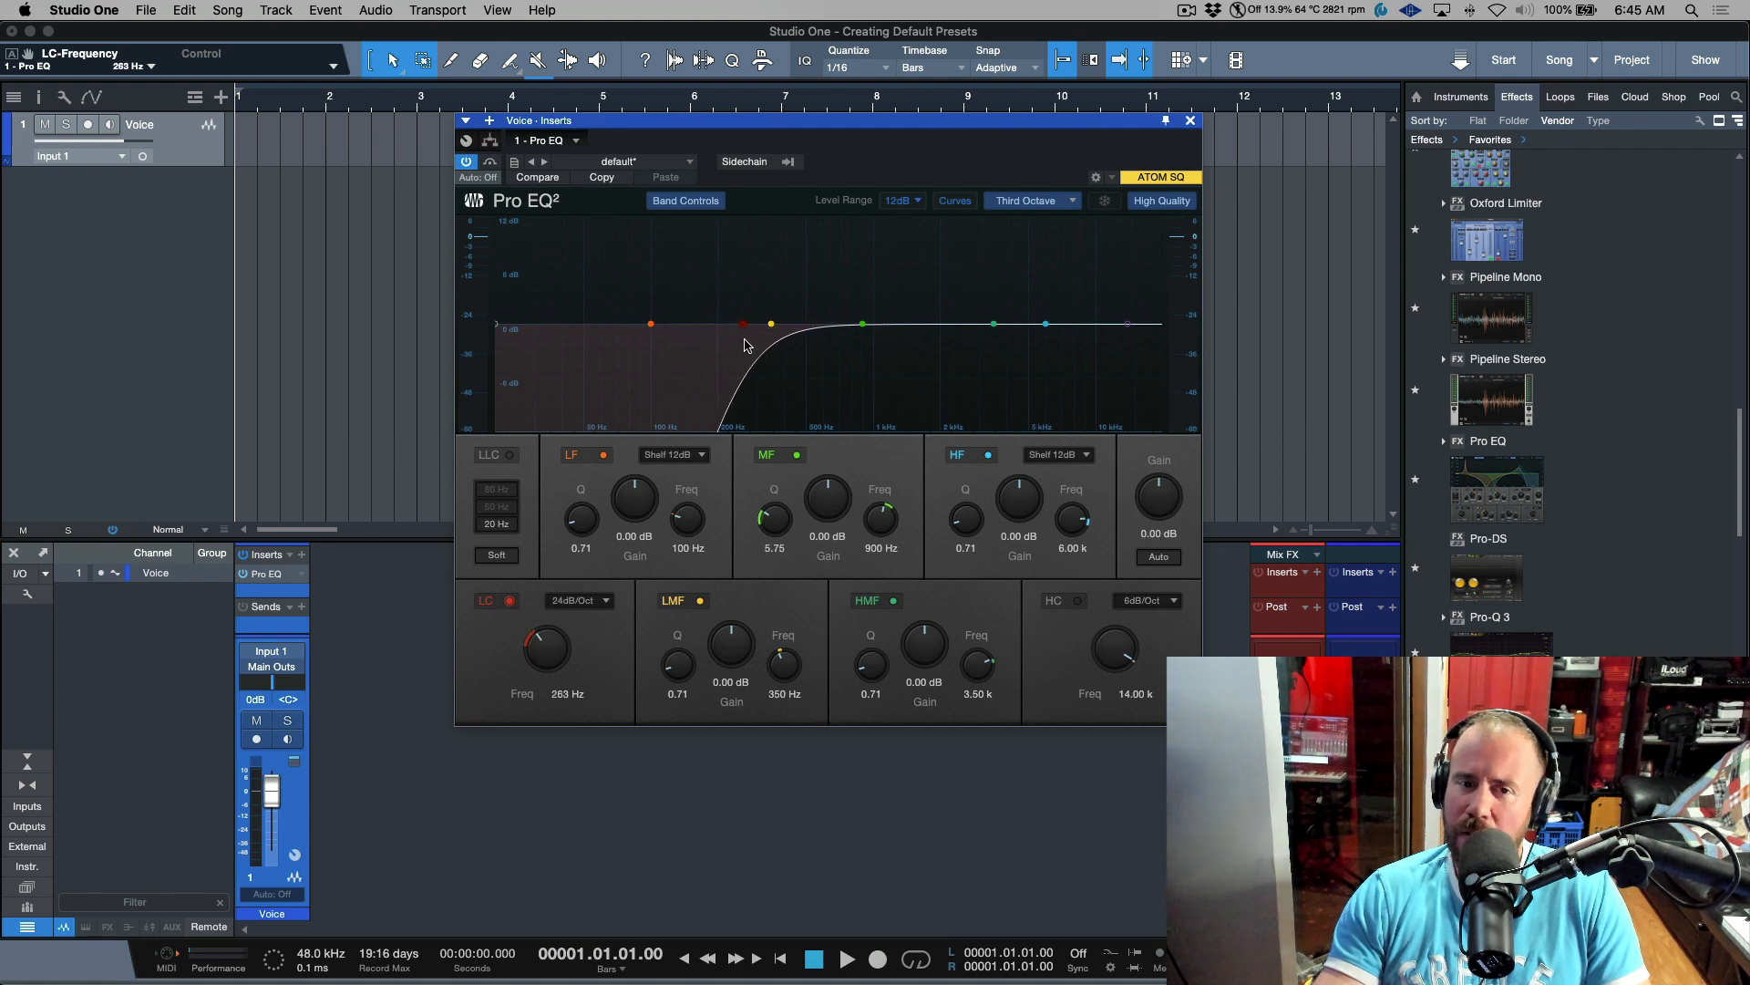
drag(742, 324, 689, 324)
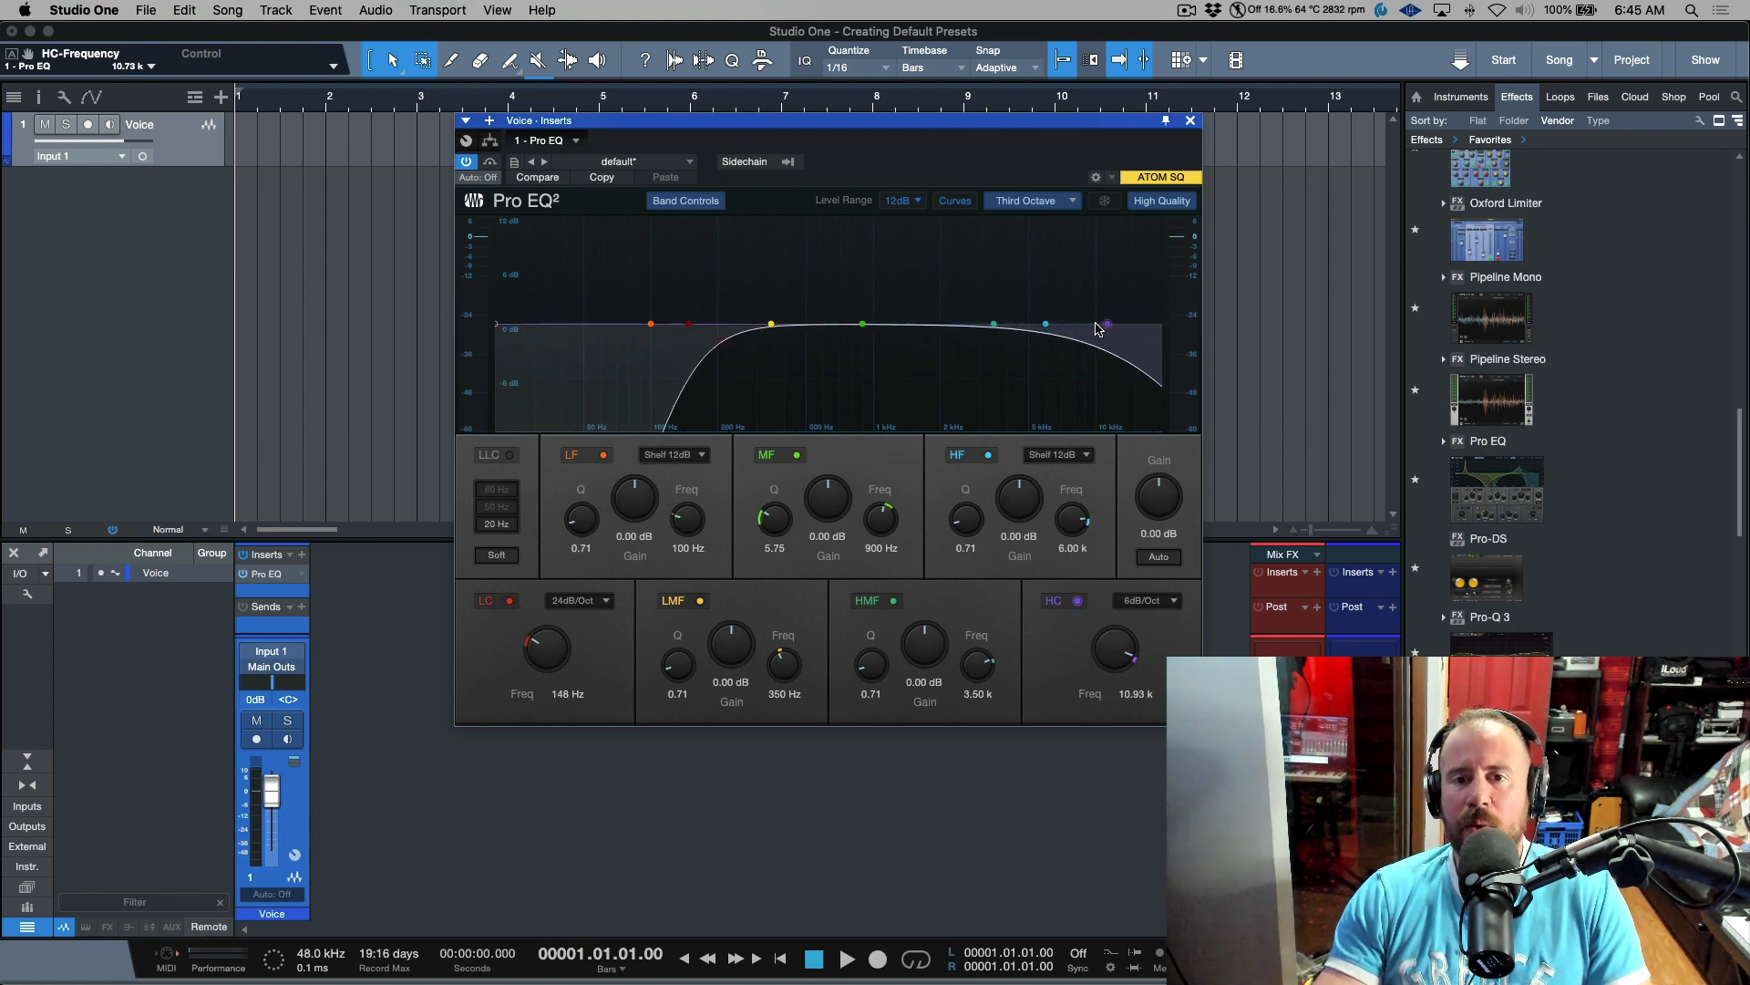
Set a 6.63 kHz high cut, boost the highs about 4 dB, and close the editor
drag(1106, 325, 1058, 327)
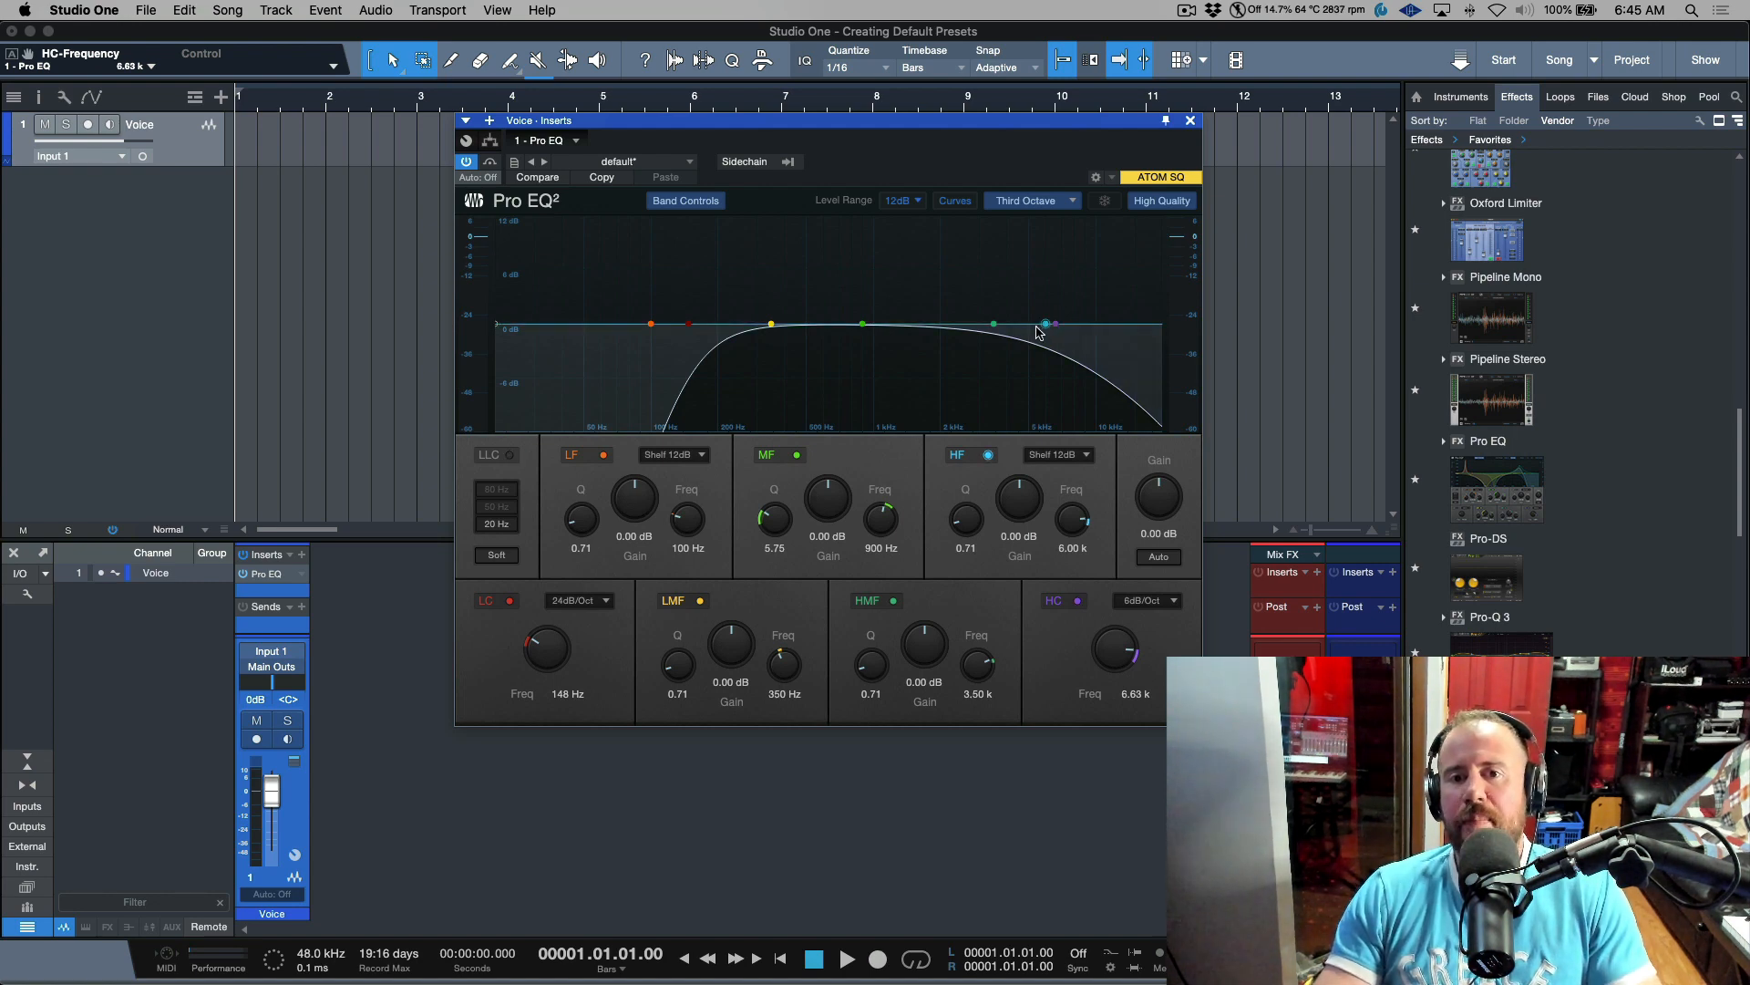
drag(1049, 325, 1044, 286)
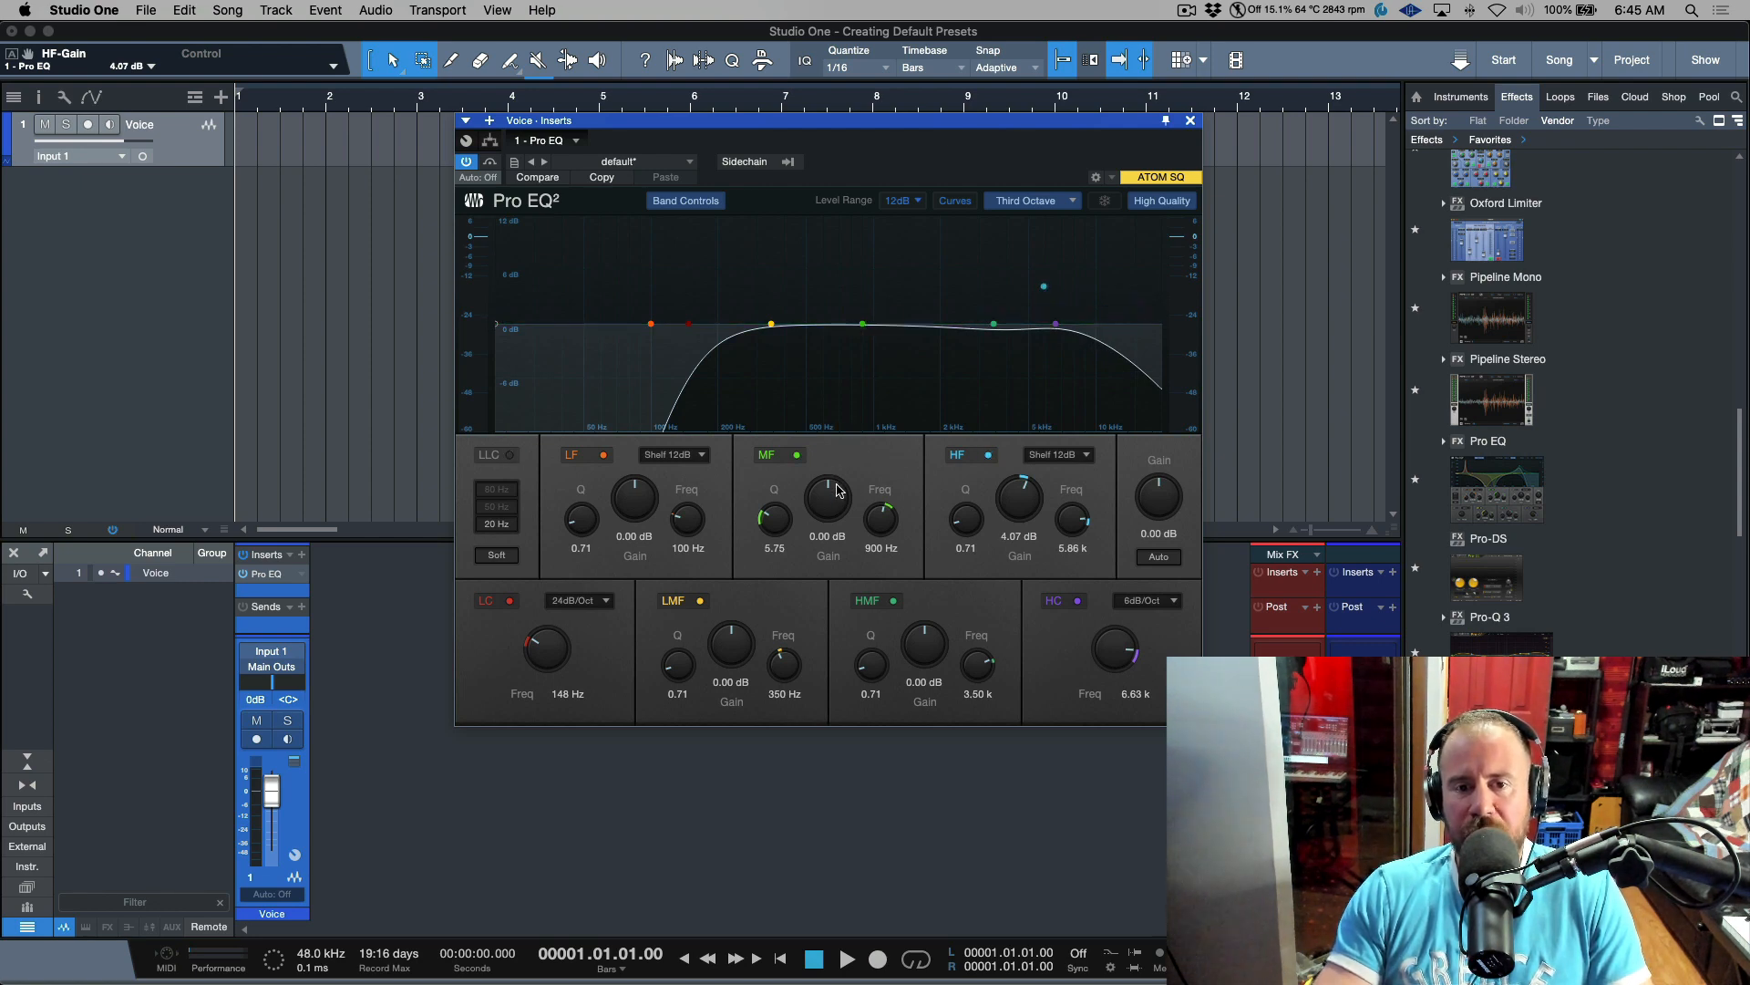
drag(827, 502, 826, 525)
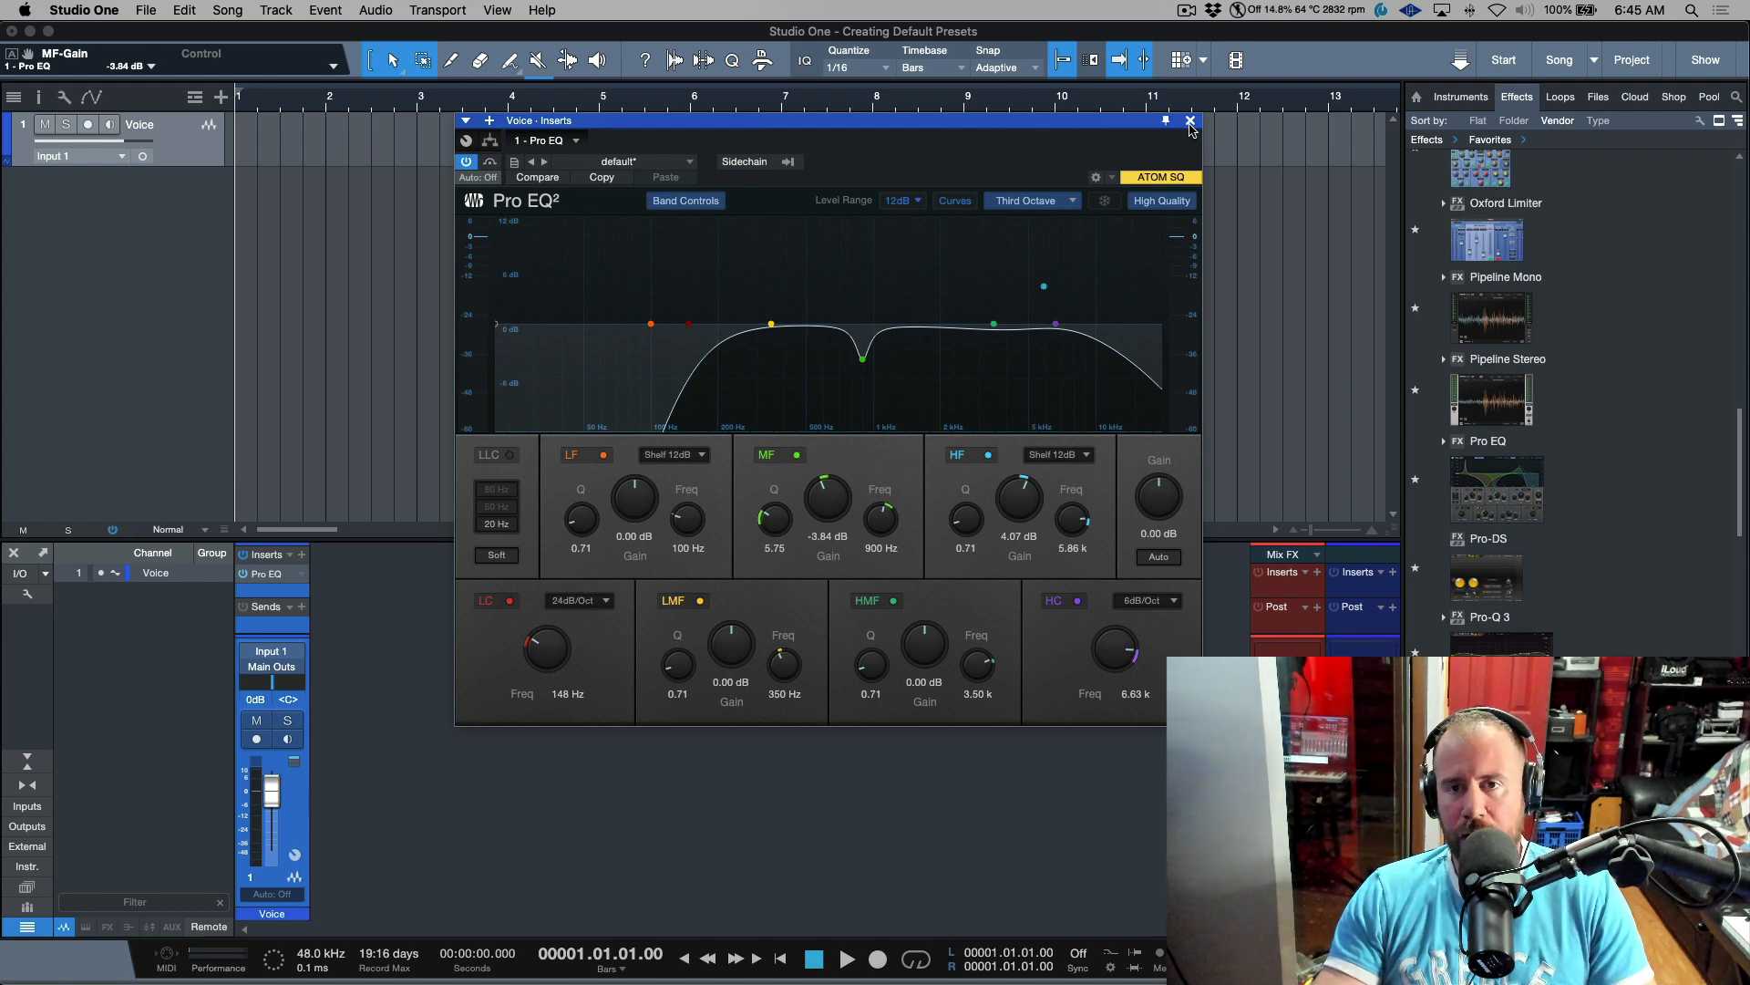
click(1188, 120)
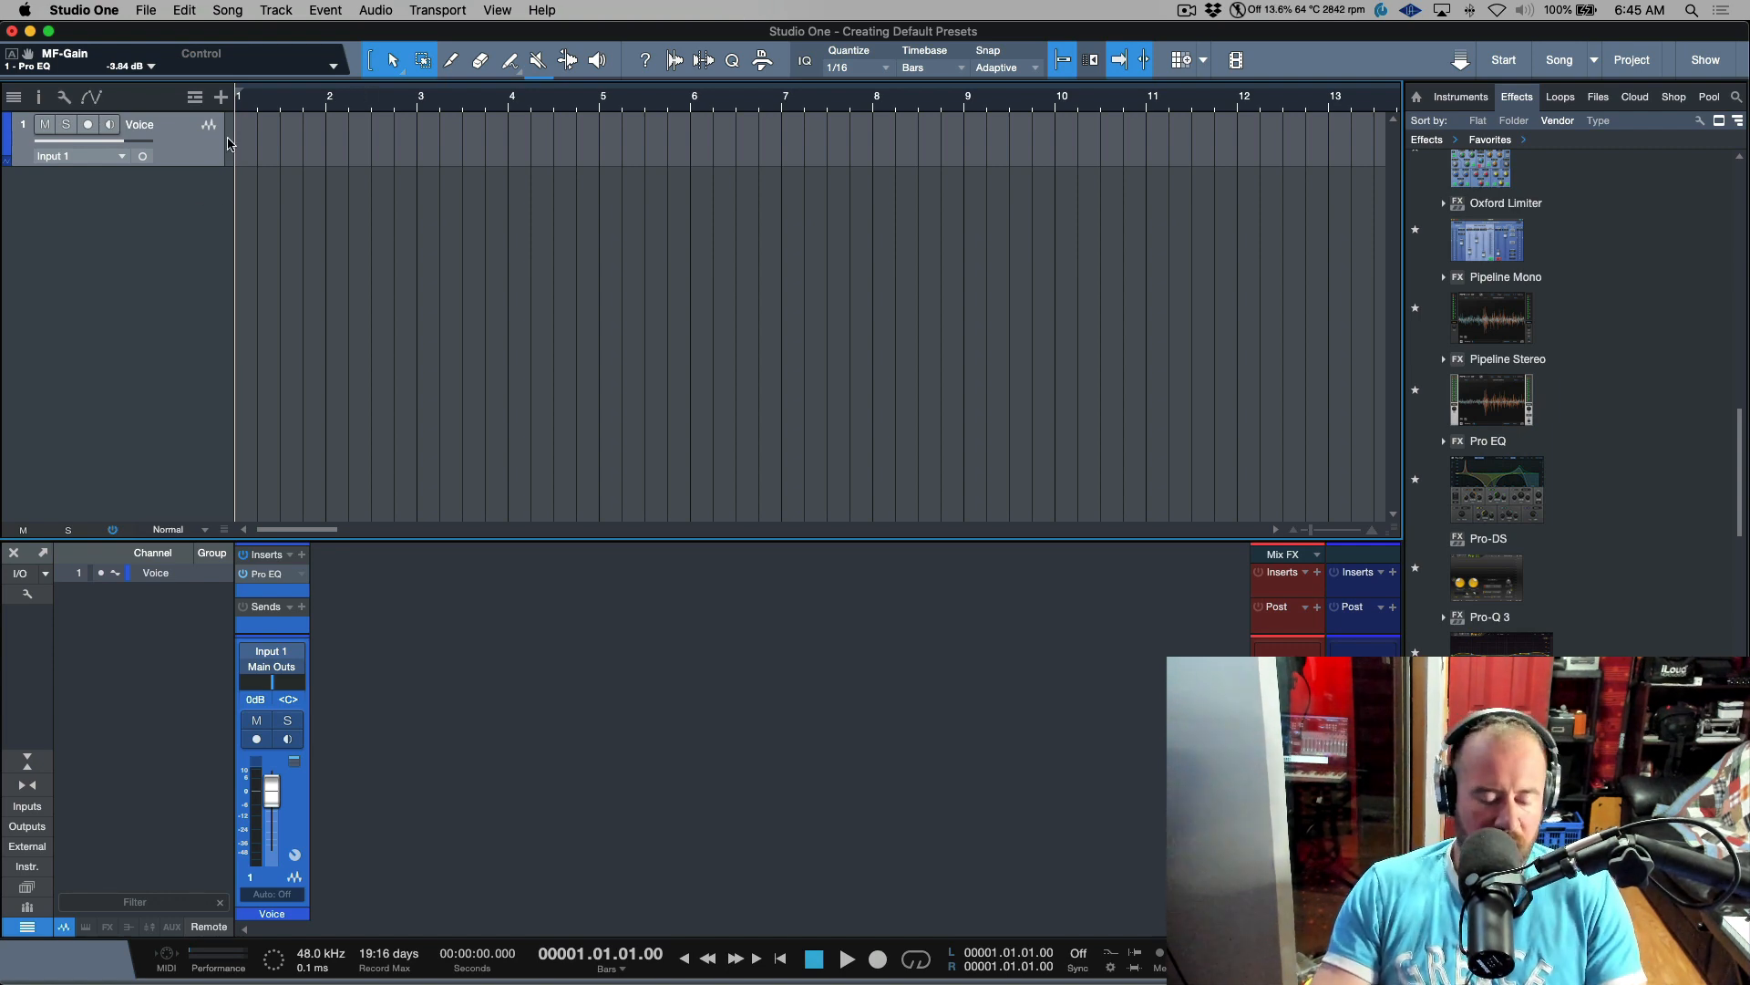
Arm the Voice track for recording
click(88, 124)
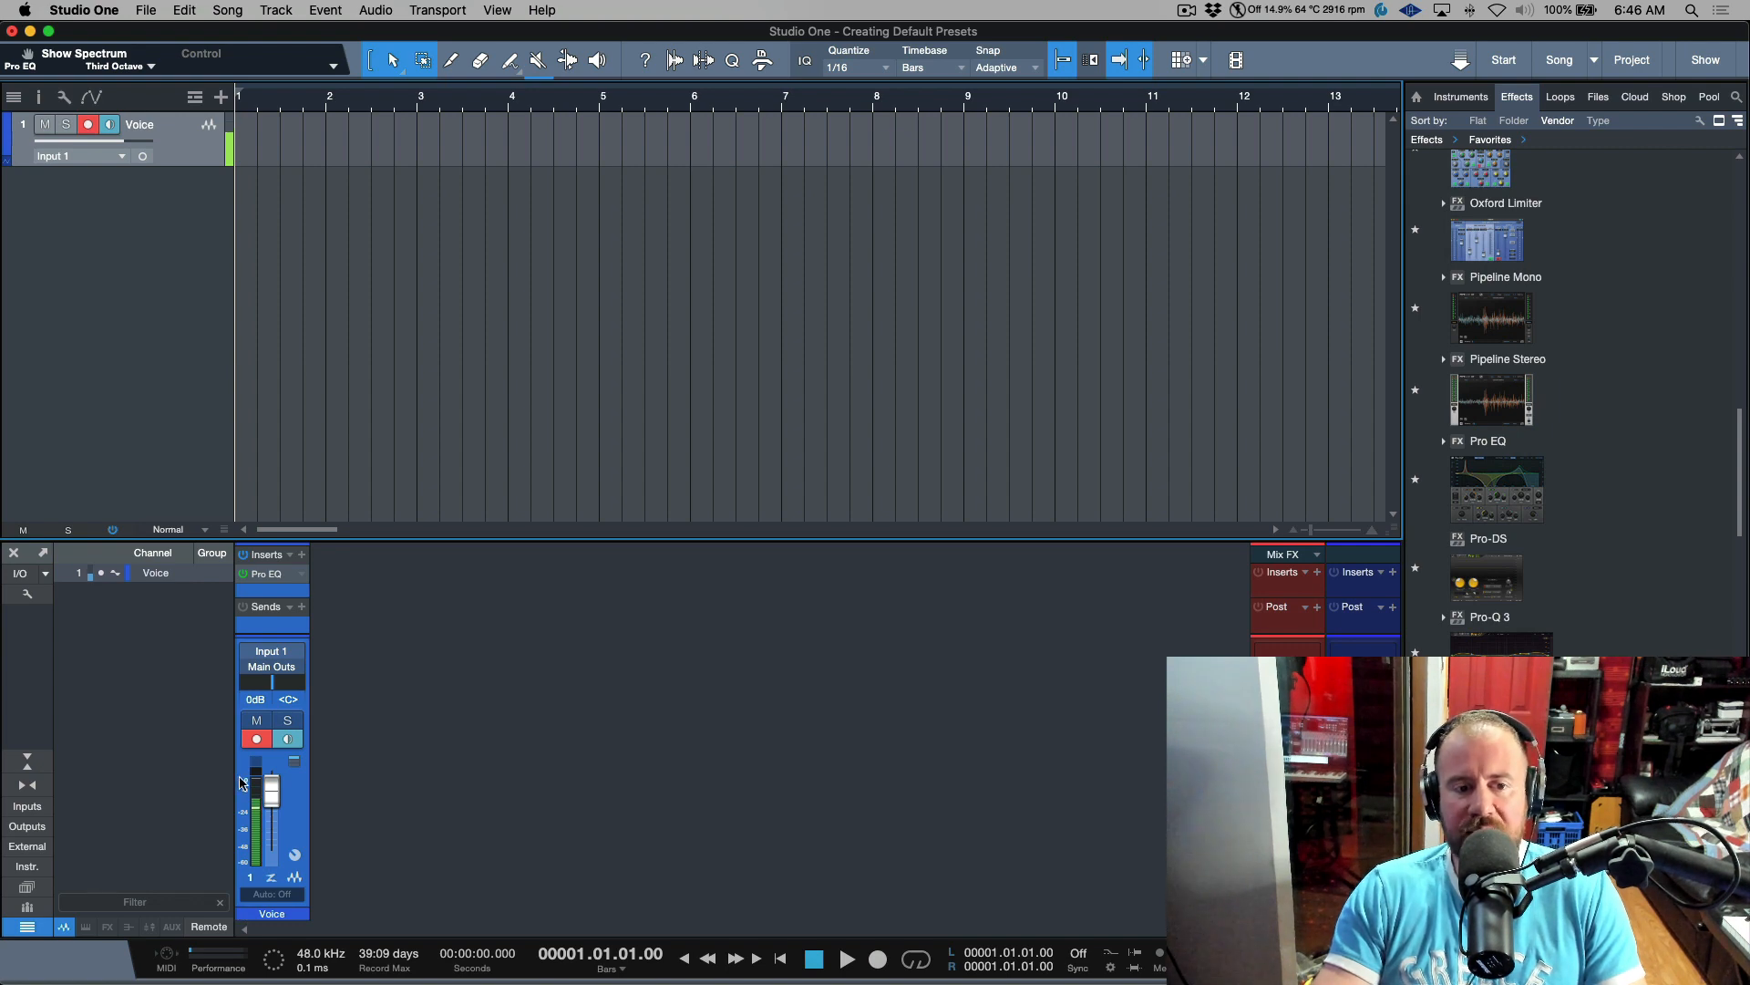
drag(268, 776, 268, 804)
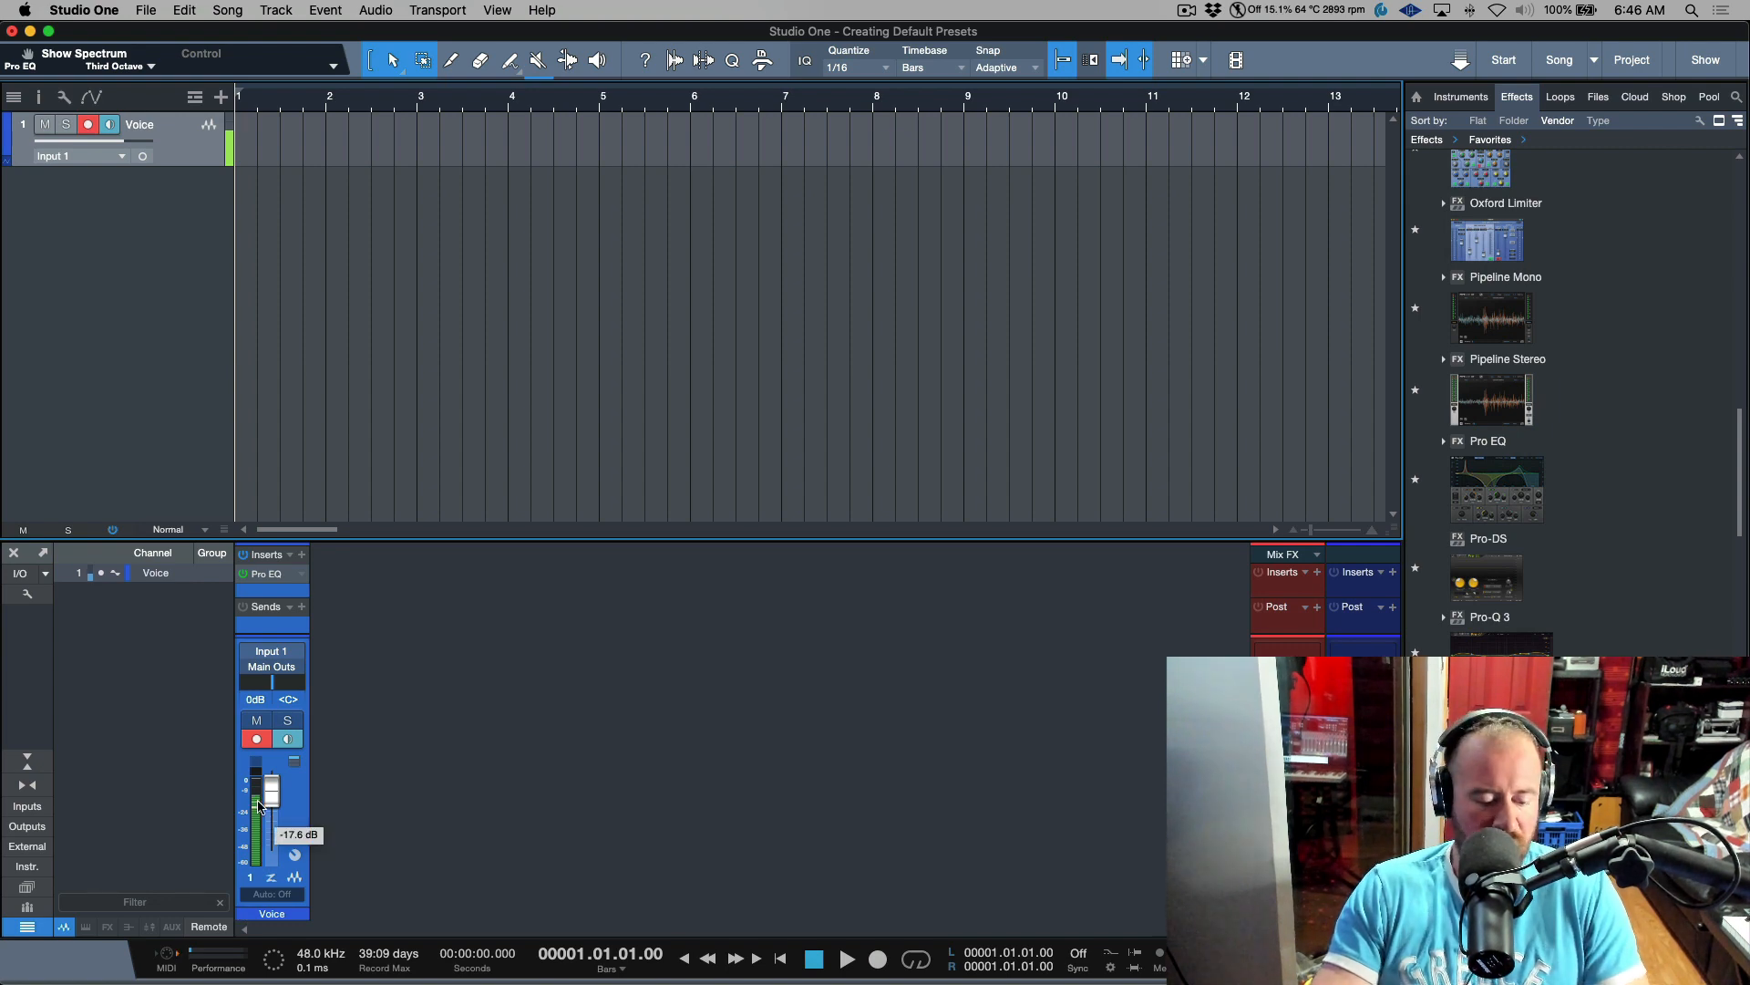
click(27, 806)
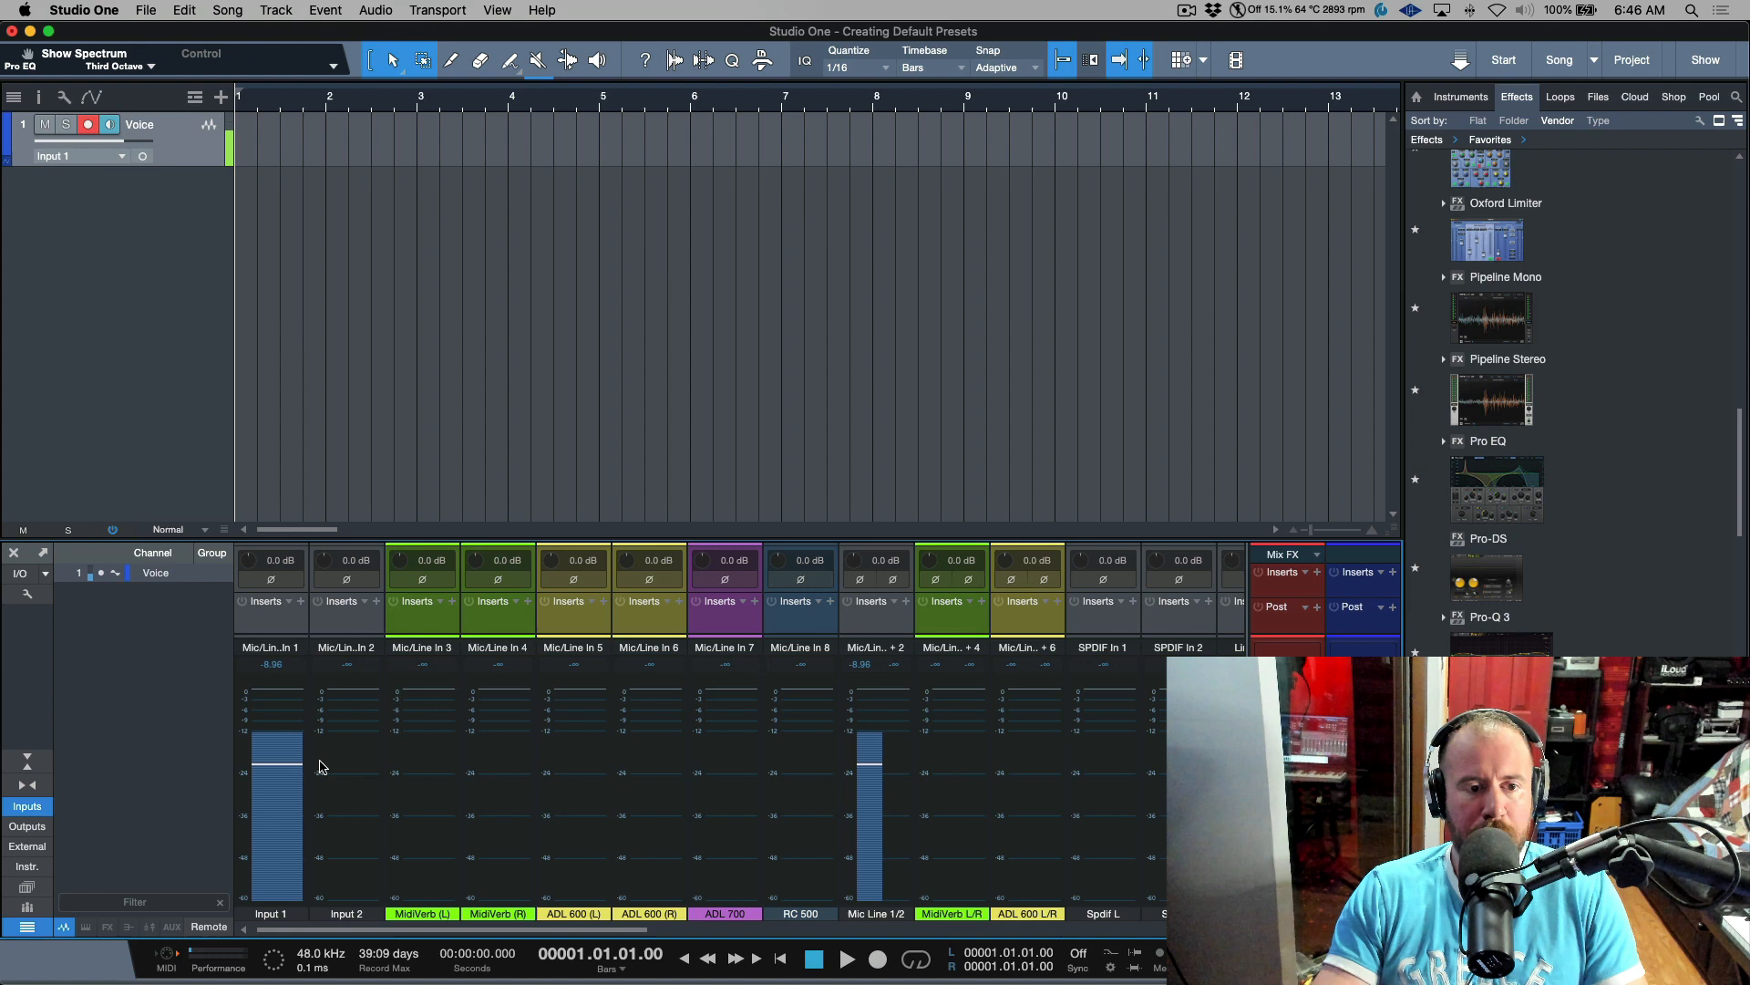
drag(273, 737, 273, 742)
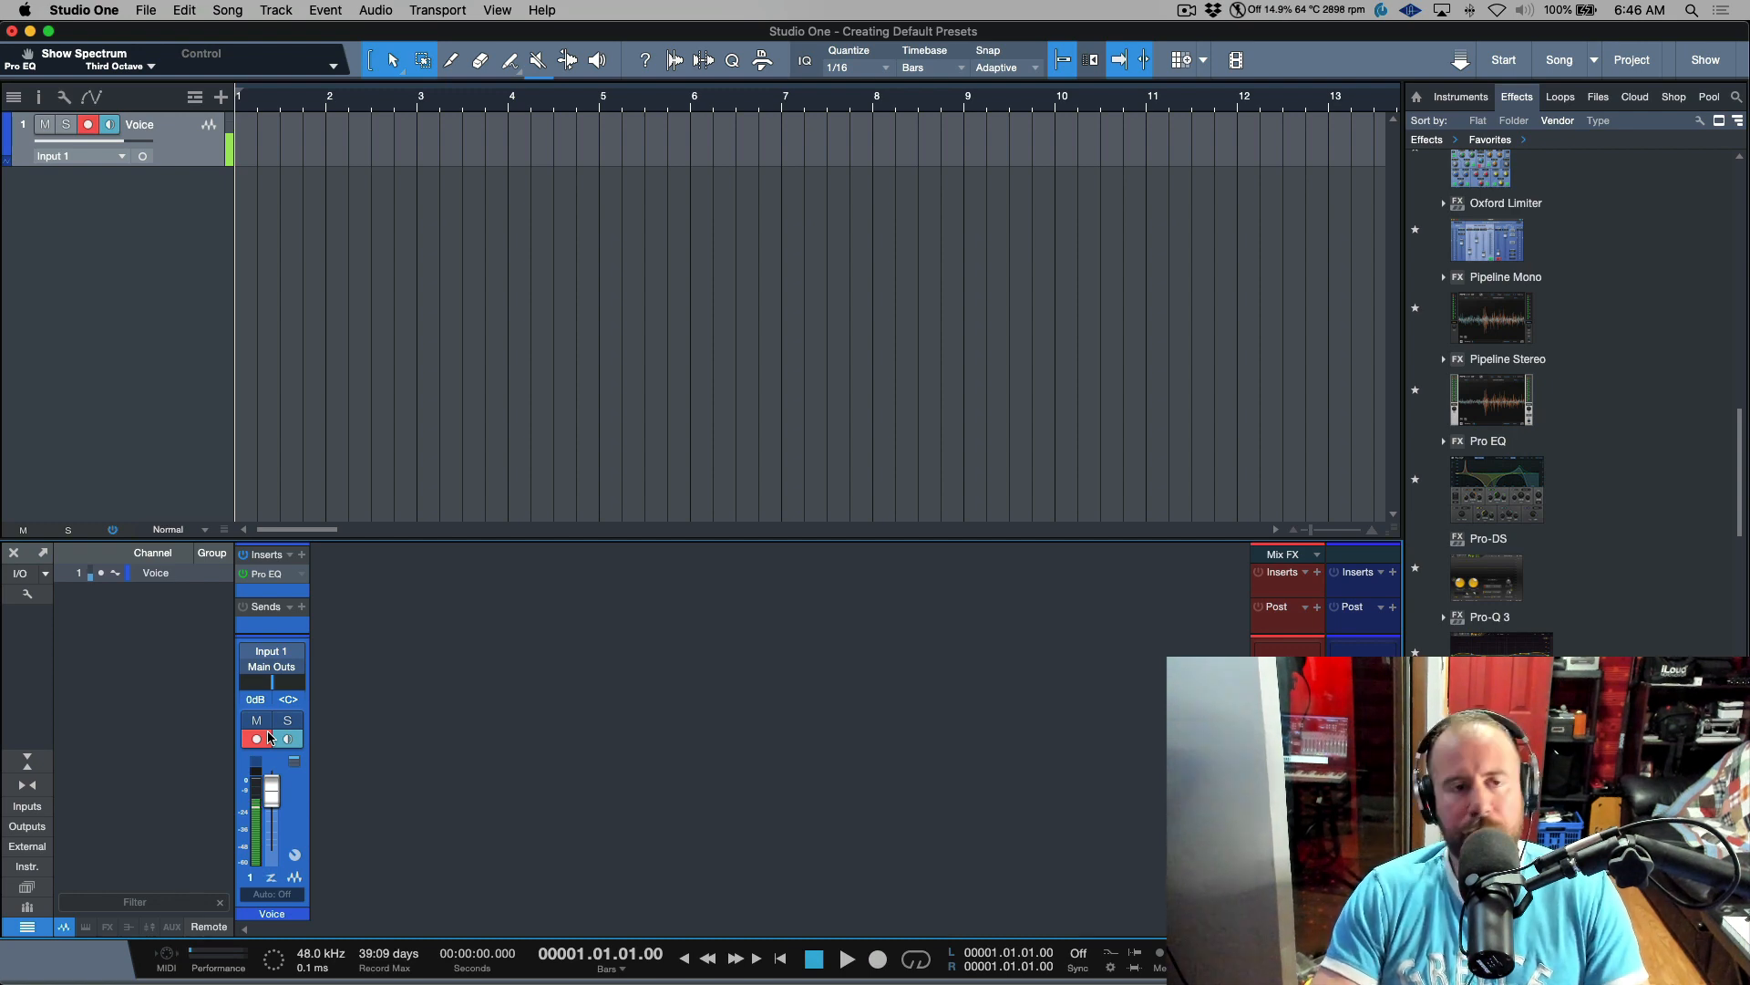
click(846, 958)
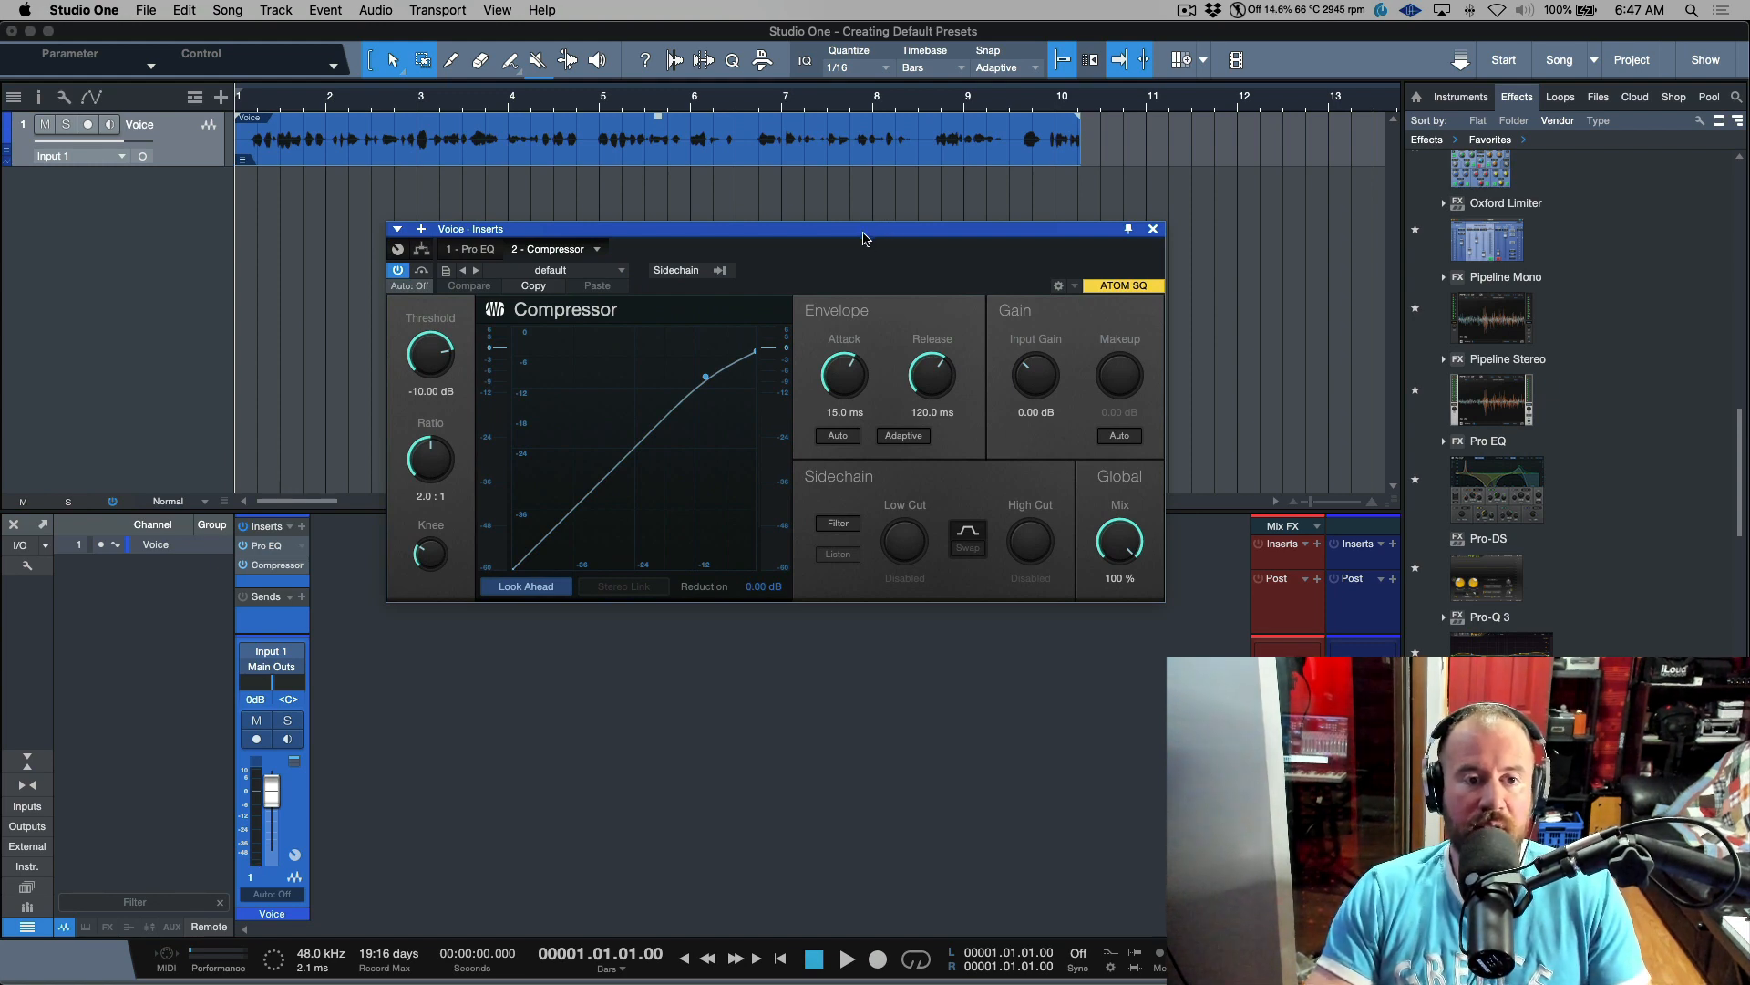
mouse_move(486, 433)
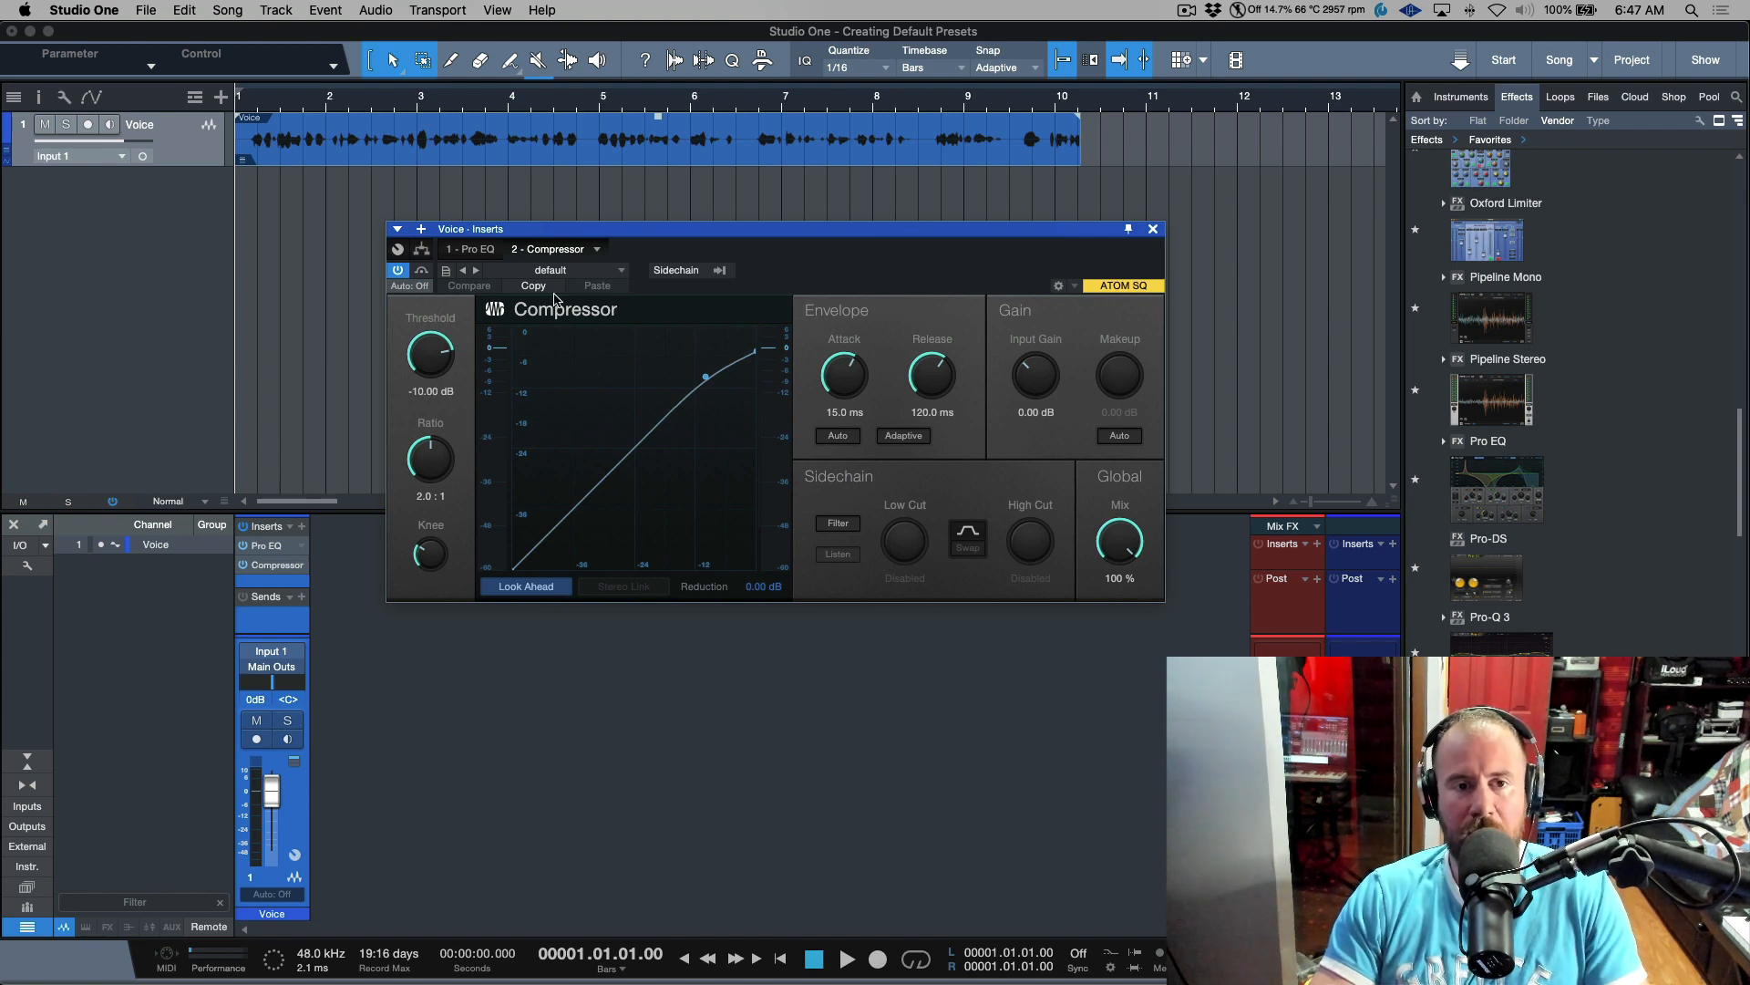
Delete the existing default Compressor preset
click(551, 270)
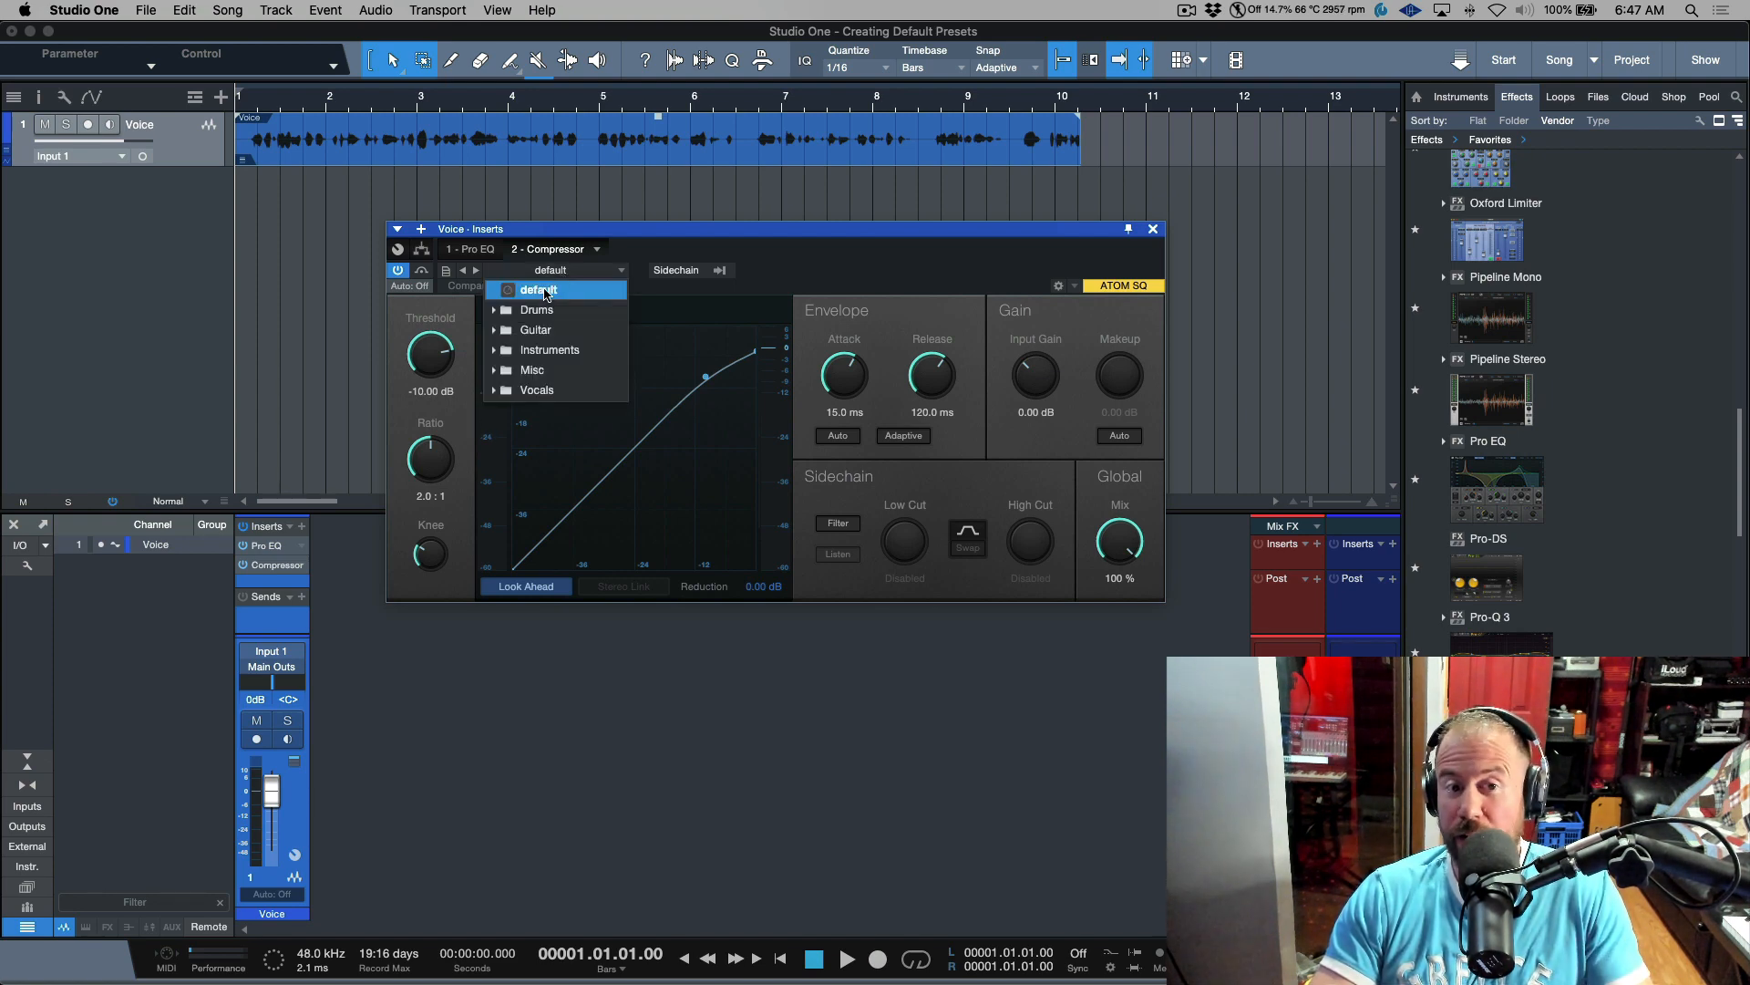
right_click(538, 289)
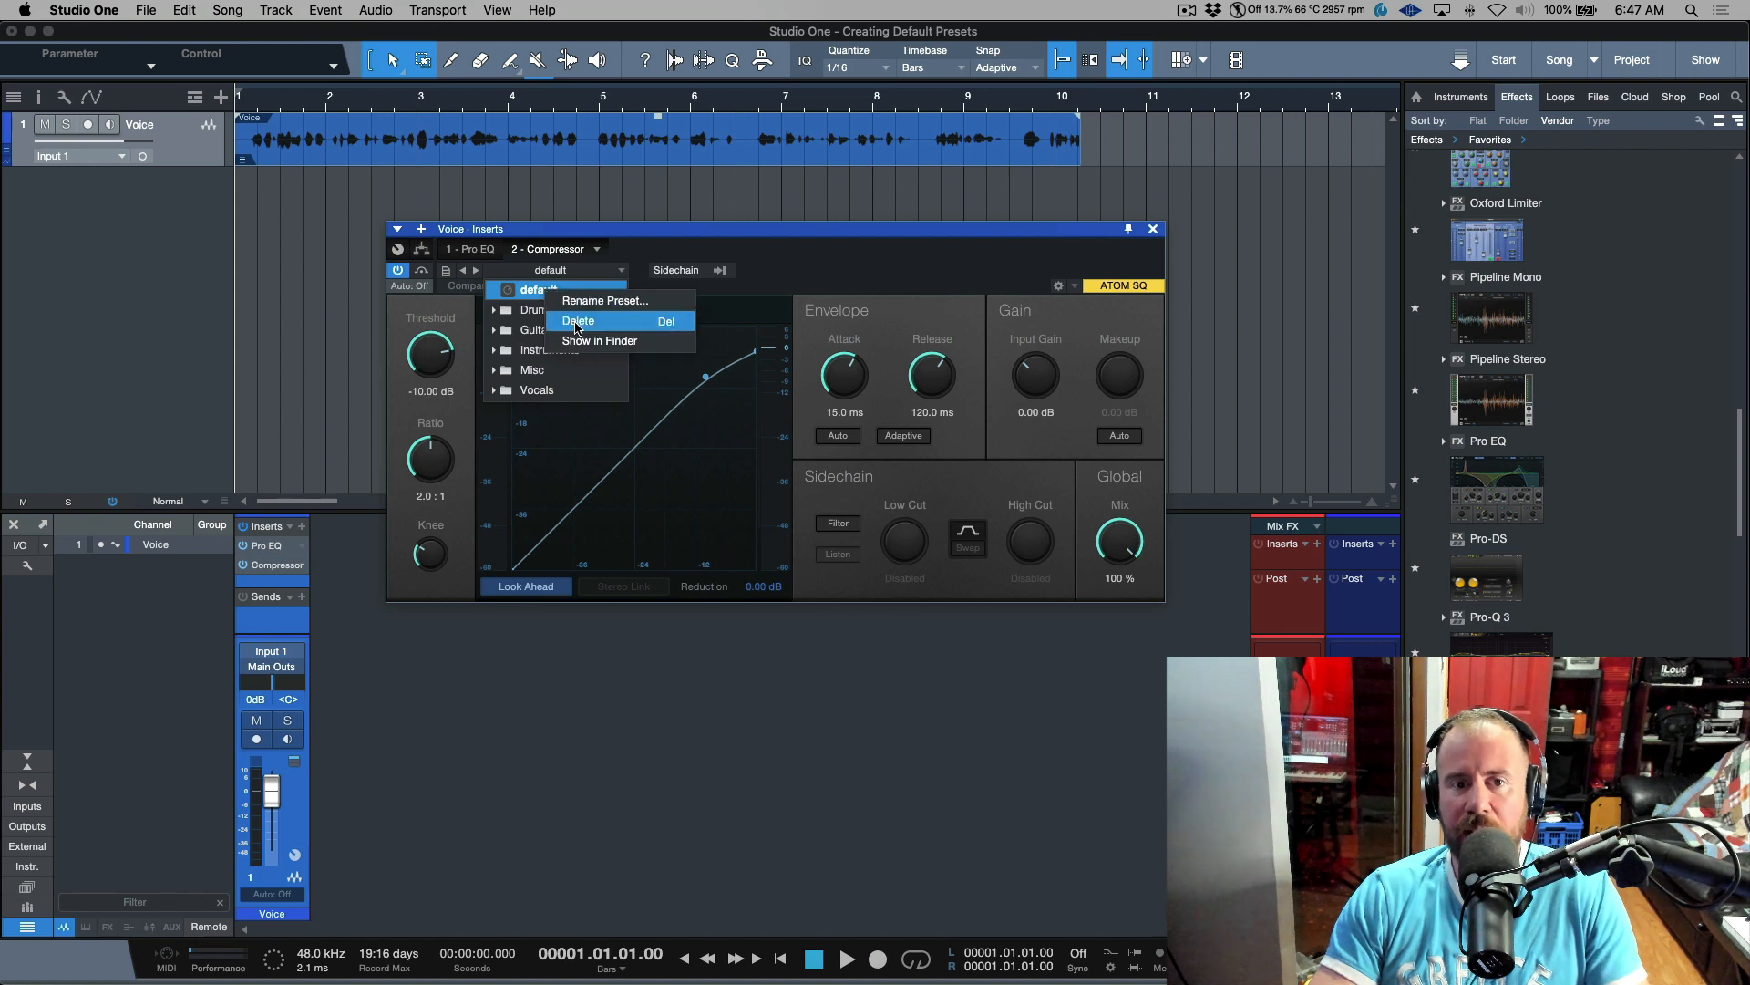
click(600, 340)
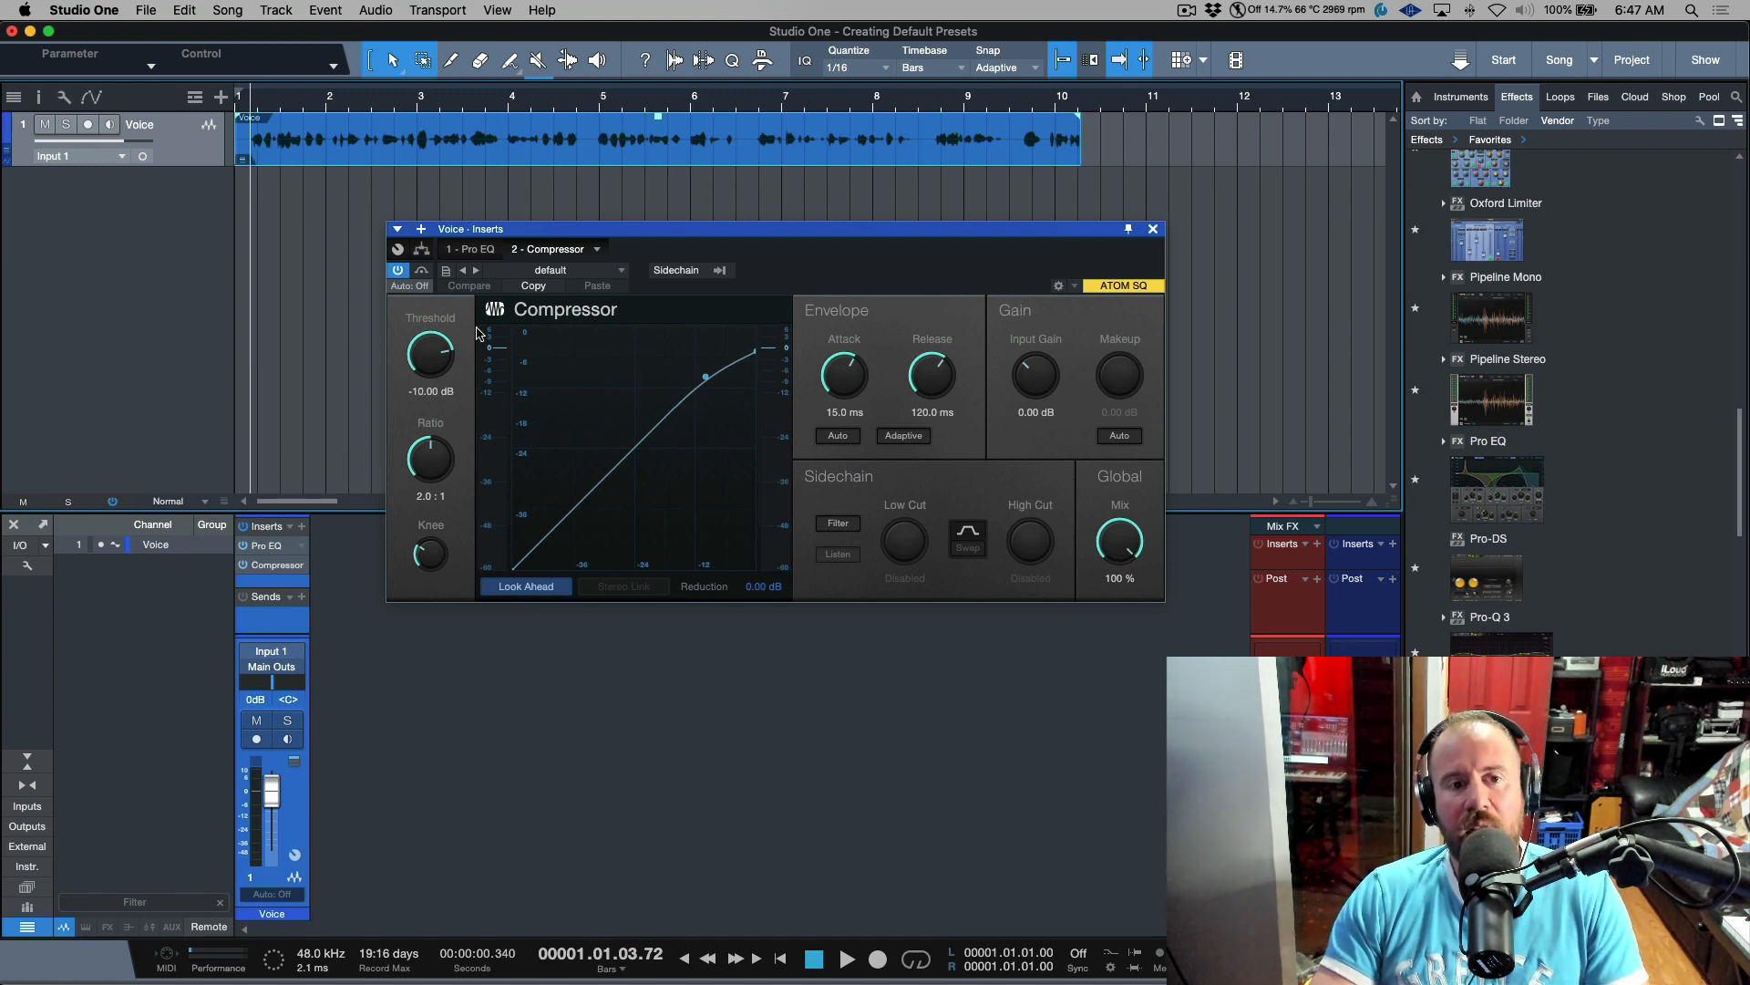
Set the Compressor ratio to 3.0:1 and threshold to about -20.56 dB
drag(429, 456, 429, 424)
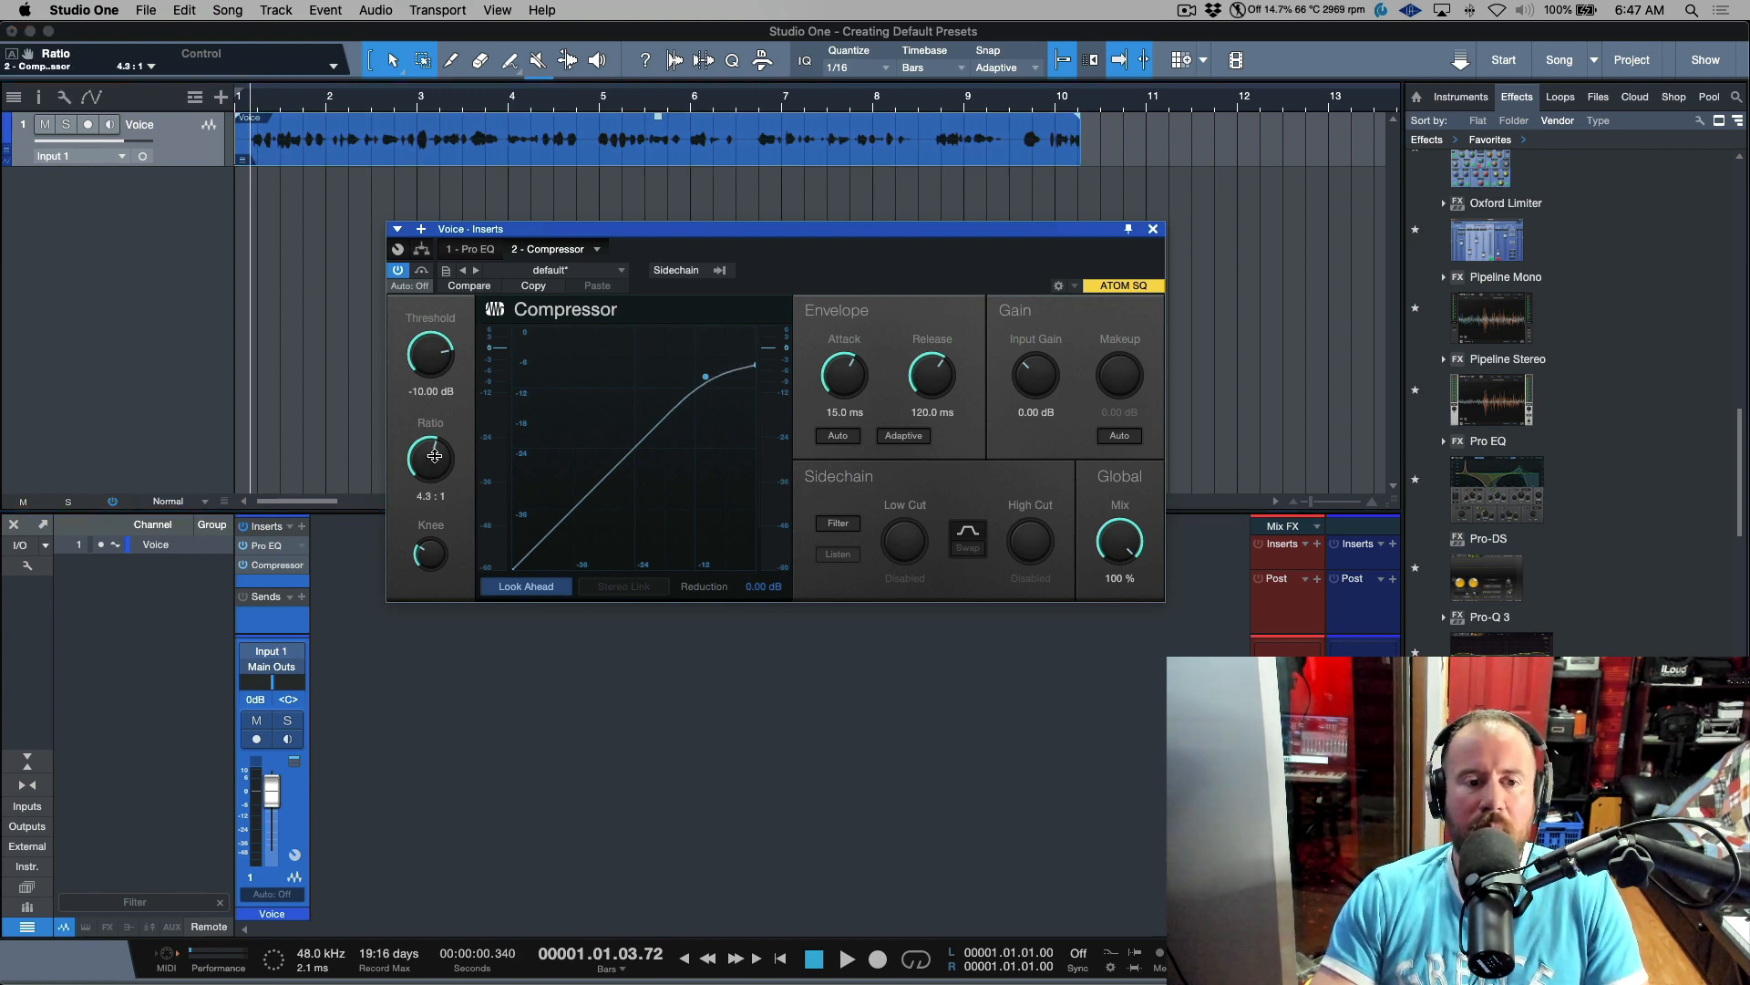
drag(431, 458, 431, 480)
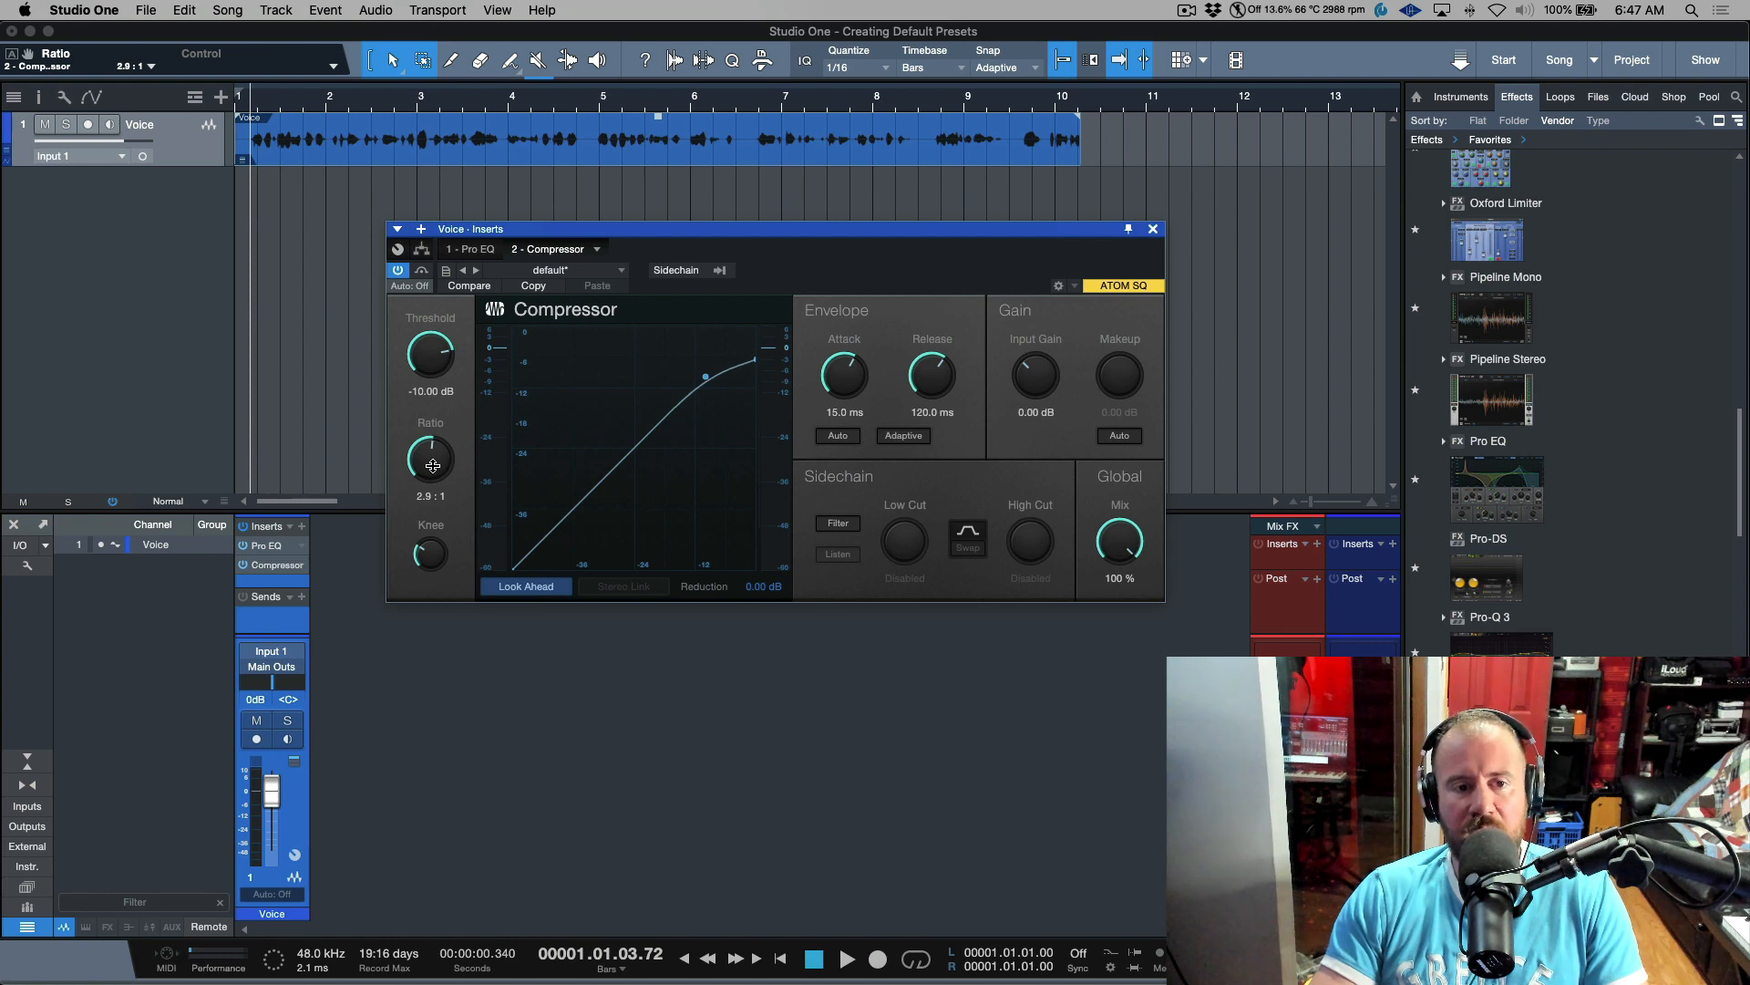
drag(431, 462, 431, 441)
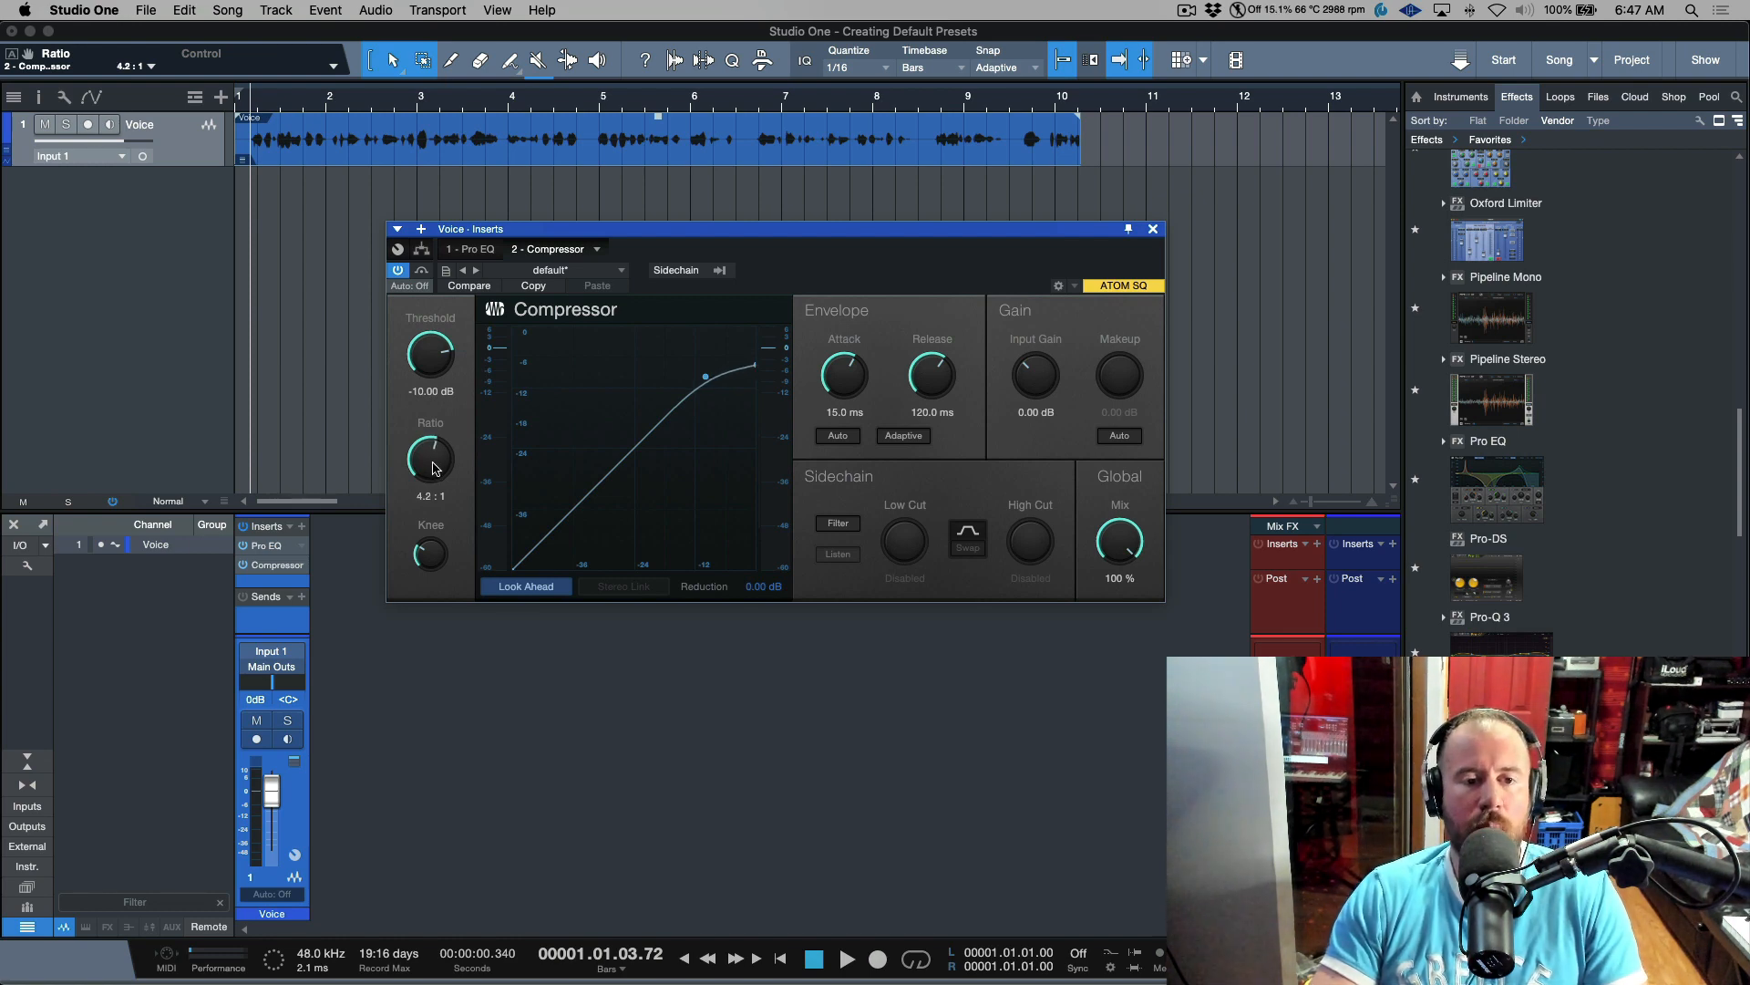
double_click(429, 494)
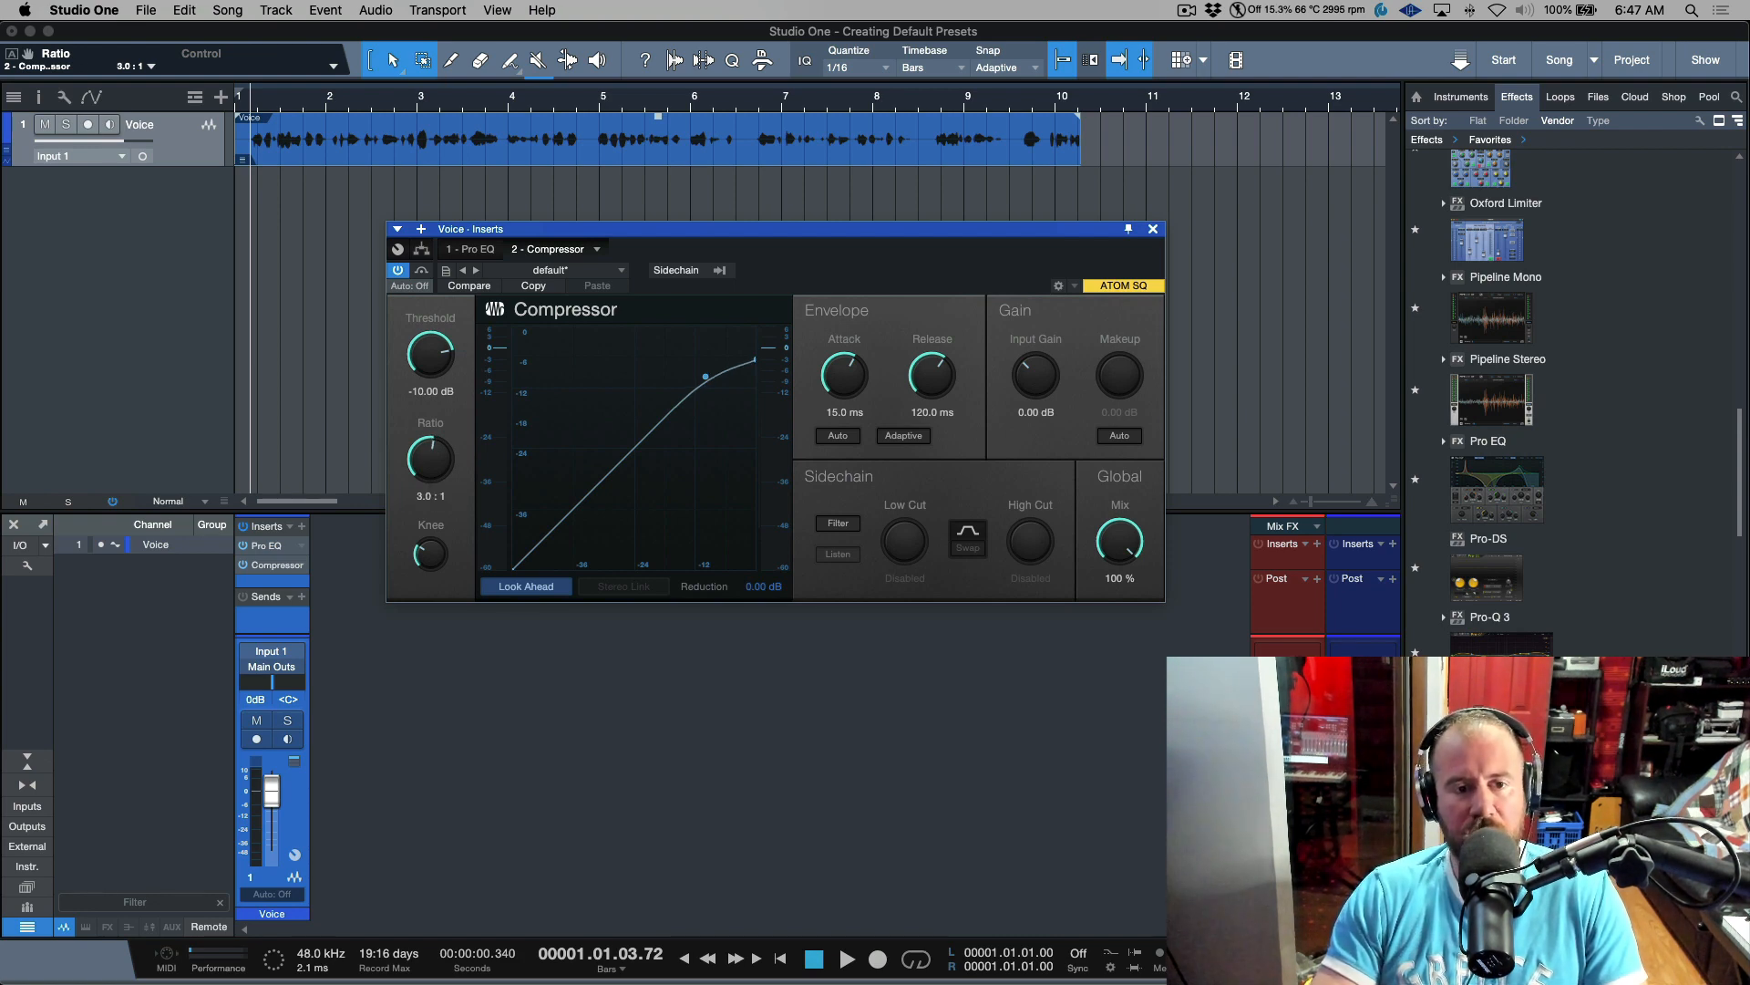
drag(429, 555, 429, 576)
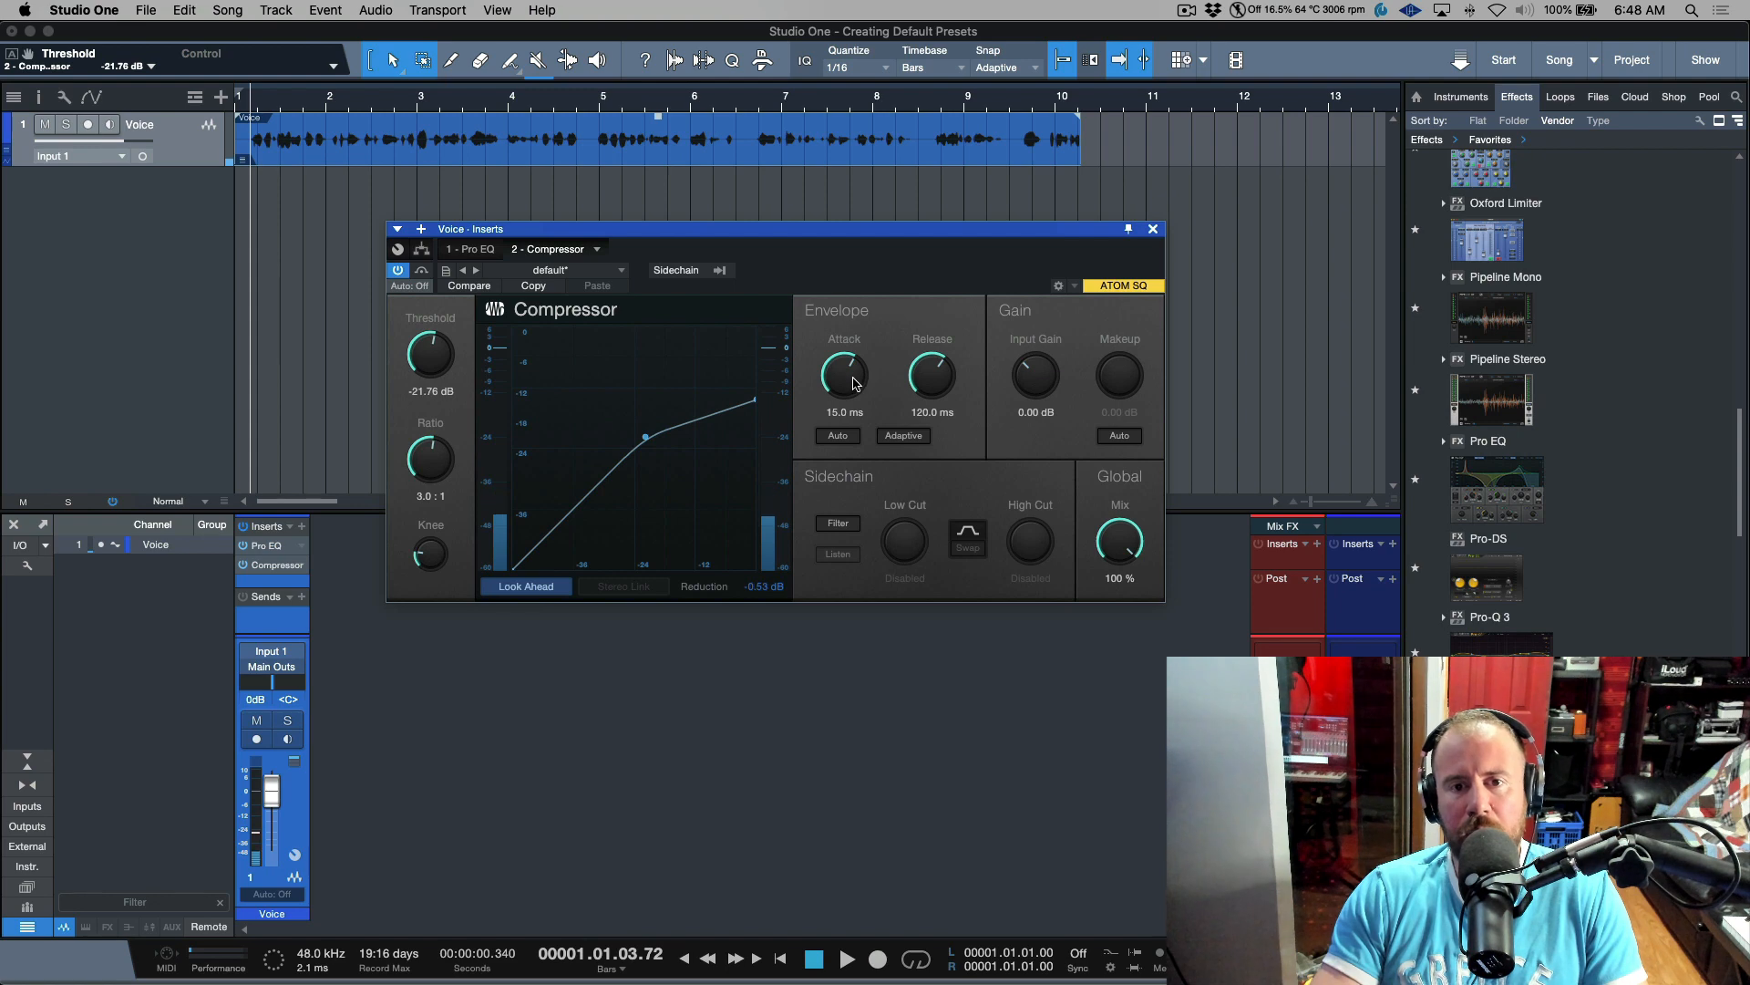
mouse_move(845, 373)
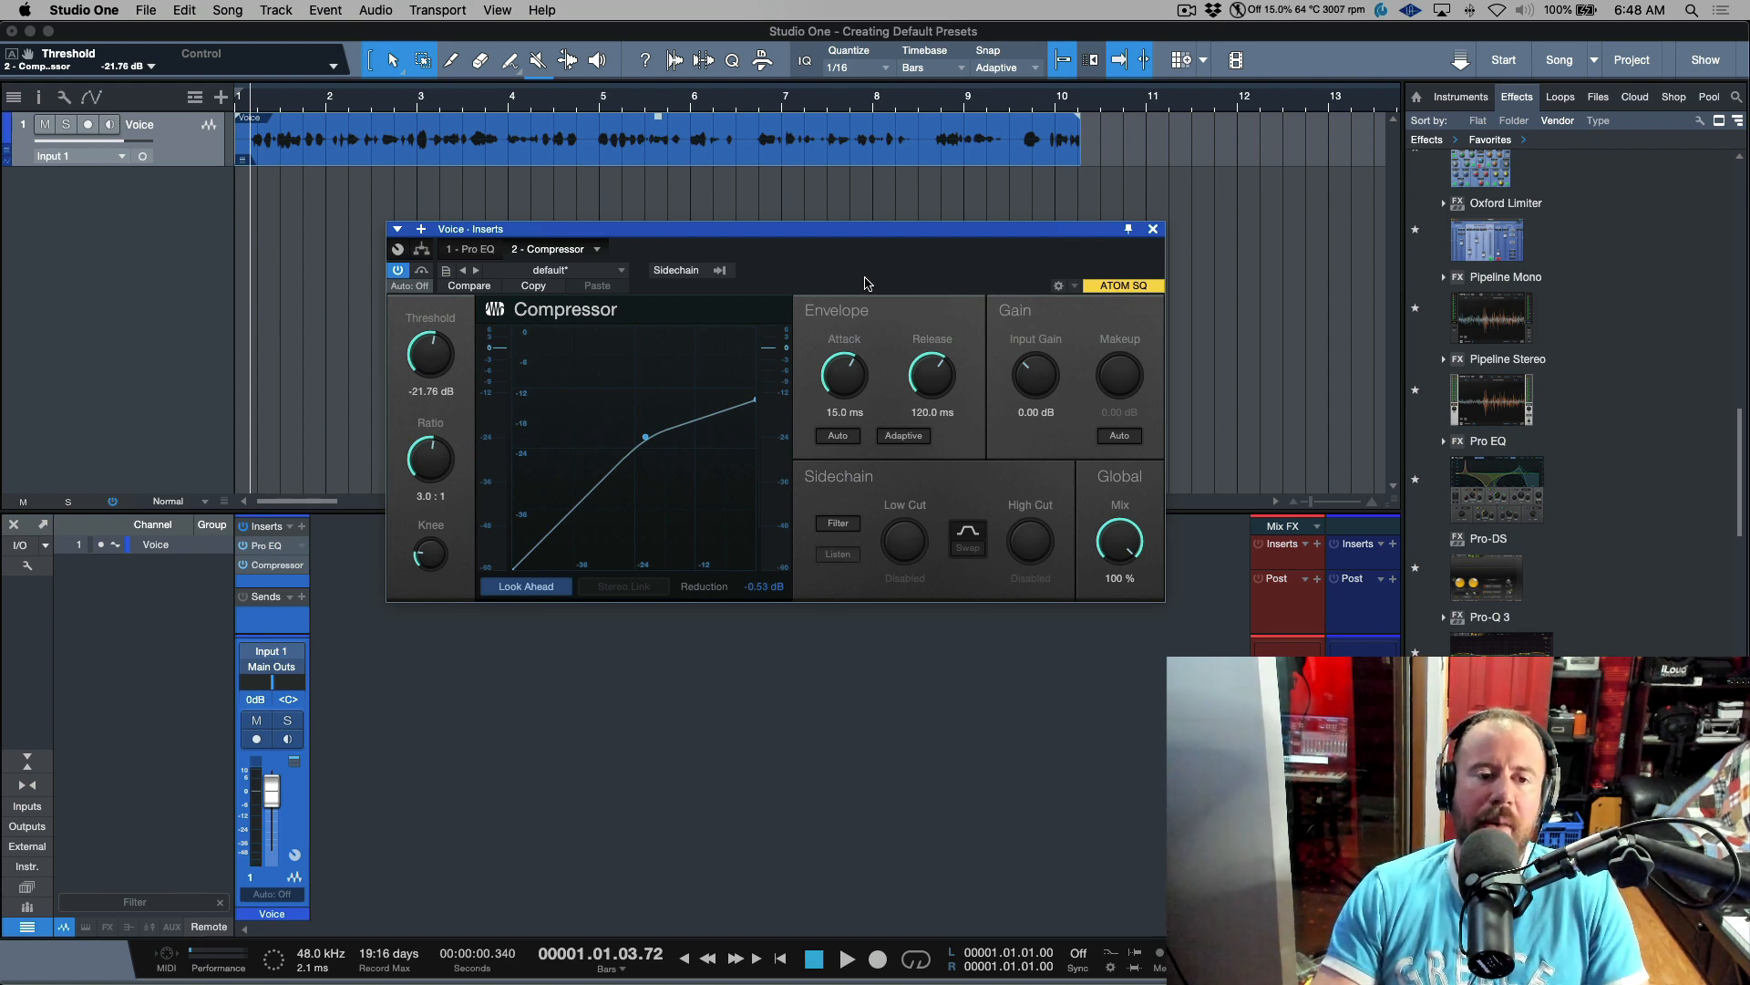
drag(429, 352, 436, 343)
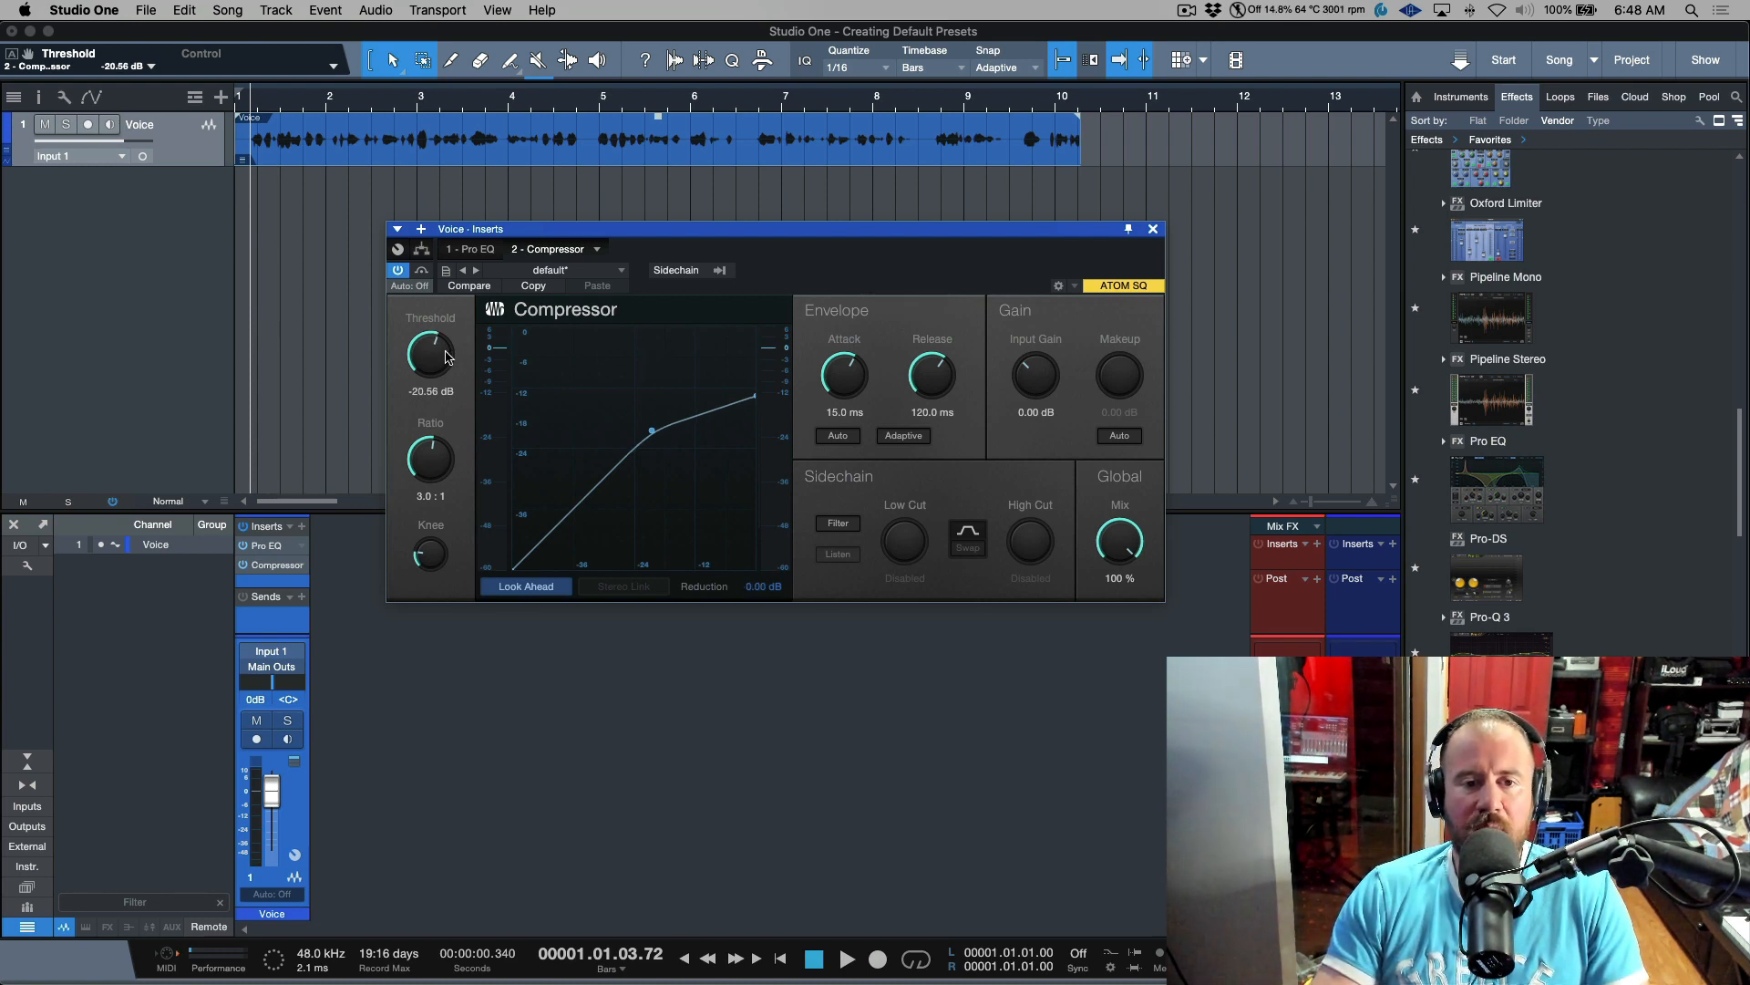
mouse_move(781, 264)
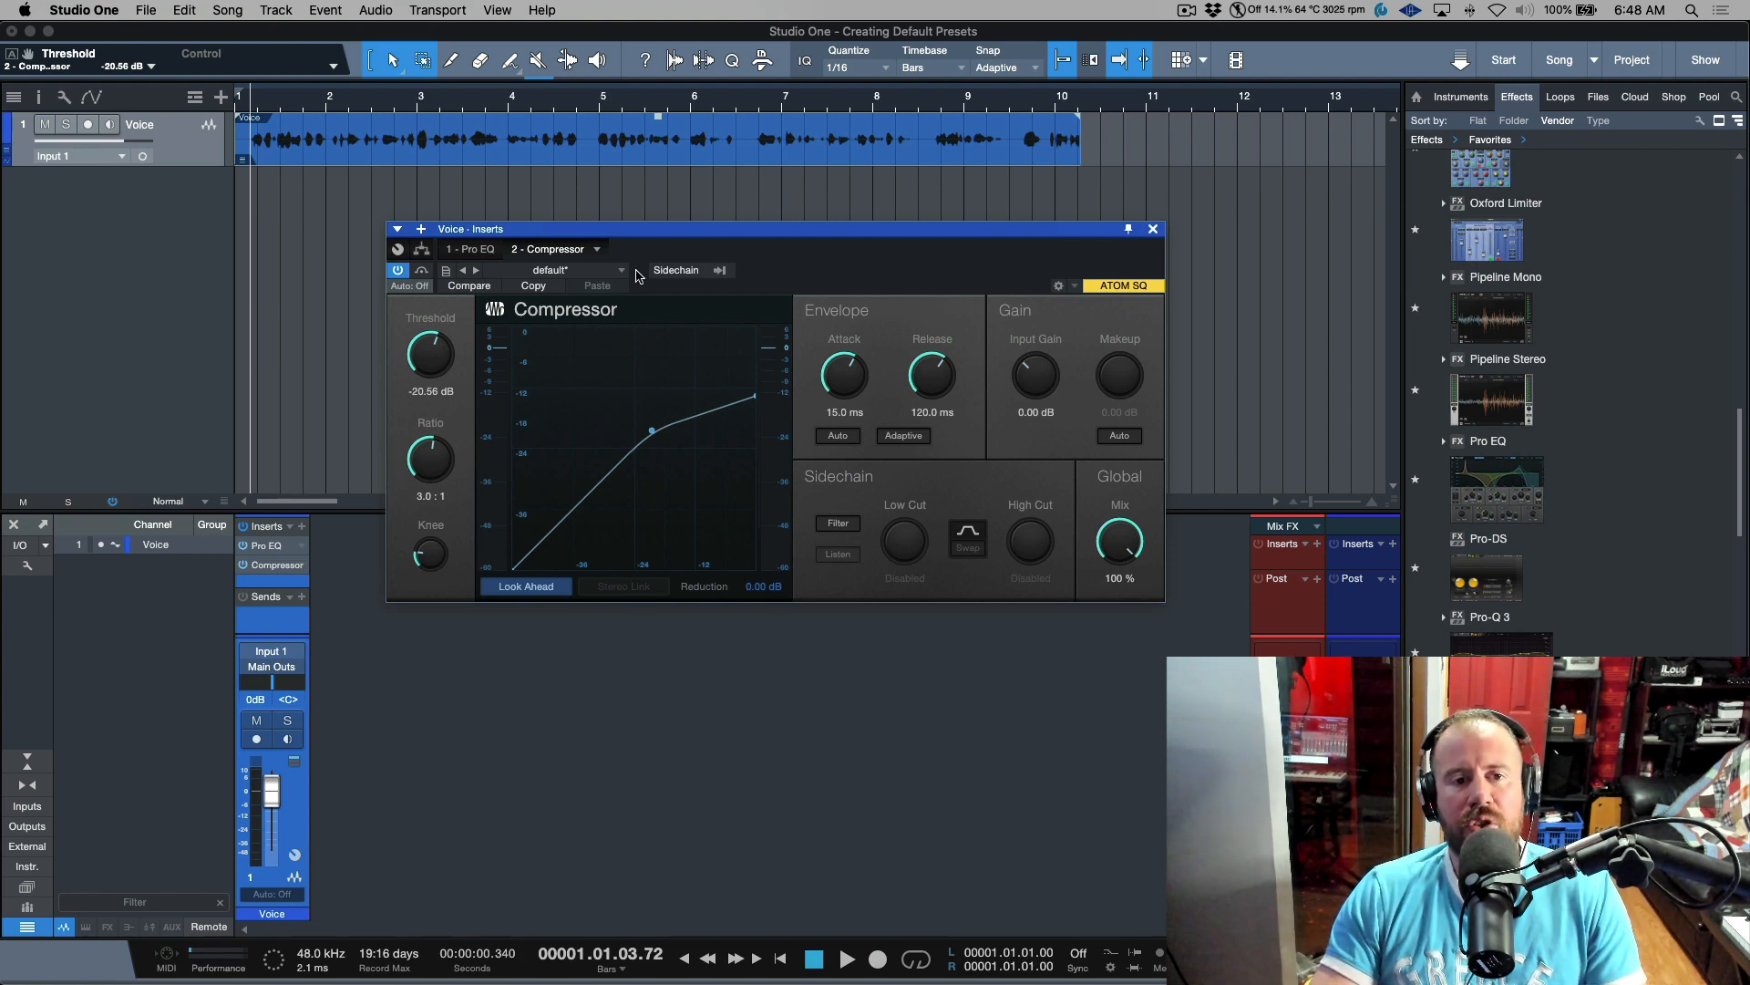
Store the 3.0:1, -20.56 dB Compressor settings as its default preset
click(446, 270)
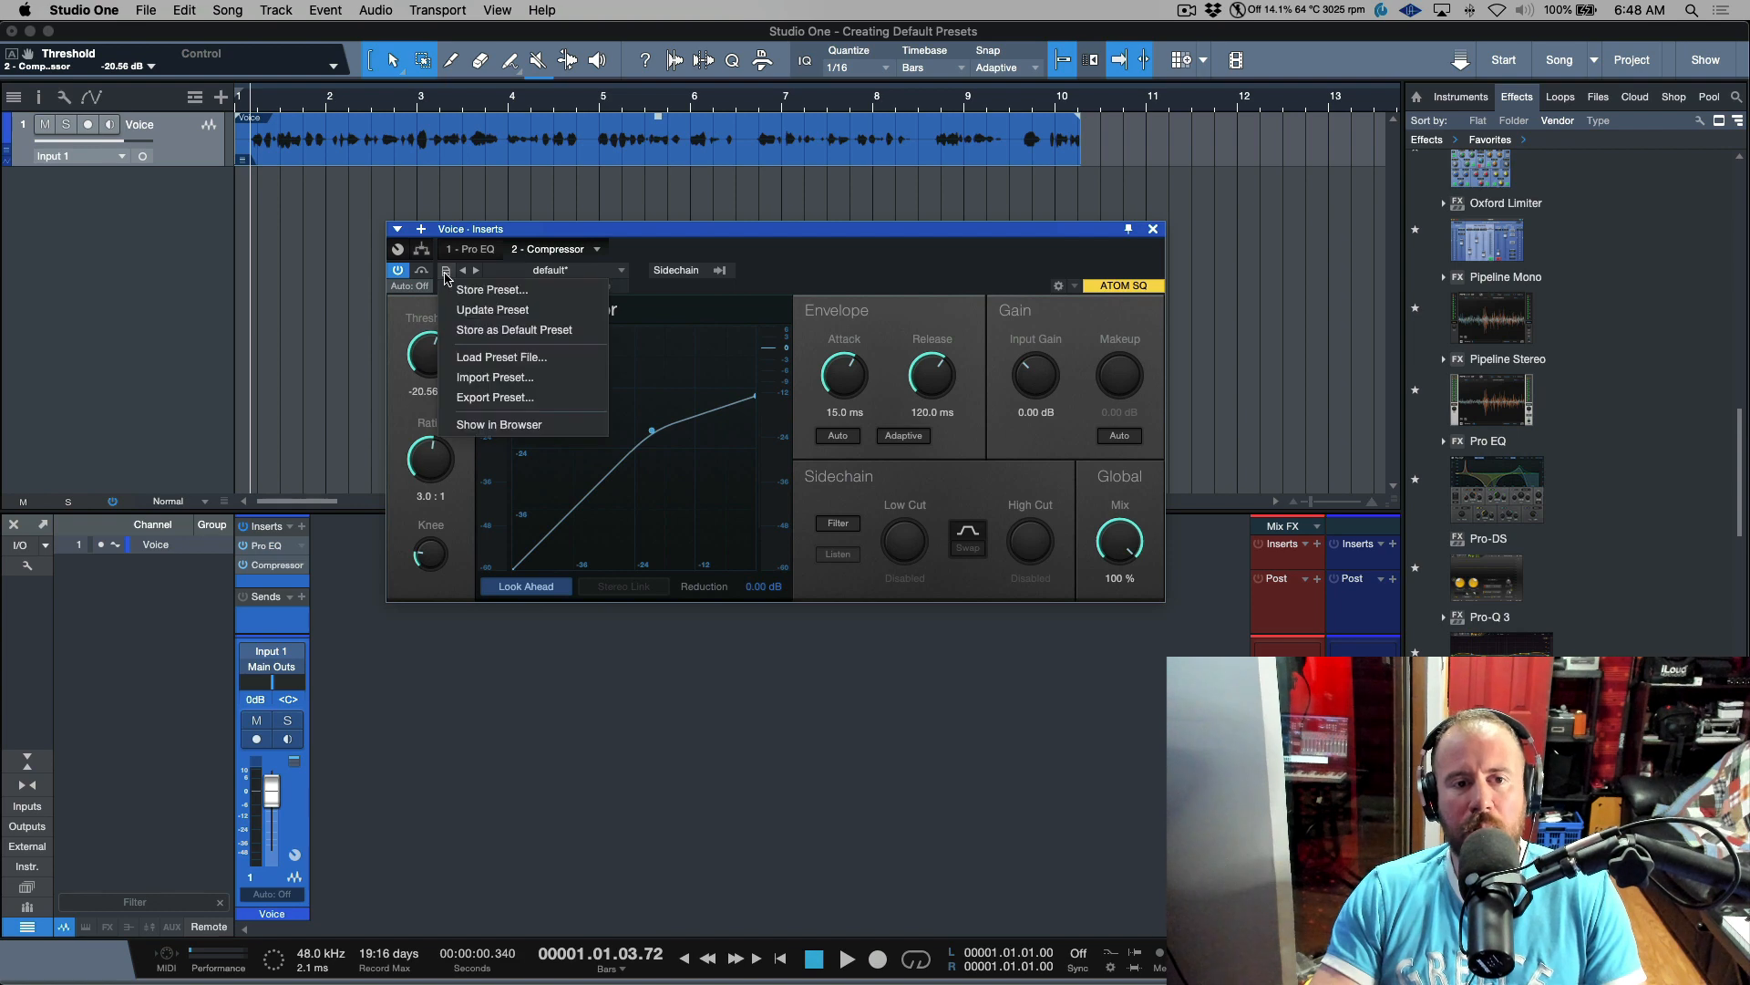
mouse_move(514, 329)
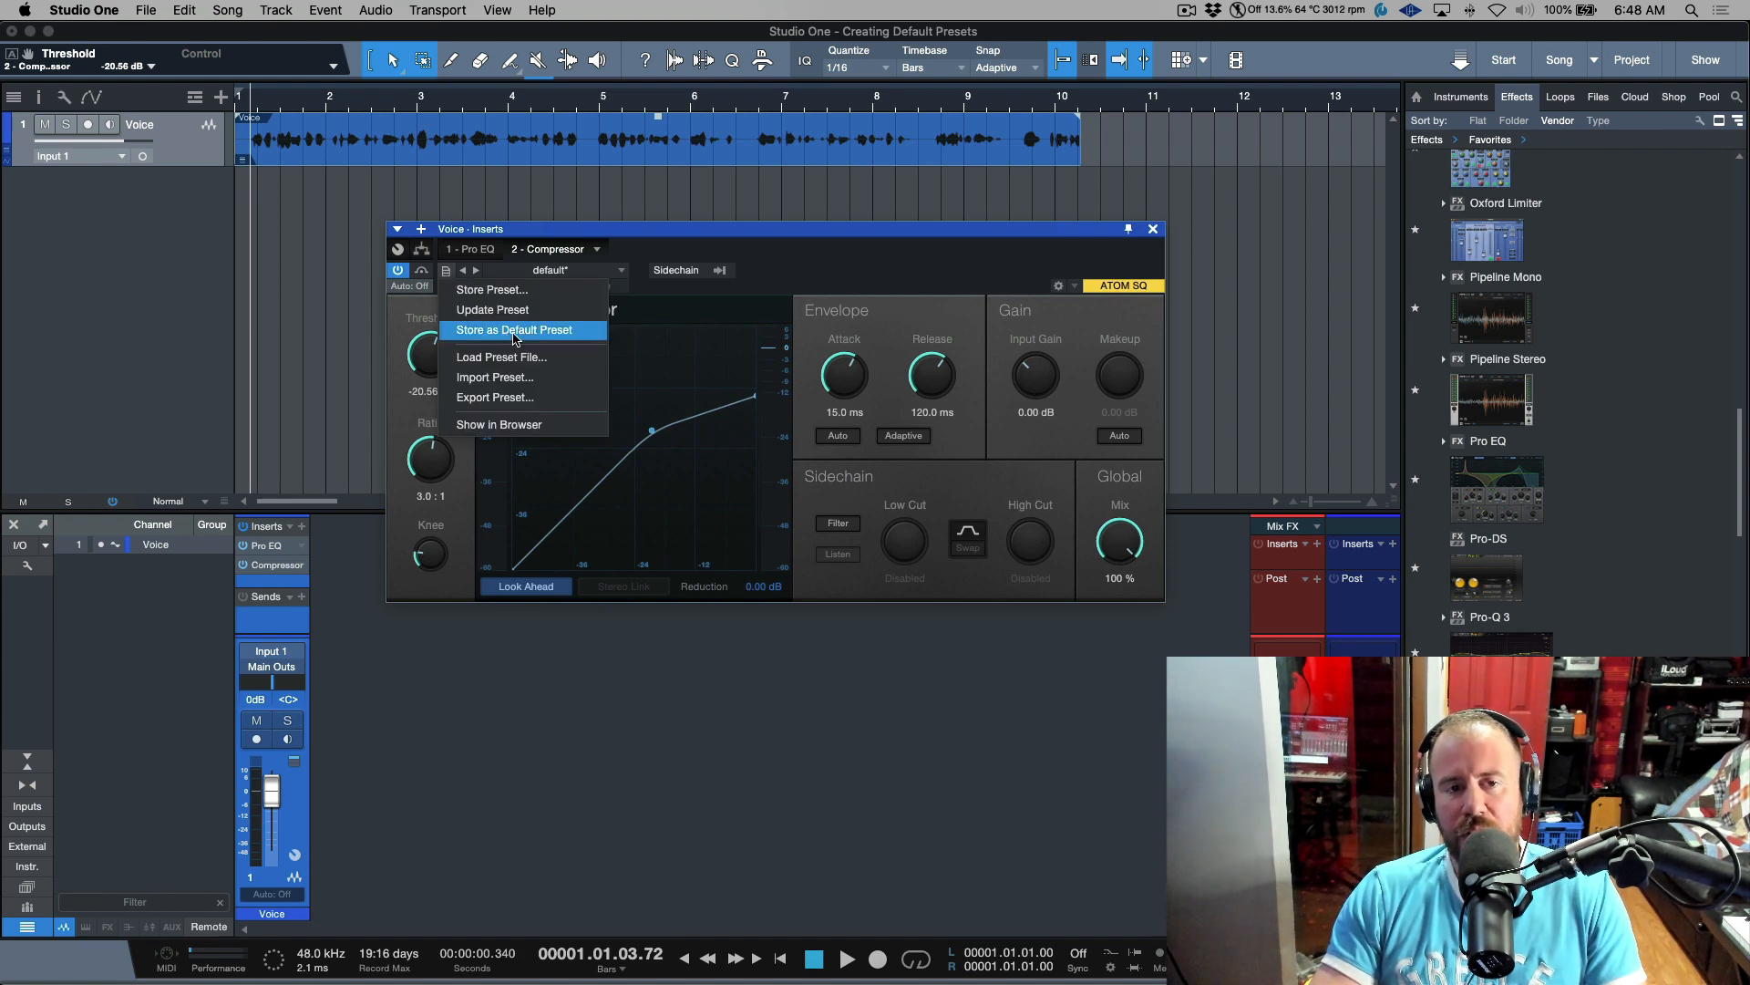
click(512, 329)
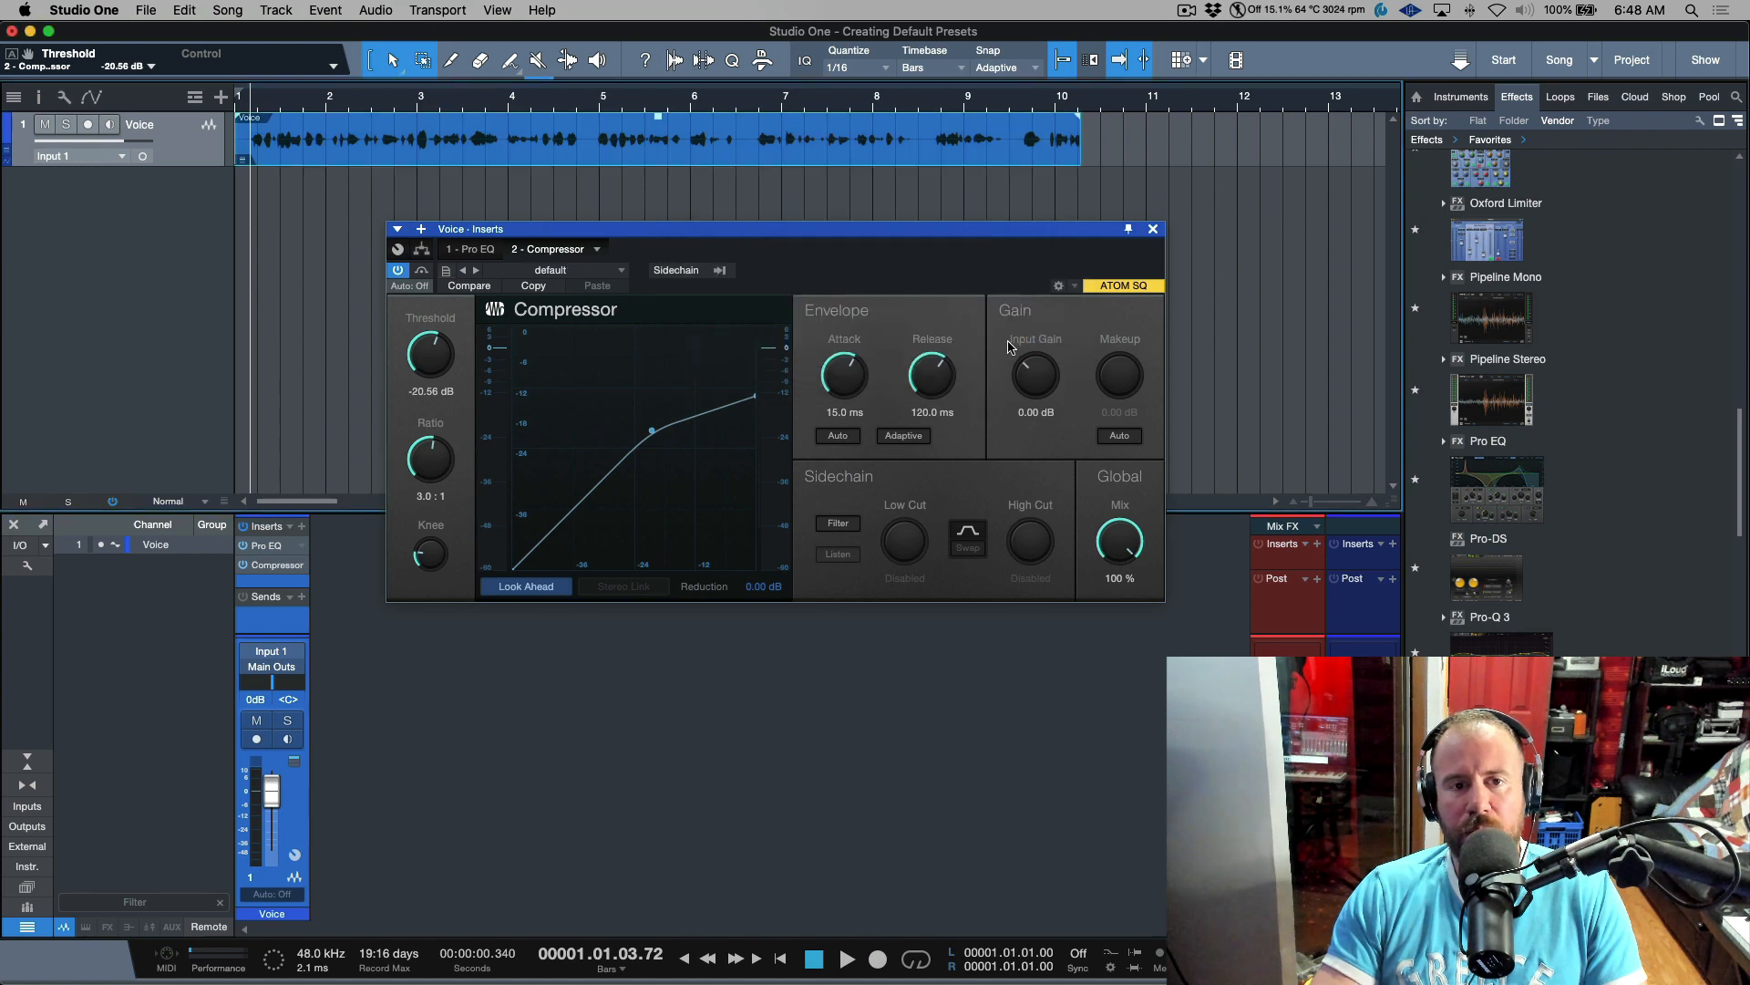
click(551, 270)
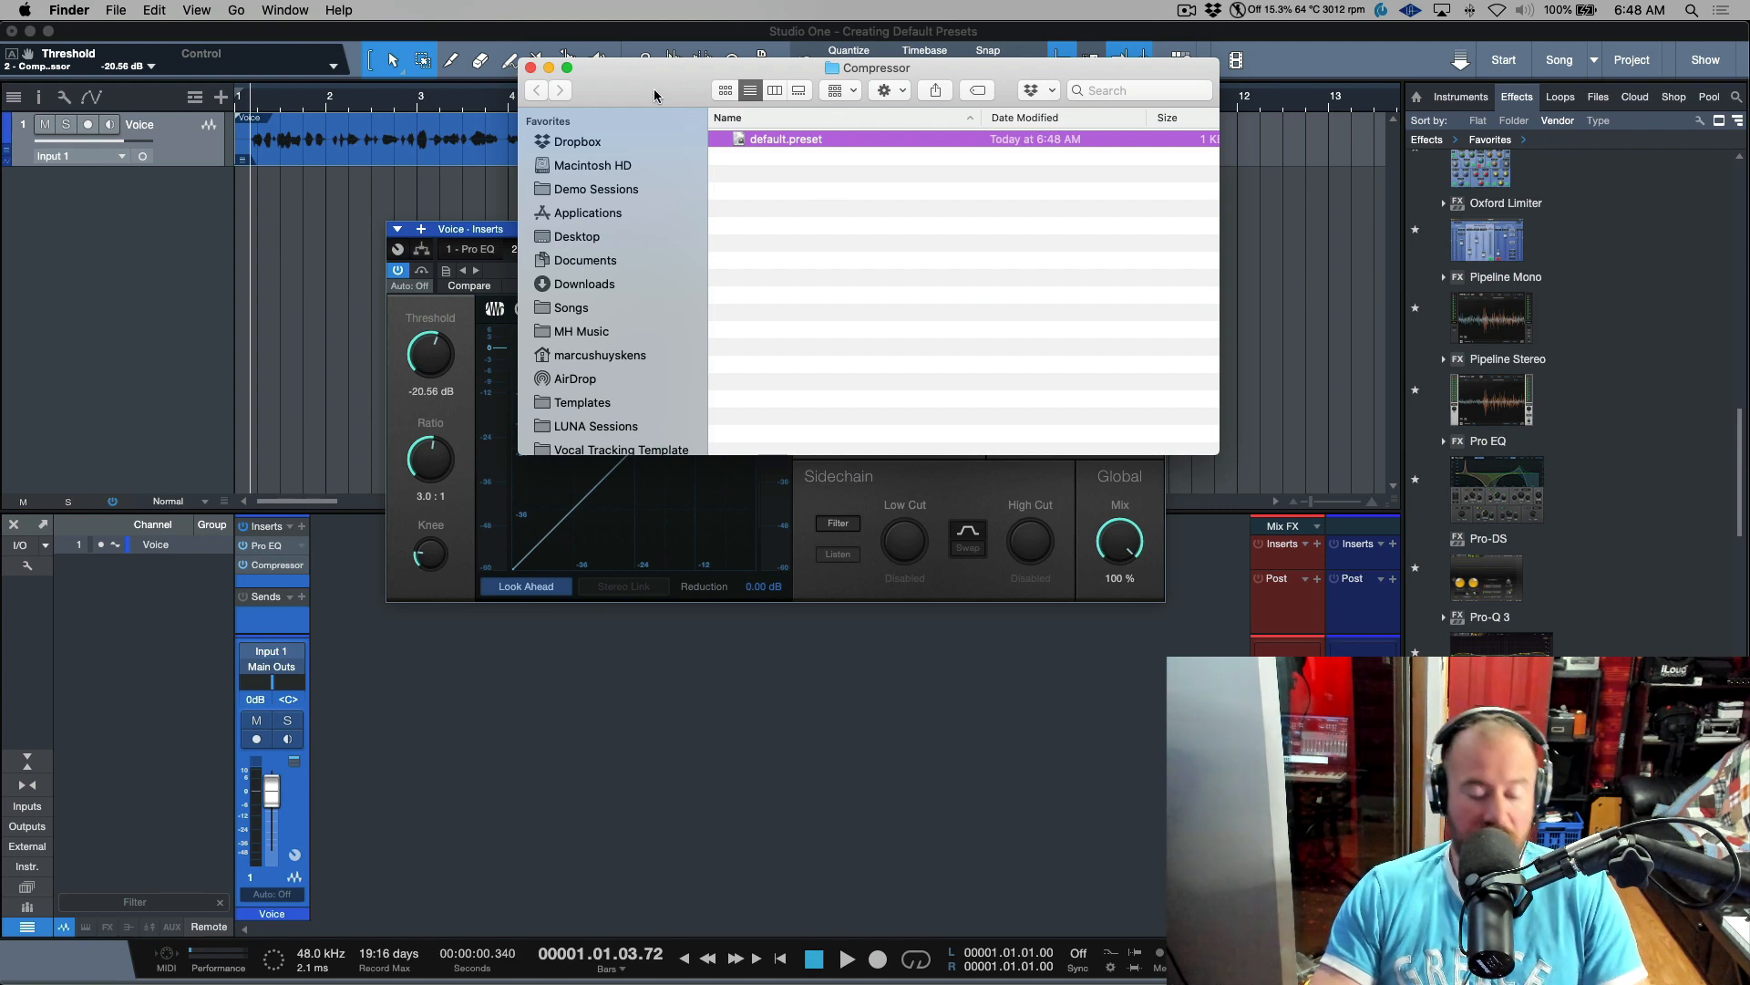
Browse Presets > PreSonus and locate default.preset in the Compressor and Pro EQ folders
click(536, 90)
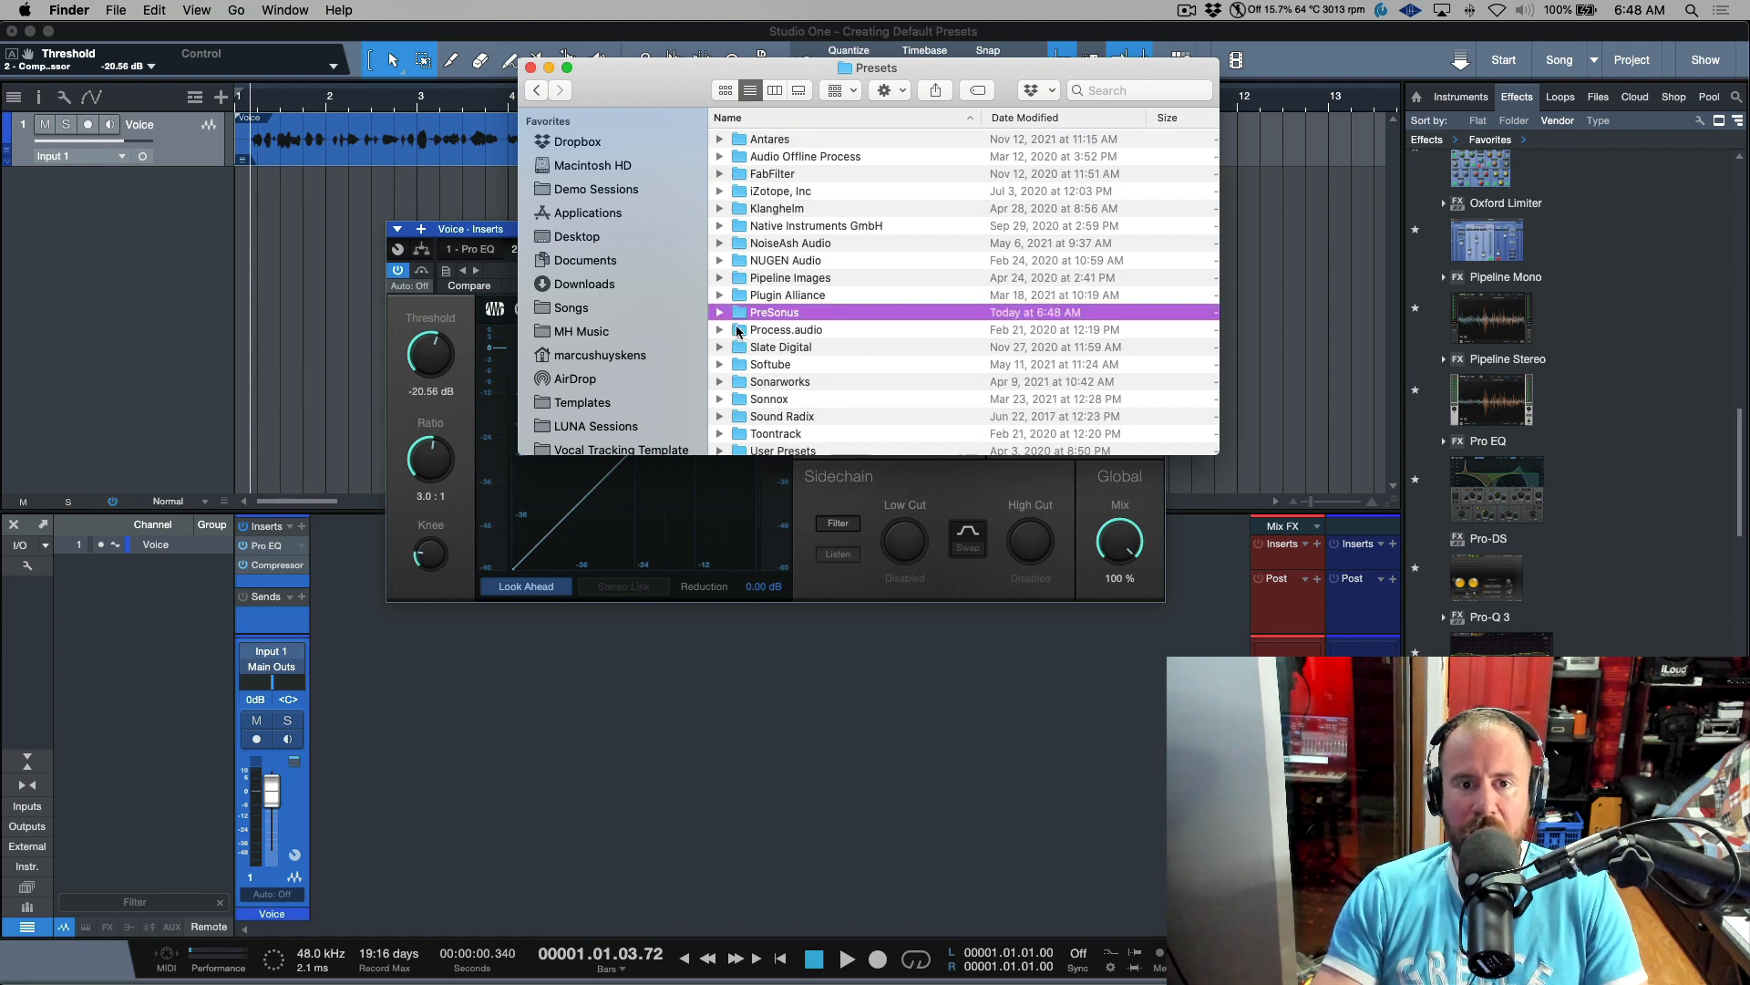
double_click(774, 312)
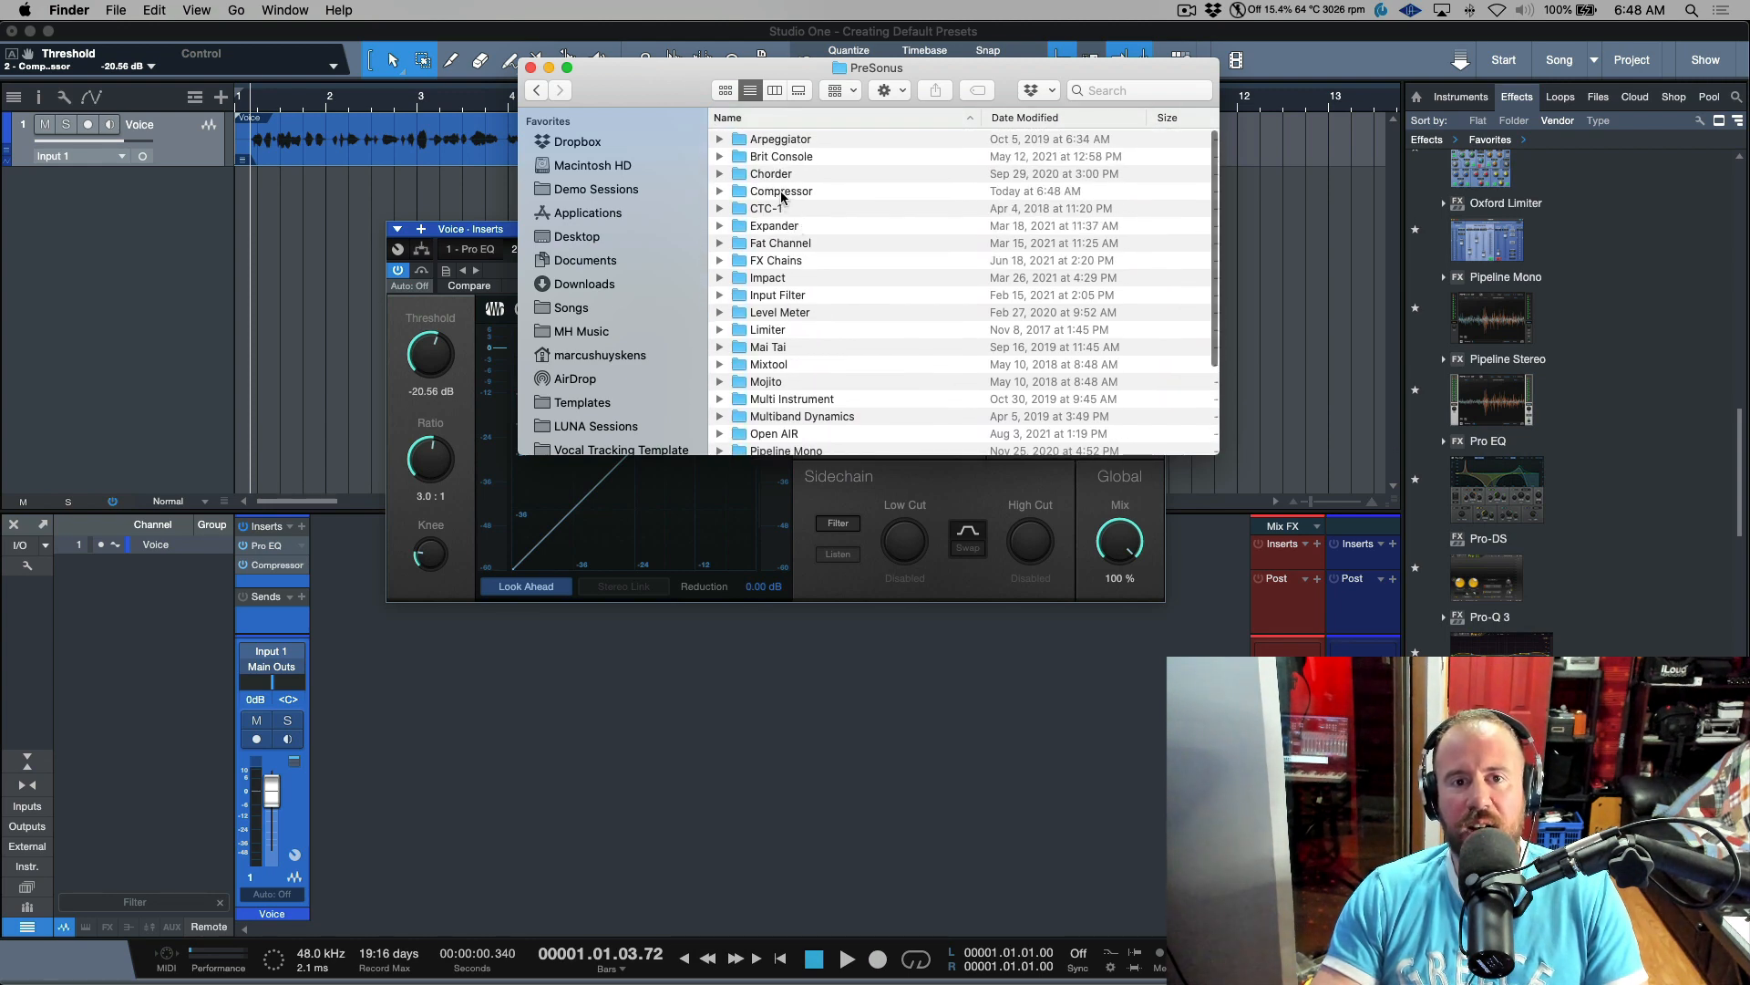
click(721, 190)
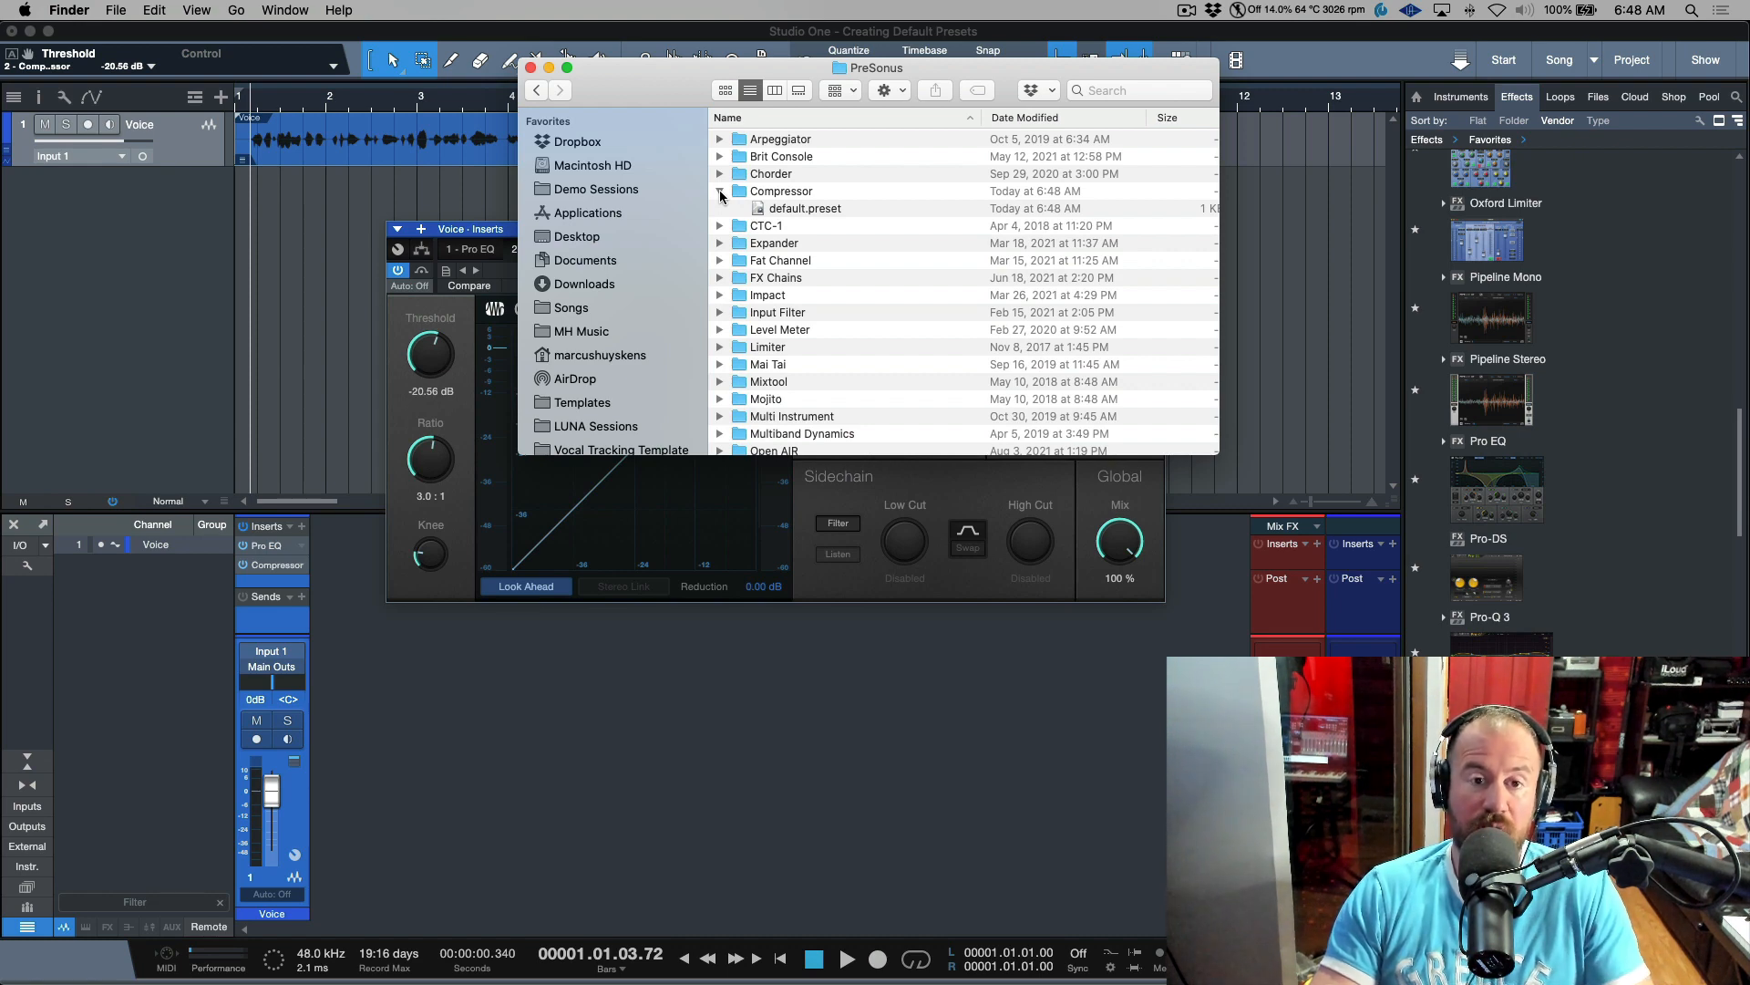
scroll(down, 3)
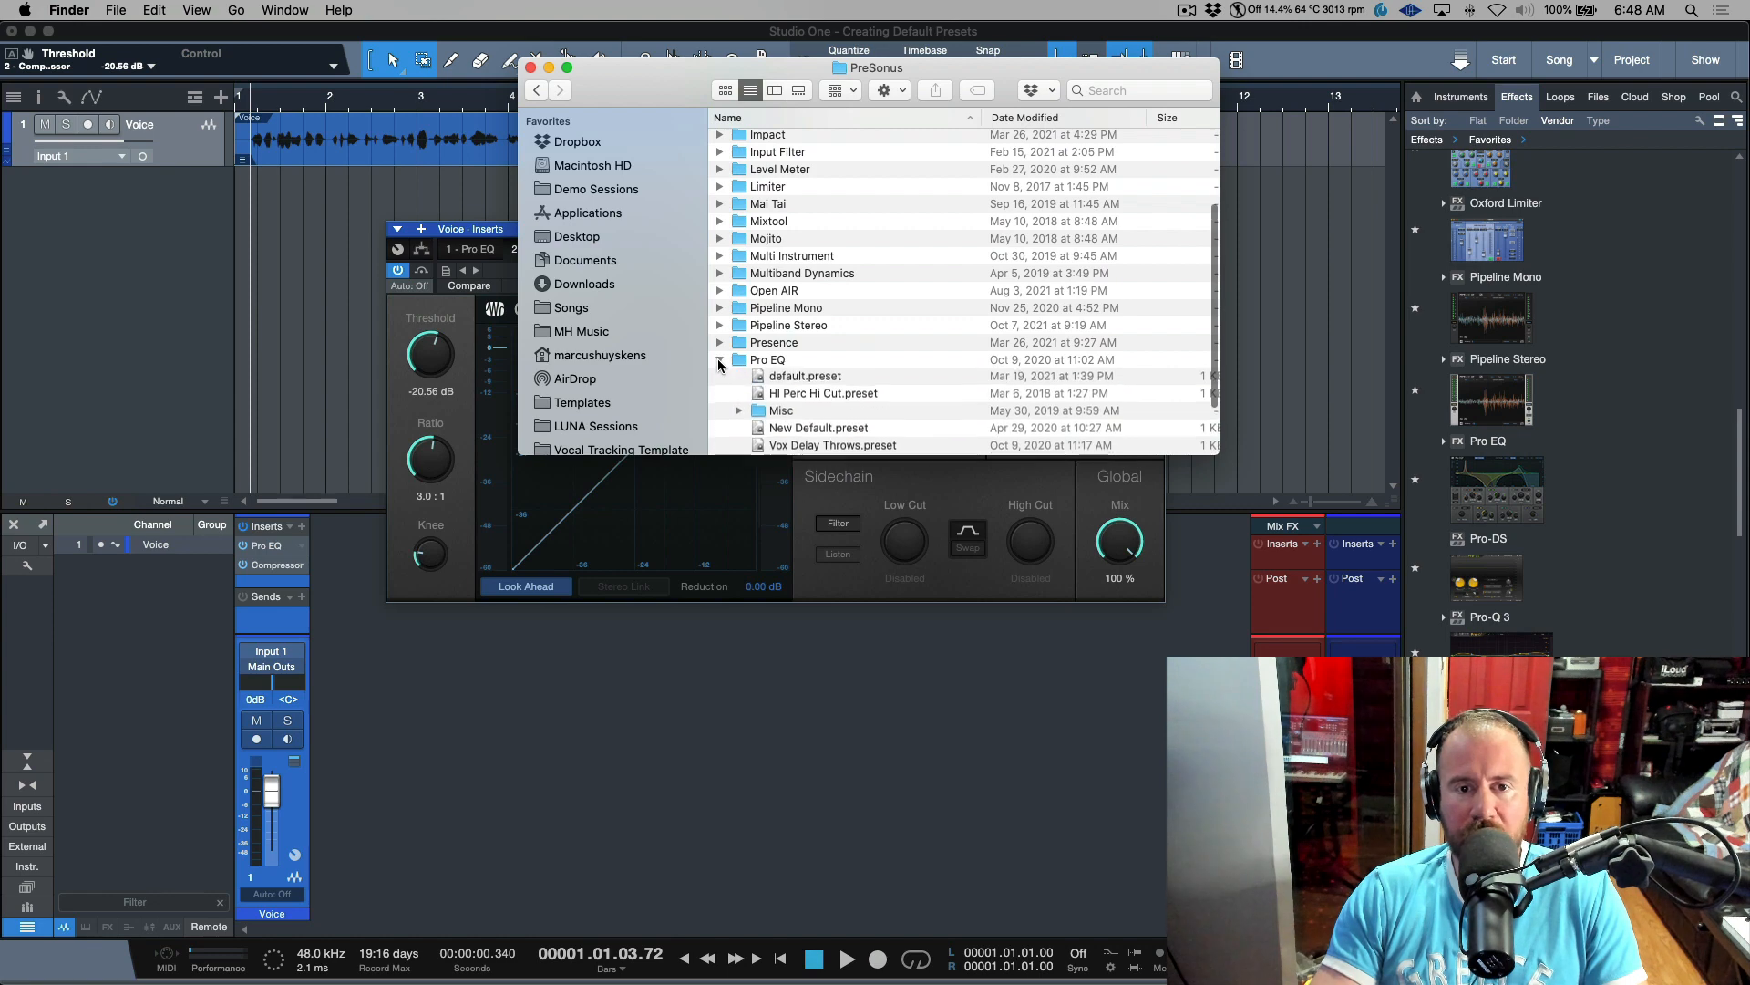
click(804, 310)
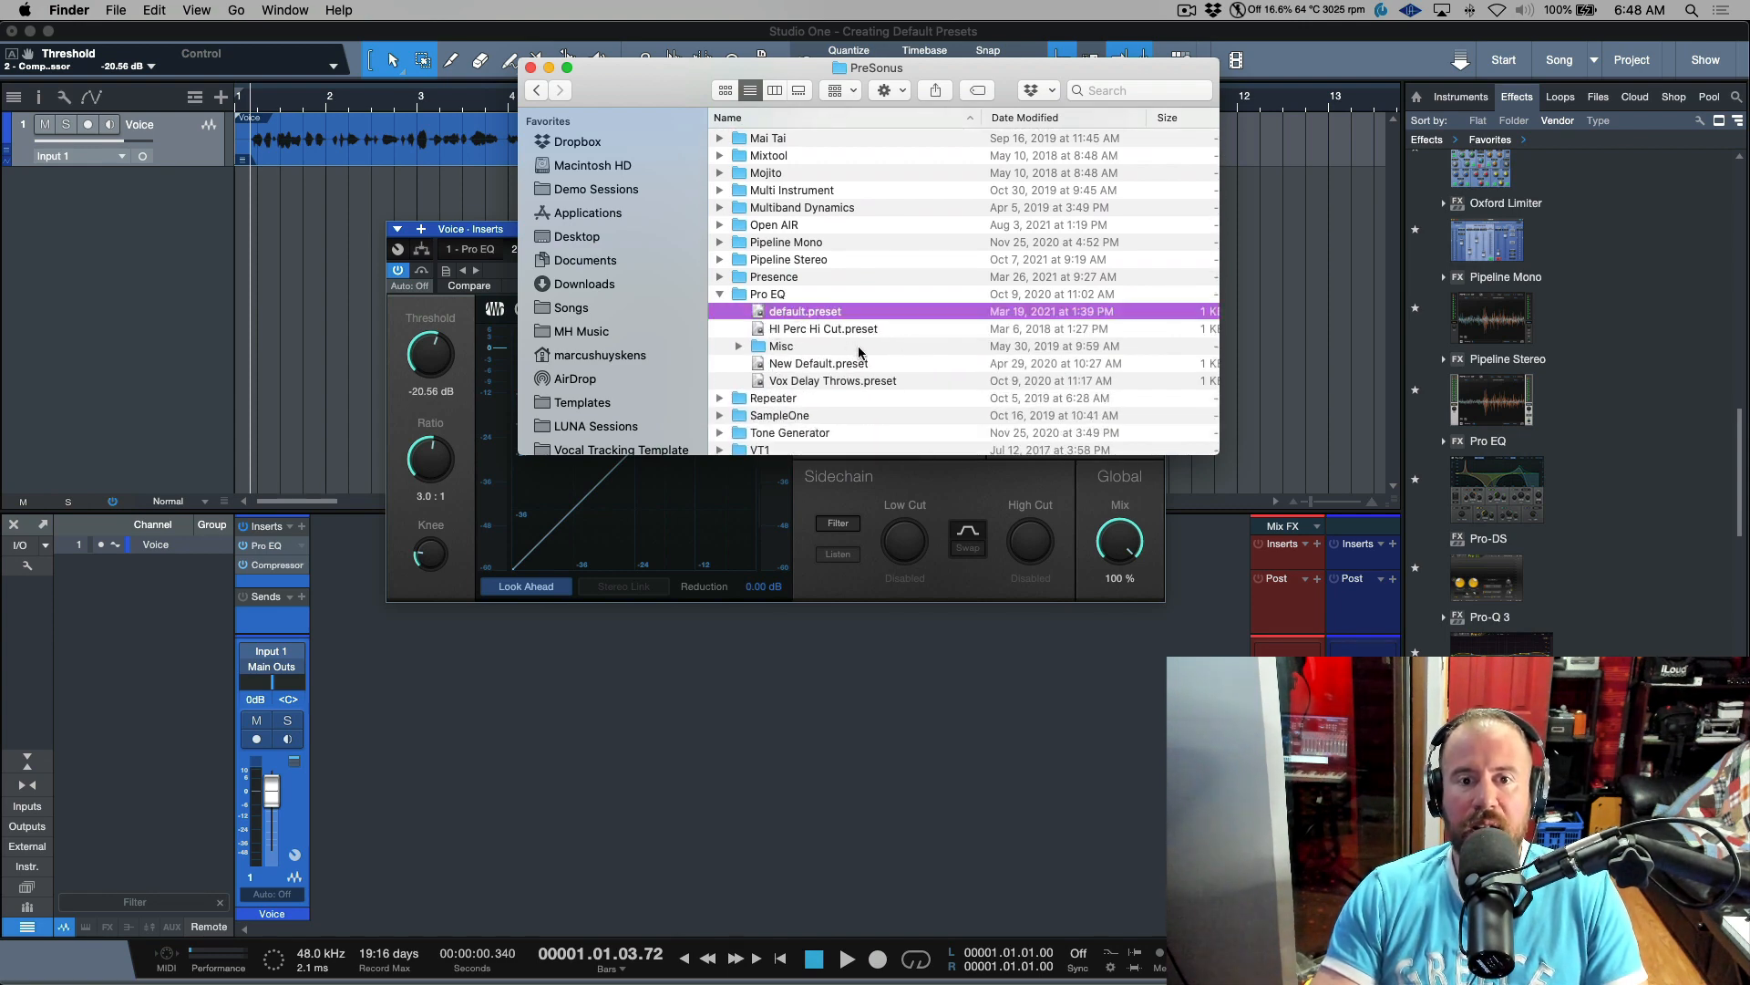
mouse_move(999, 331)
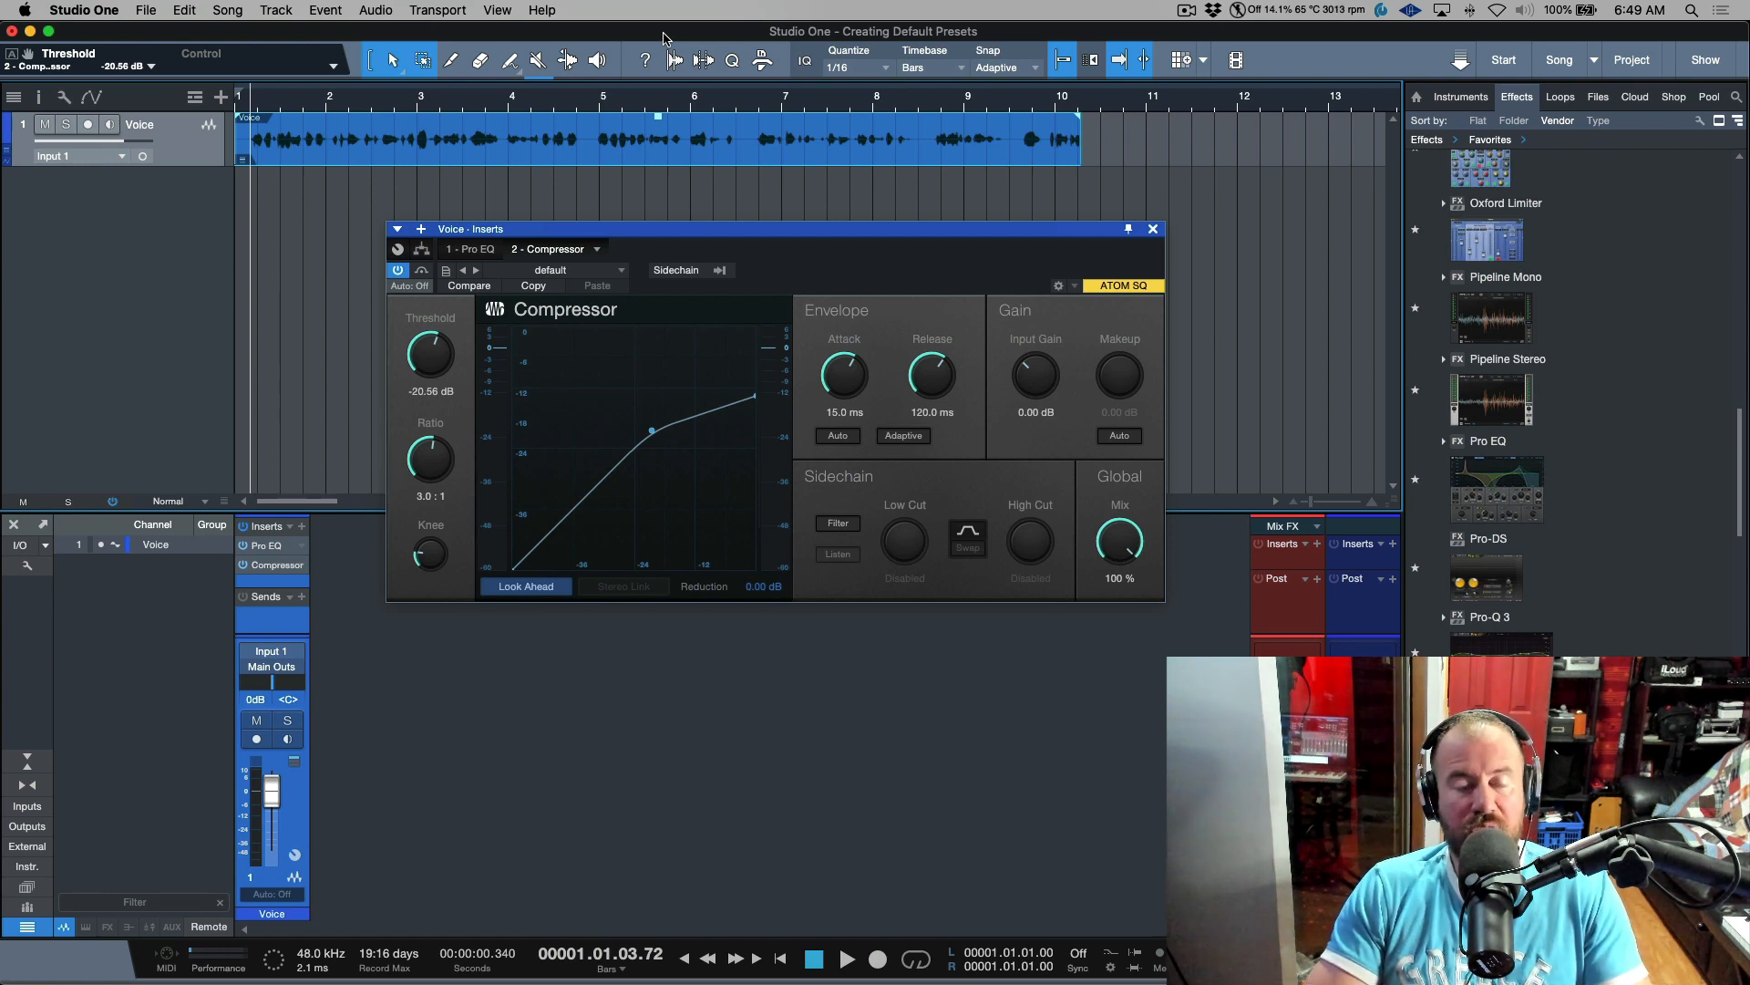
mouse_move(887, 303)
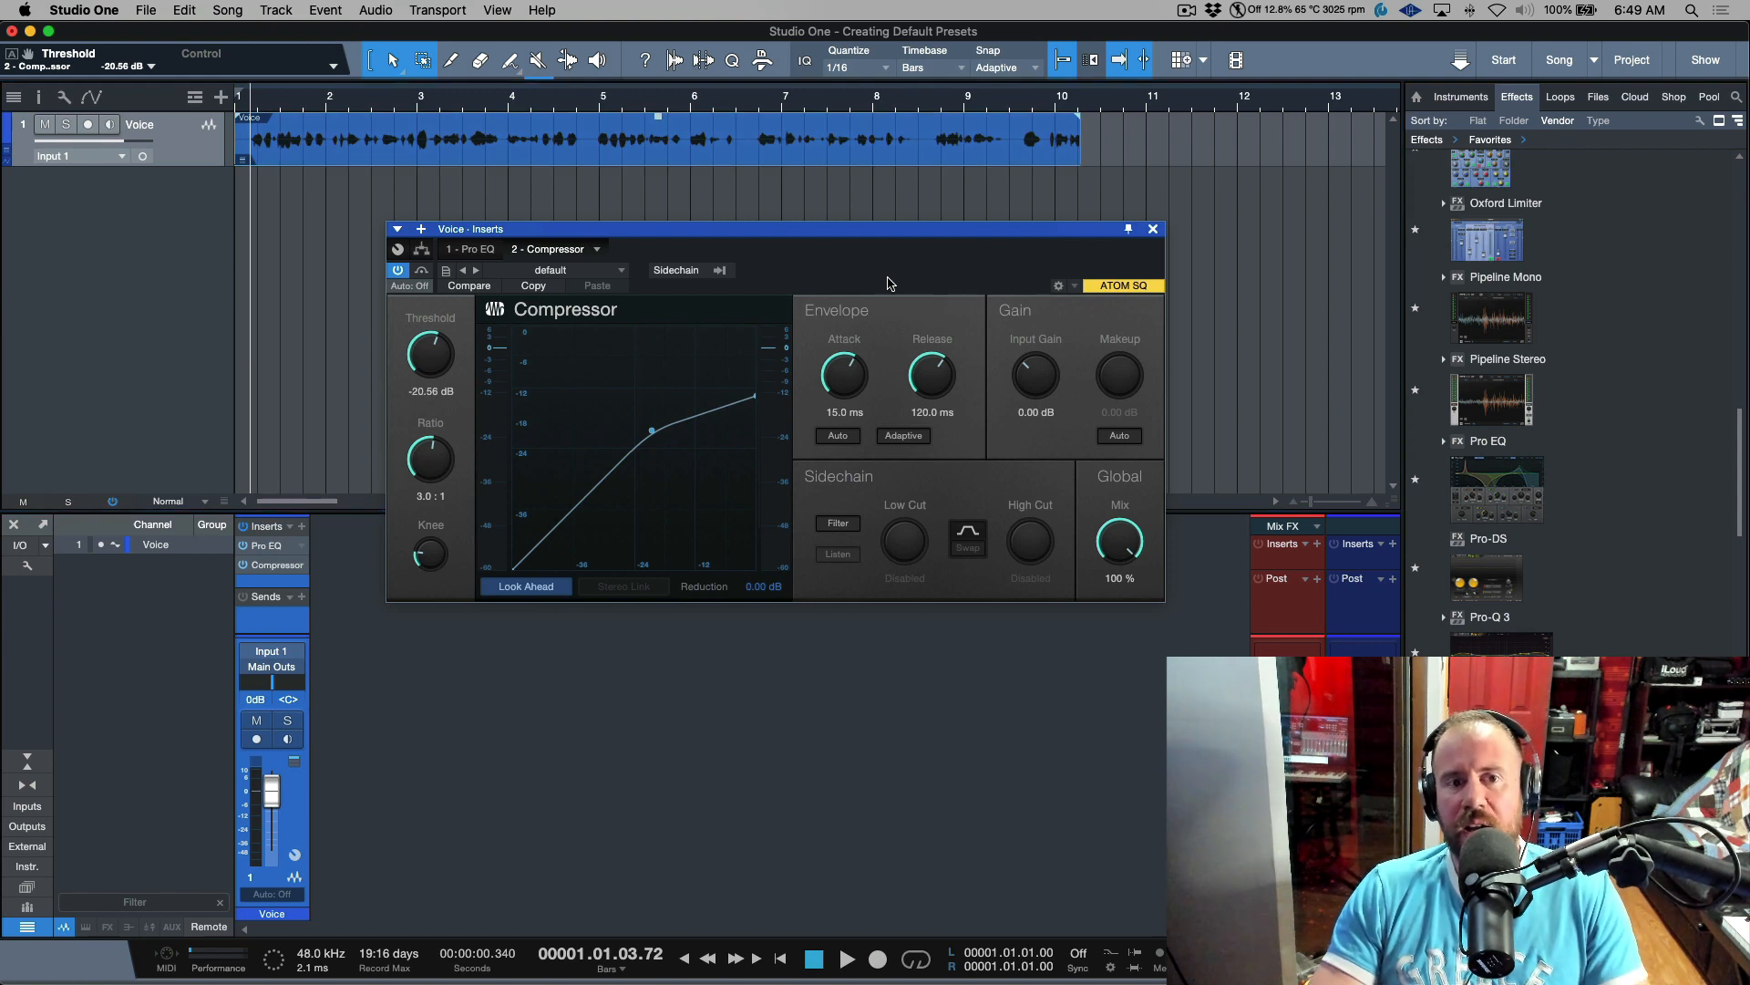
mouse_move(634, 214)
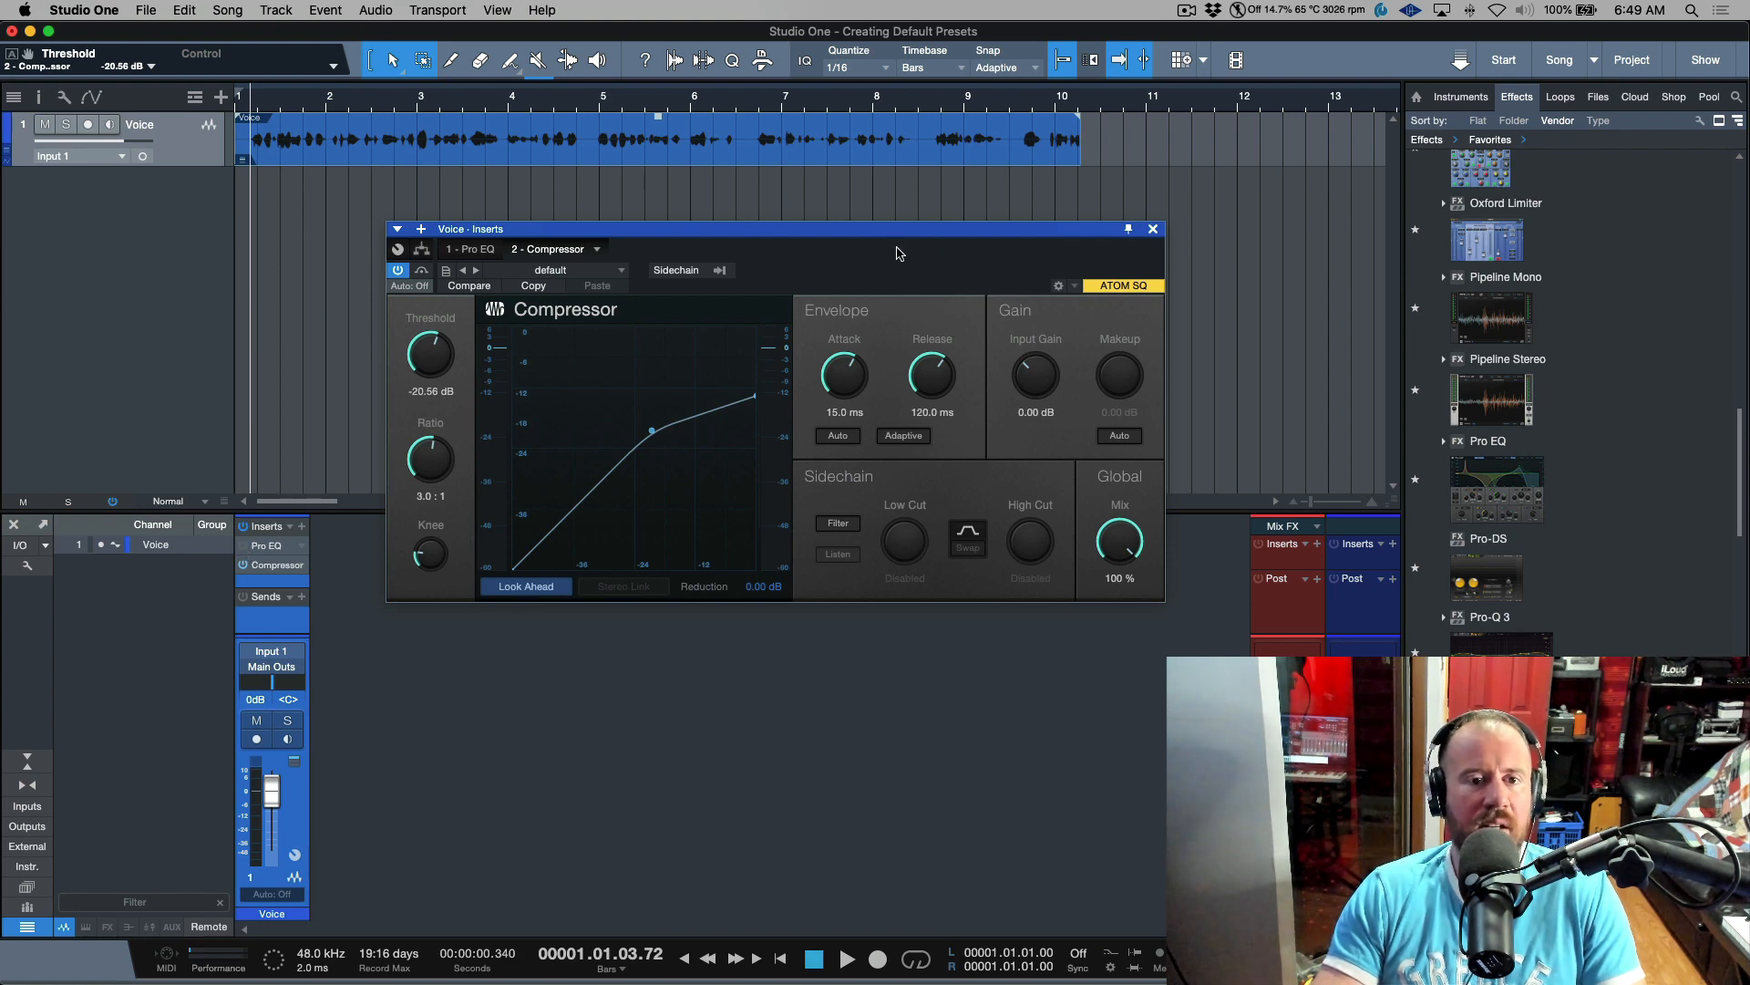
Play the Voice recording and raise the Compressor threshold to about -19.36 dB
click(846, 958)
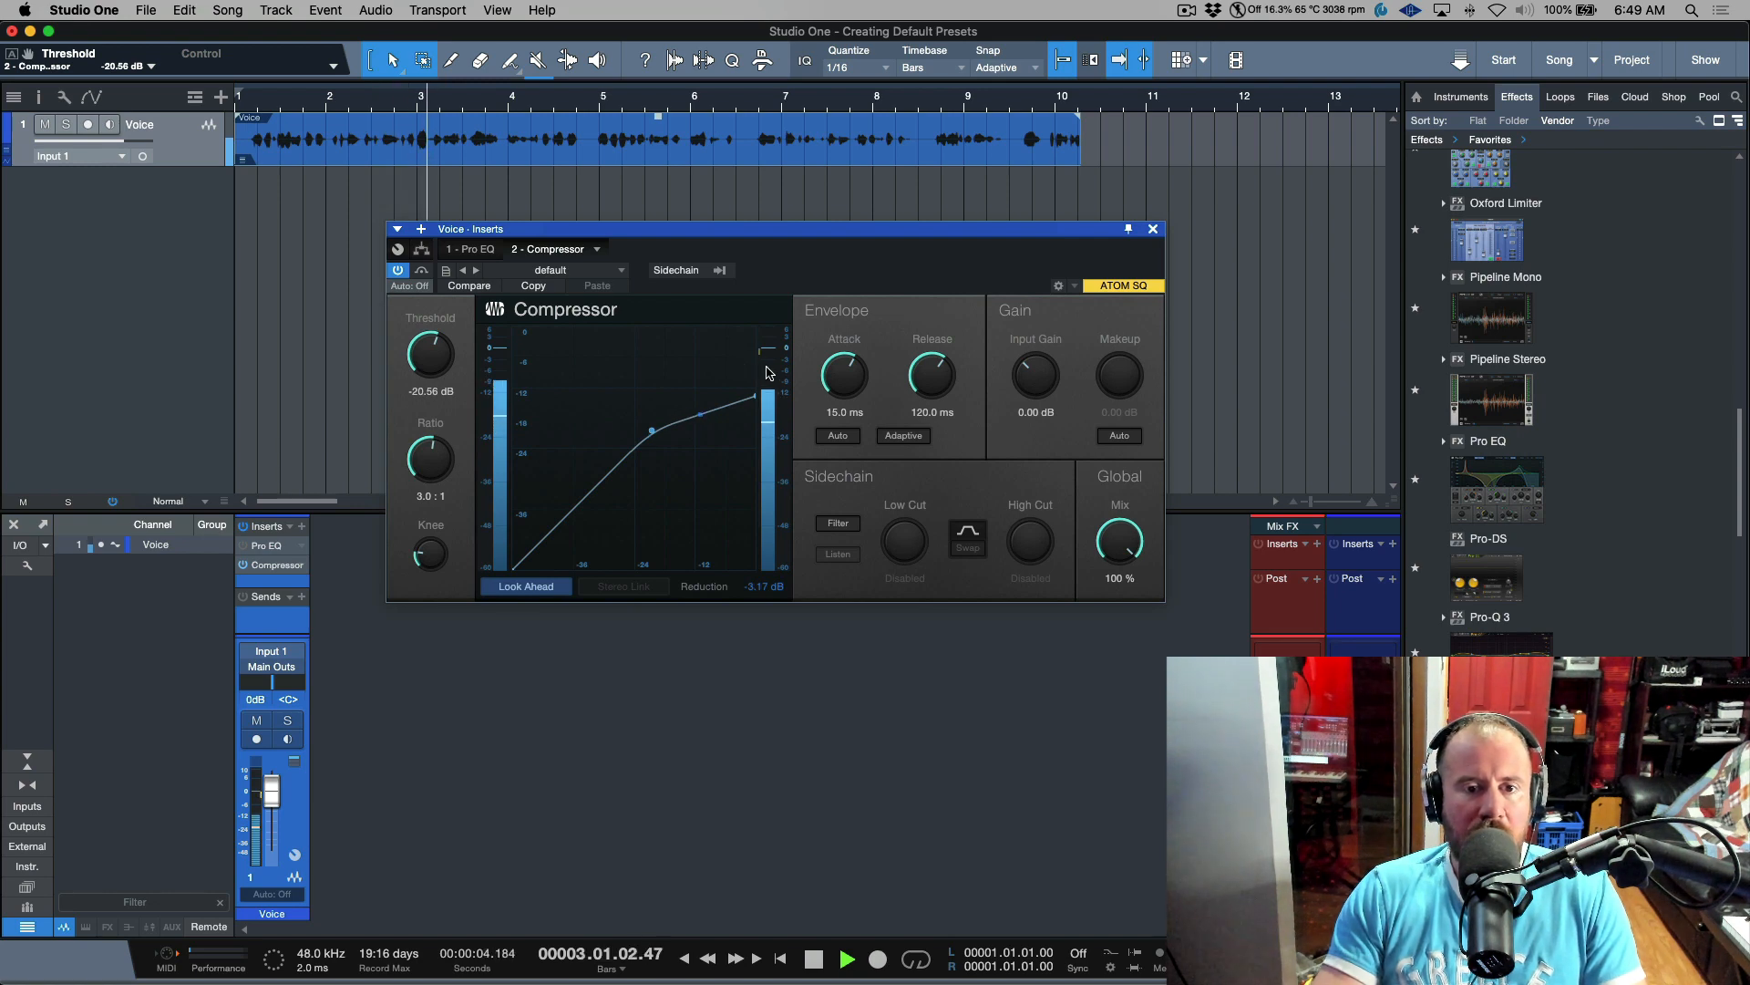
drag(430, 357, 430, 340)
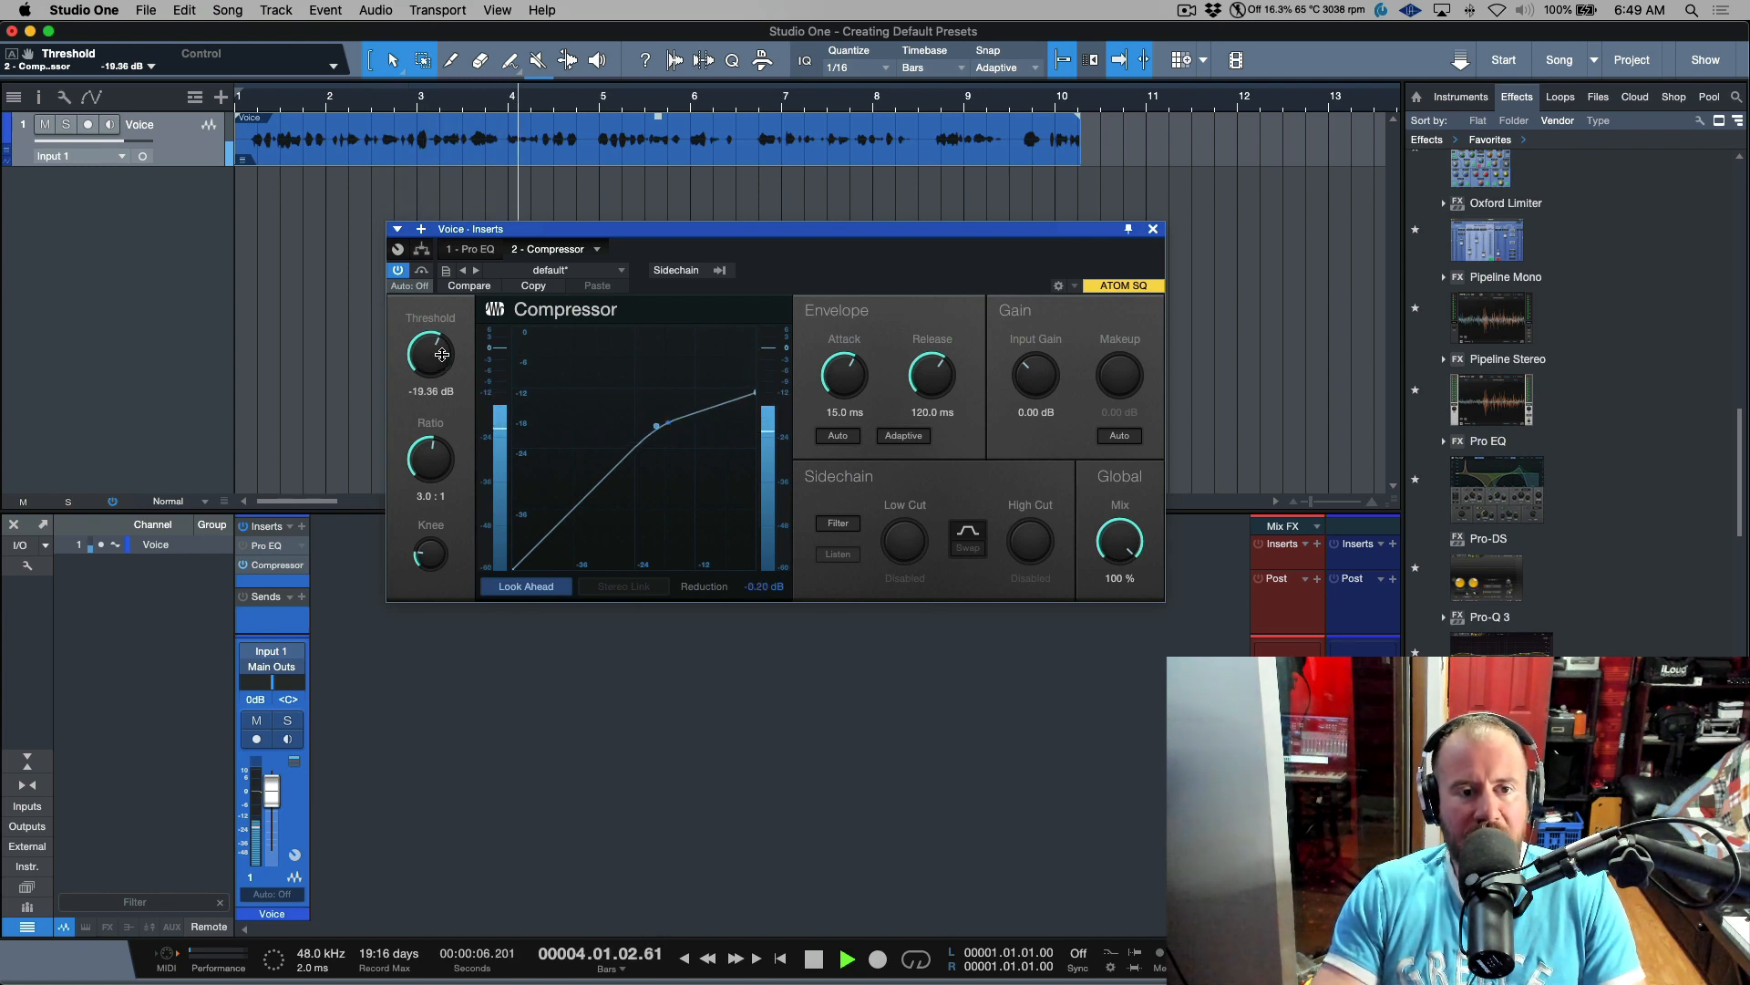
drag(431, 352, 433, 347)
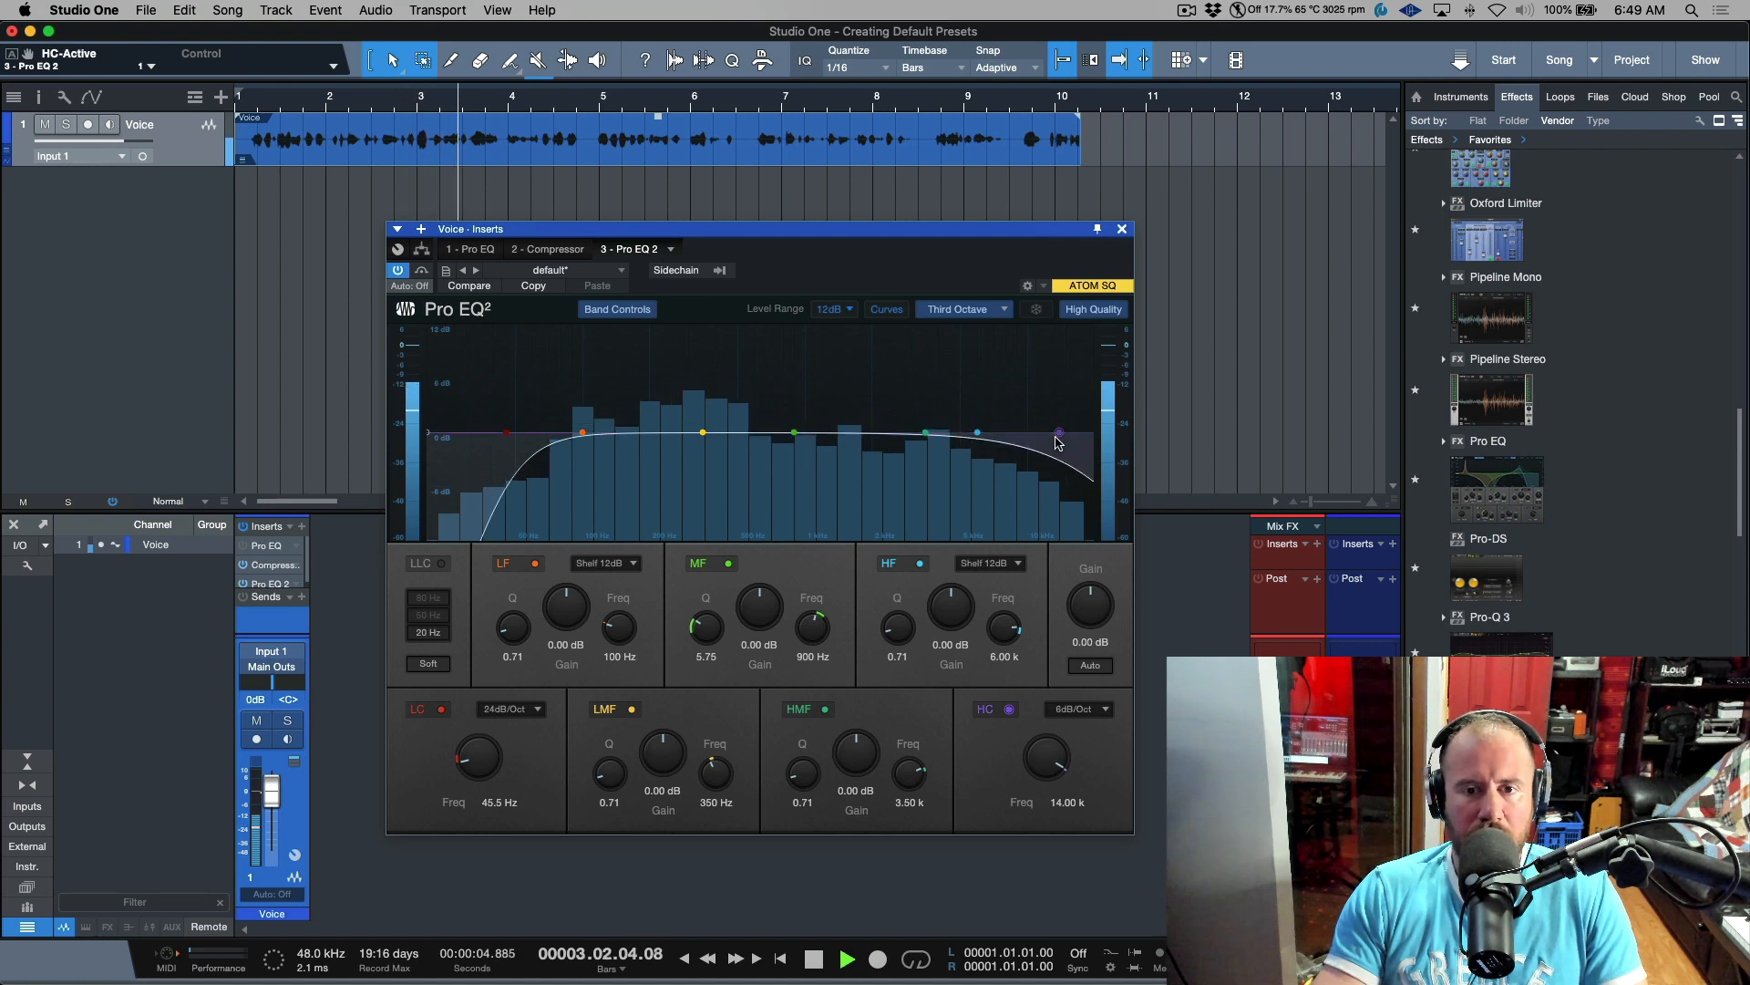
Stop playback and set the second Pro EQ's high-cut slope to 48 dB/Oct
click(814, 958)
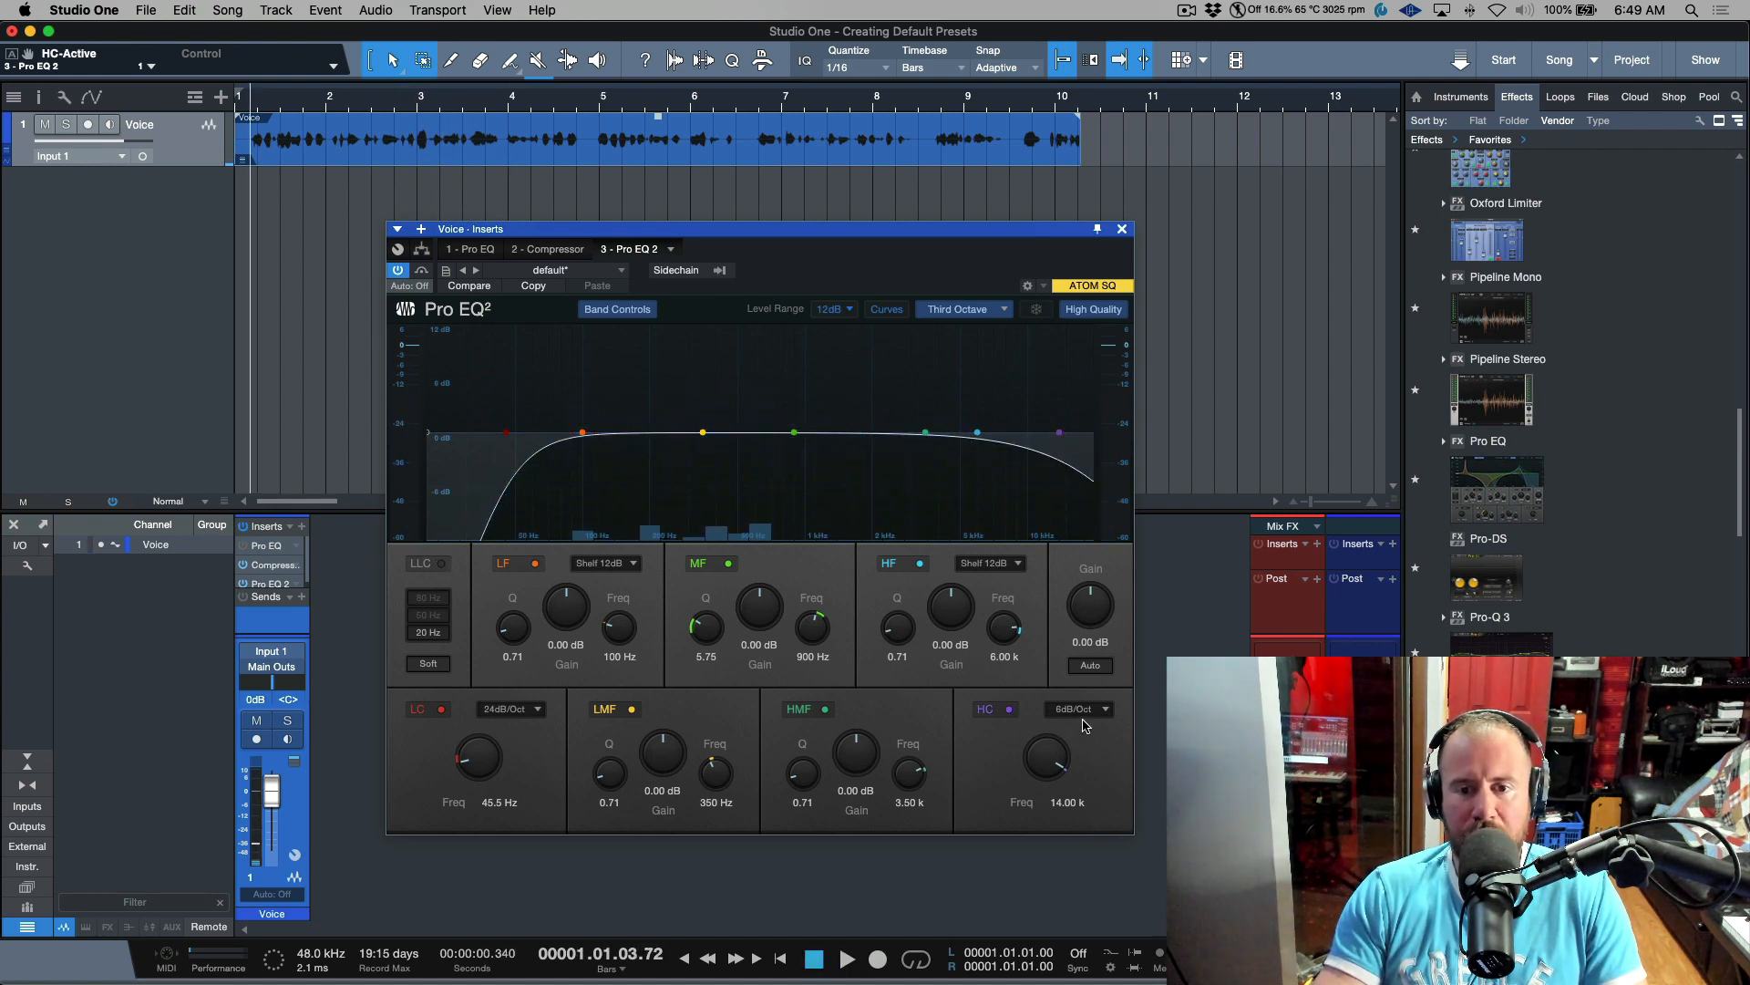
click(1078, 707)
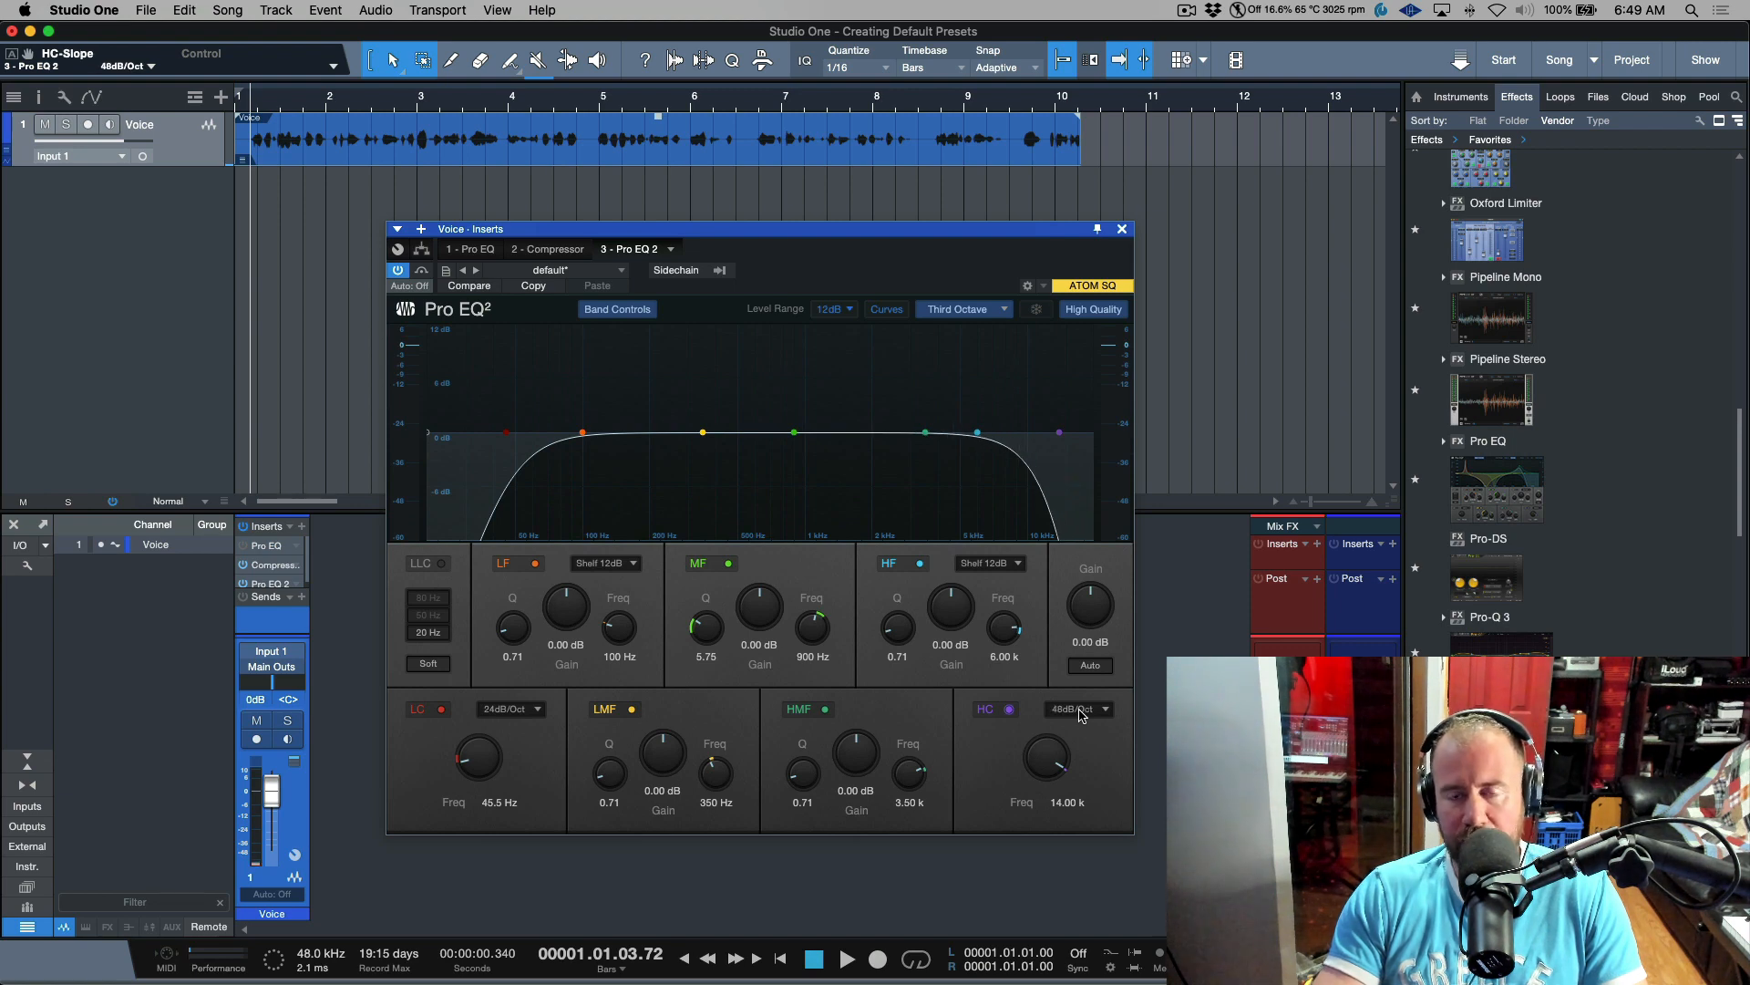